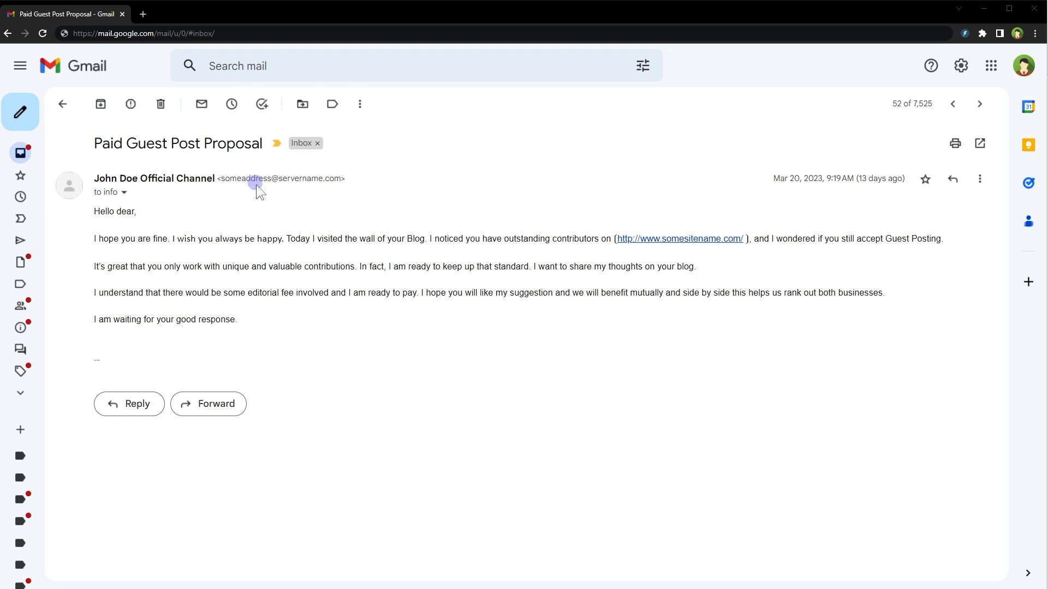
# Step: Highlight the opening line and first sentence of the guest post proposal email
pyautogui.moveTo(107, 239); pyautogui.dragTo(194, 238)
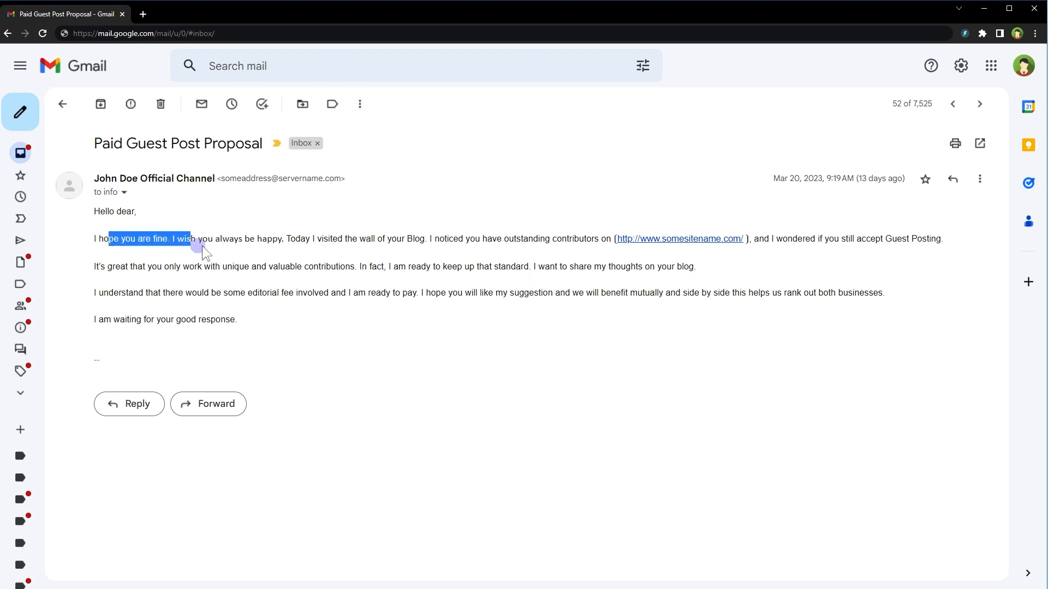
pyautogui.moveTo(191, 238); pyautogui.dragTo(317, 238)
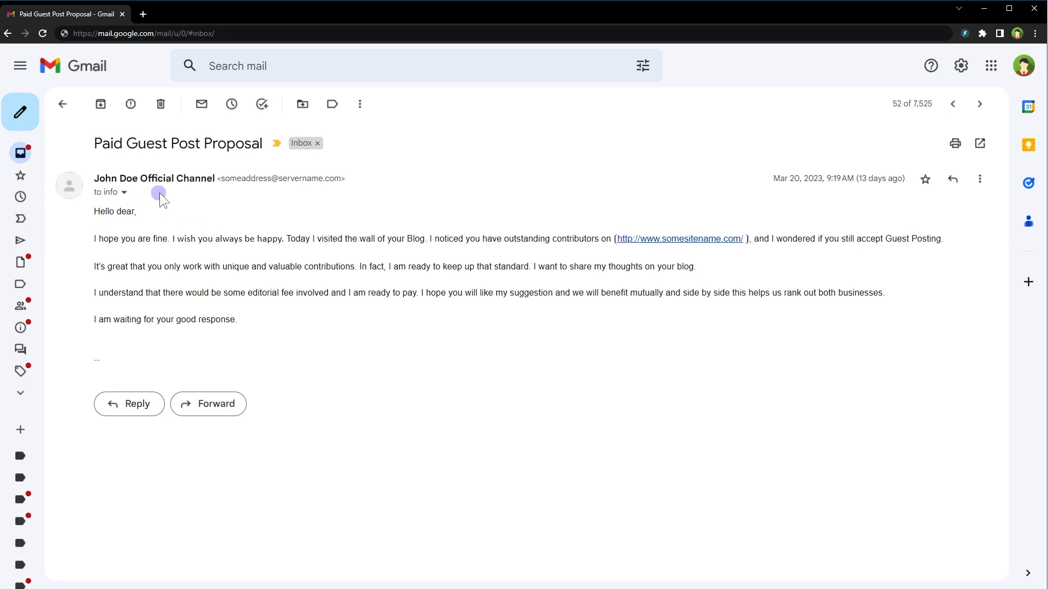
pyautogui.moveTo(529, 246)
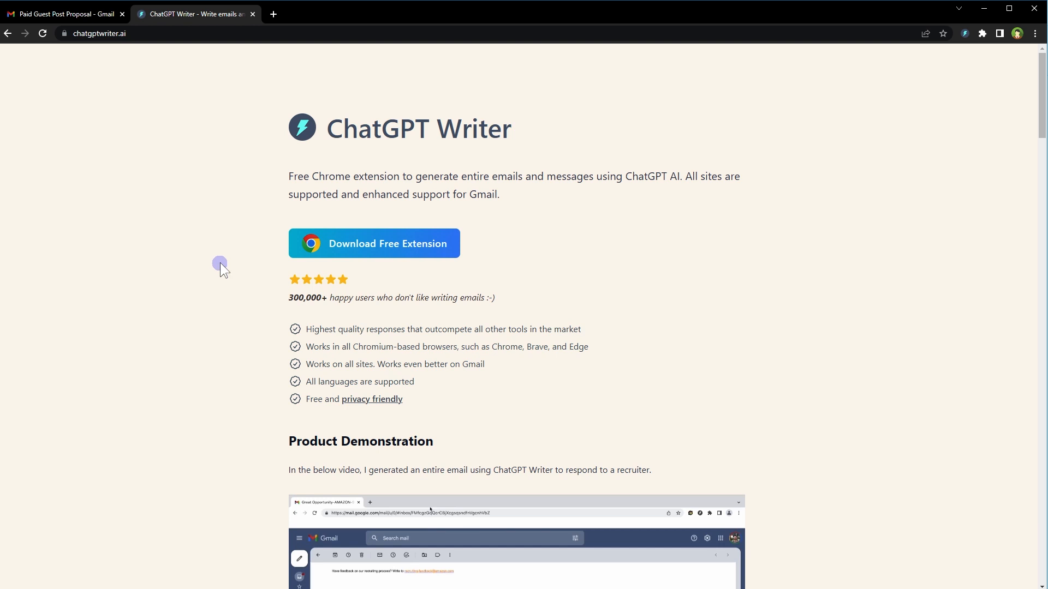
pyautogui.moveTo(309, 265)
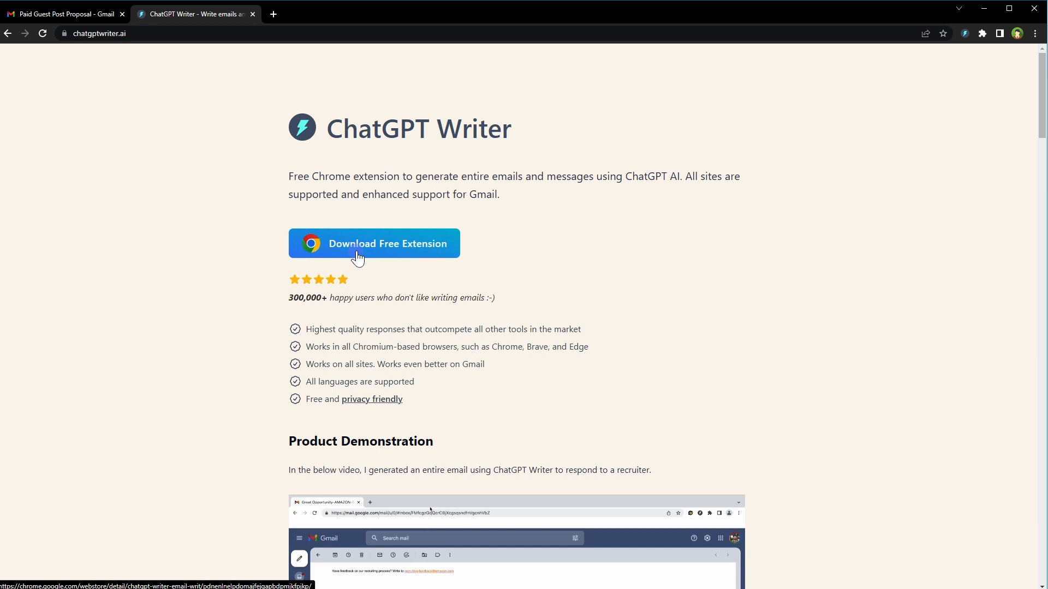
# Step: Open the ChatGPT Writer Web Store listing, highlight its title words, and return to Gmail
pyautogui.click(373, 244)
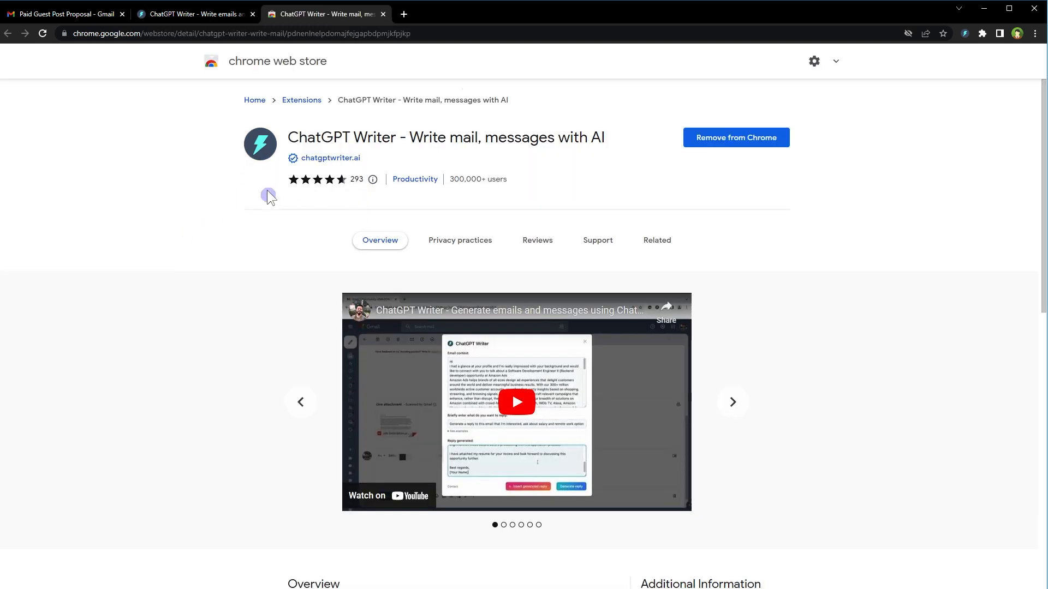
pyautogui.doubleClick(342, 137)
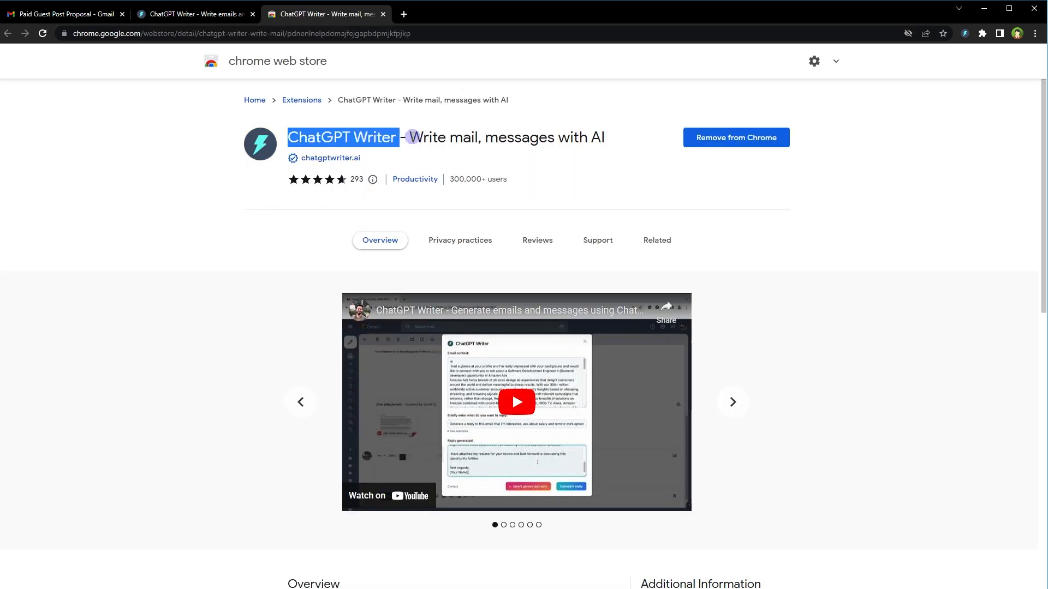
pyautogui.doubleClick(512, 137)
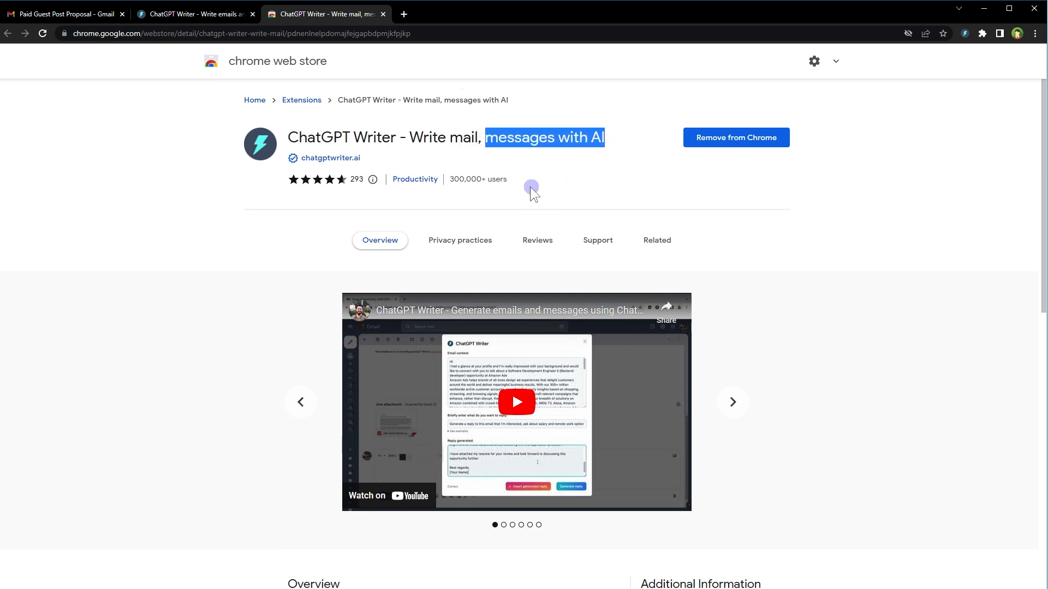
pyautogui.moveTo(241, 291)
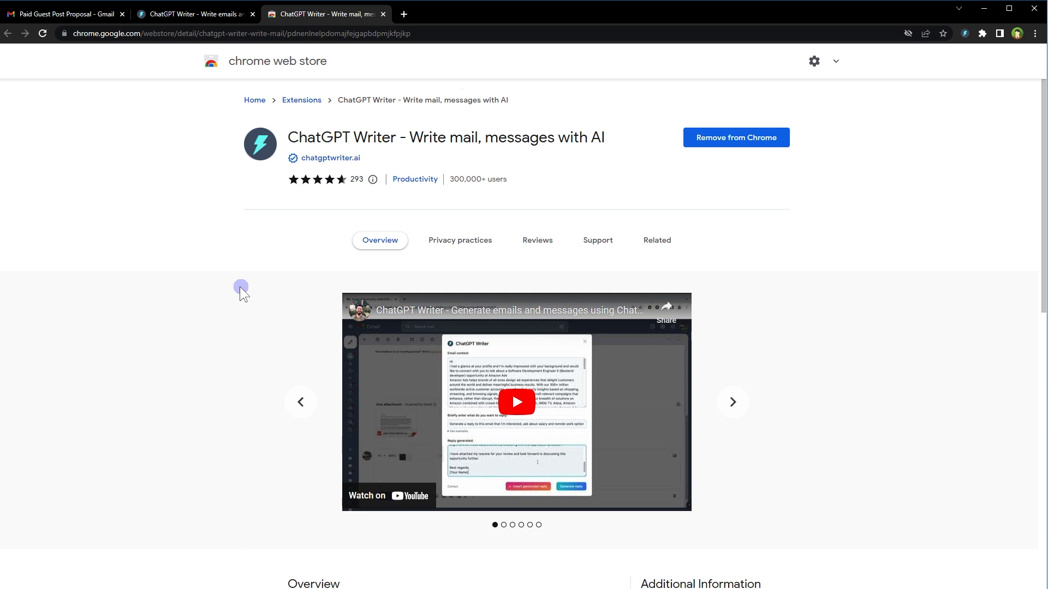
pyautogui.moveTo(397, 218)
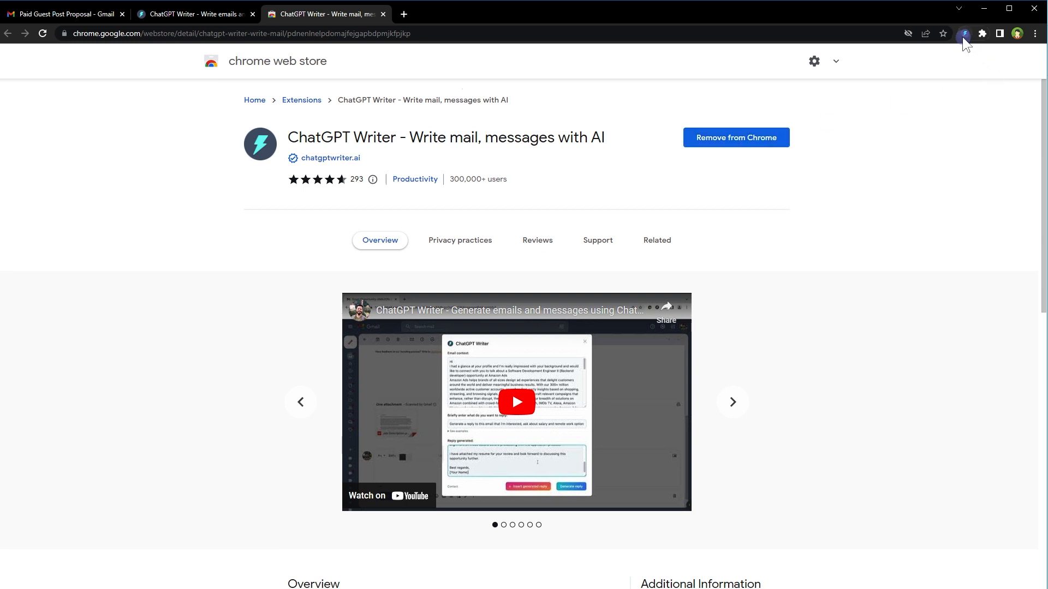
pyautogui.moveTo(964, 33)
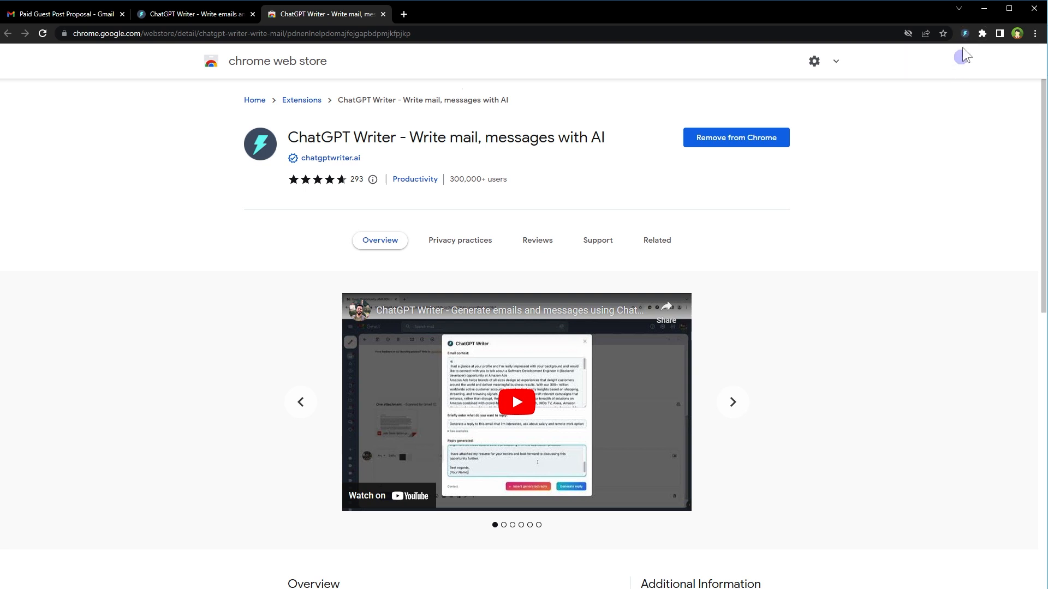
pyautogui.moveTo(965, 33)
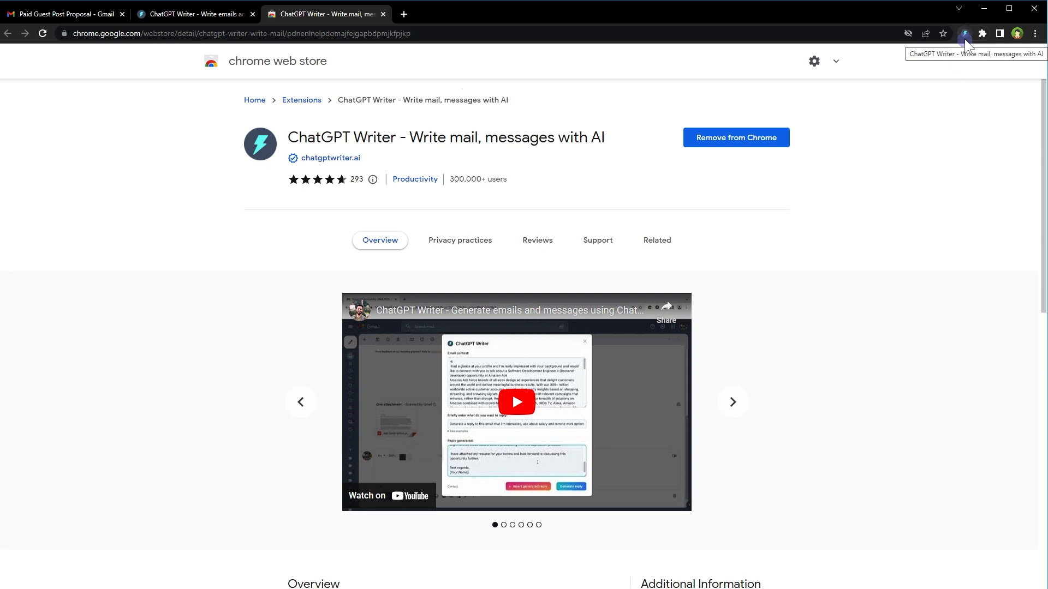
pyautogui.click(63, 13)
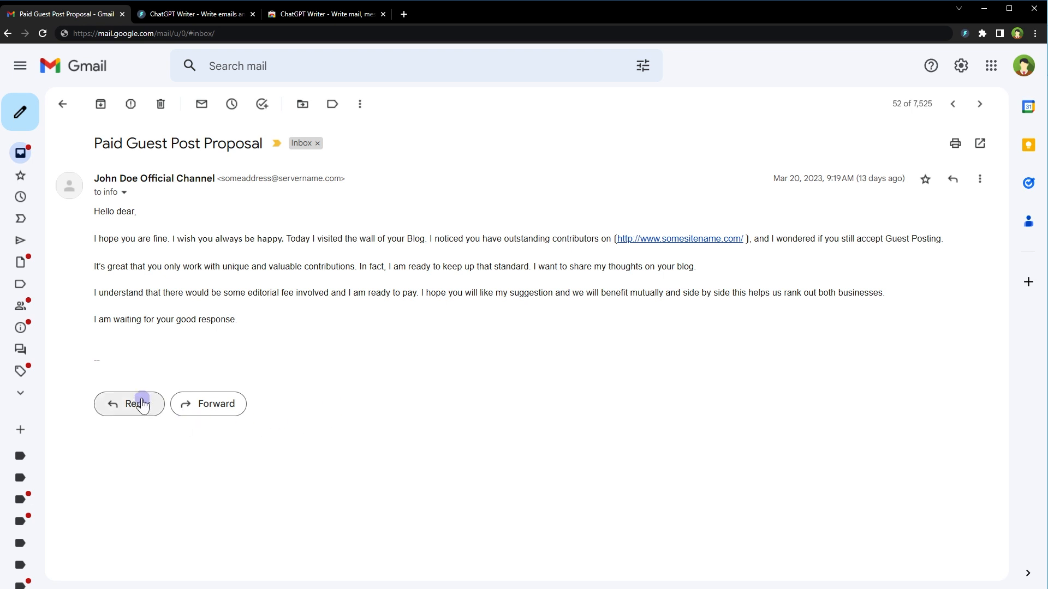
# Step: Start a blank reply to the Paid Guest Post Proposal email
pyautogui.click(128, 403)
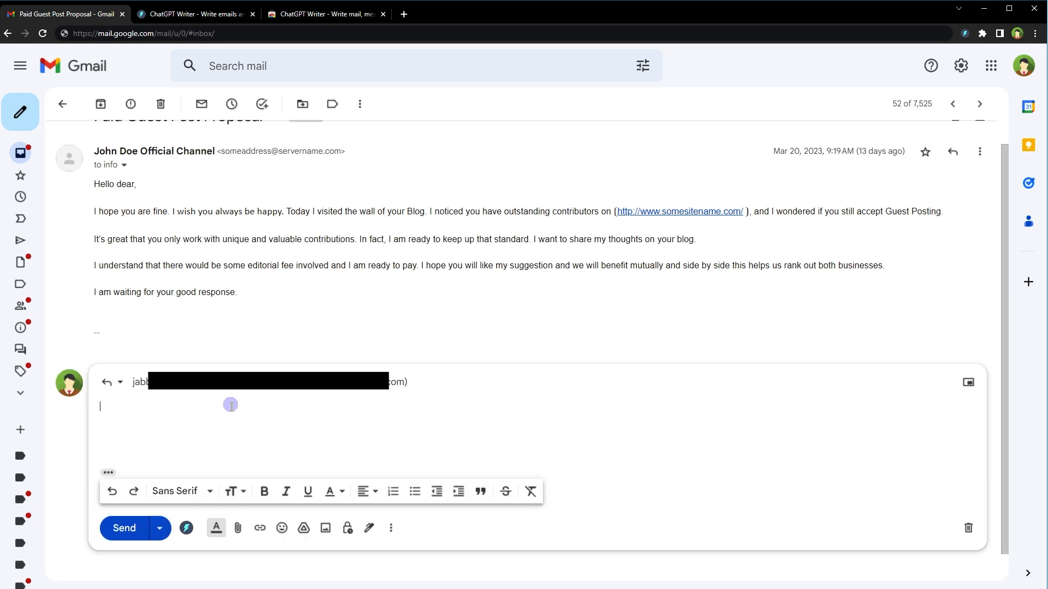
pyautogui.moveTo(236, 419)
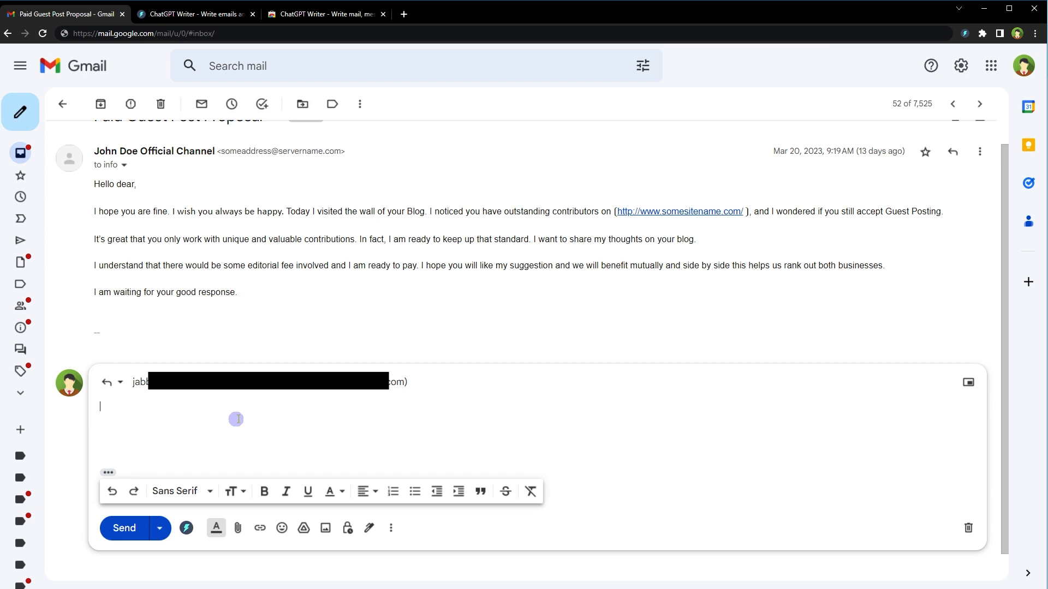
pyautogui.moveTo(184, 258)
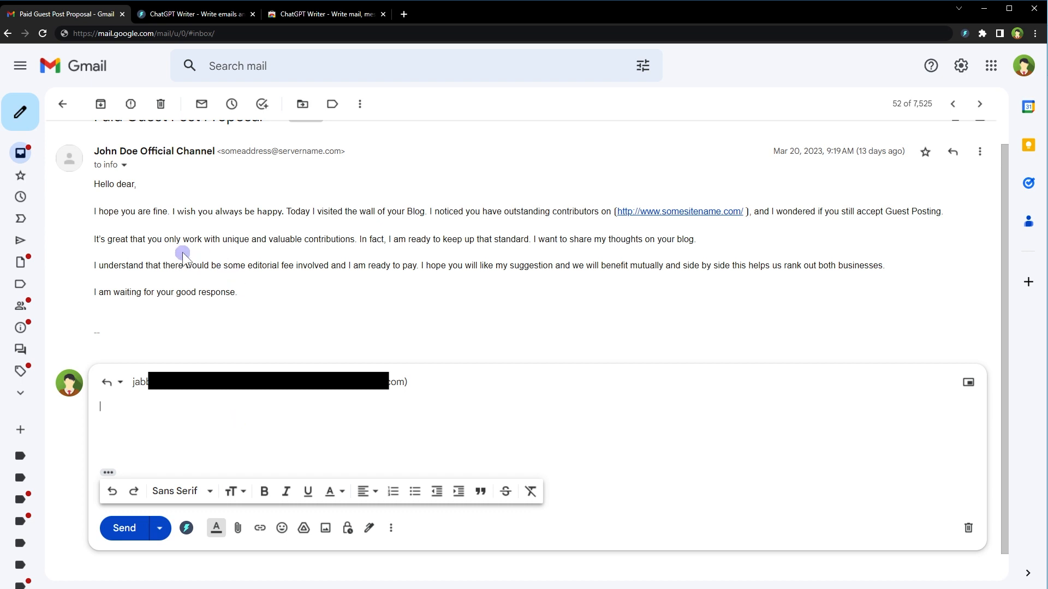
pyautogui.moveTo(219, 413)
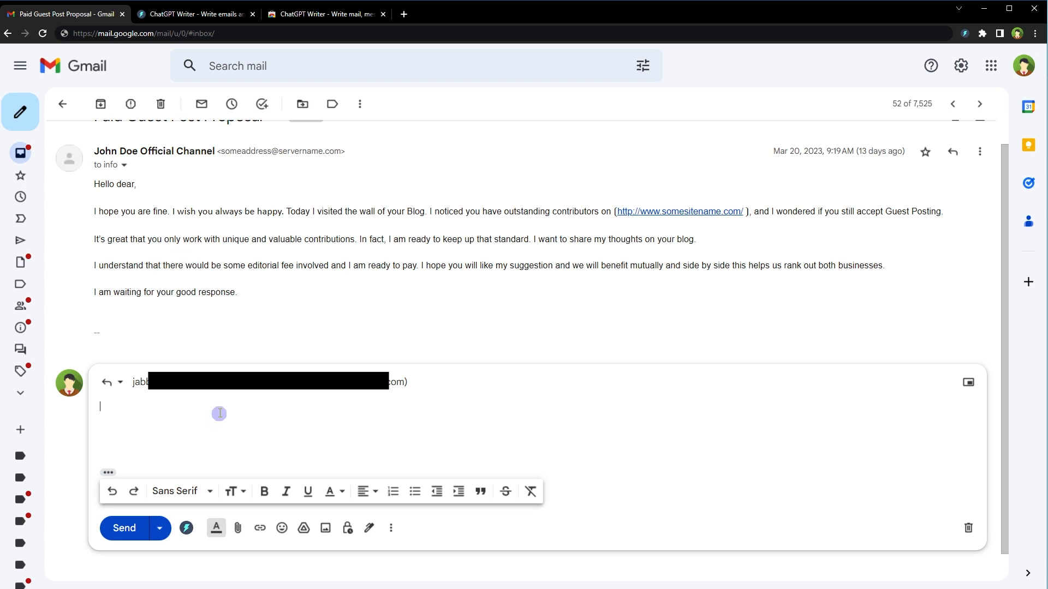
pyautogui.moveTo(154, 417)
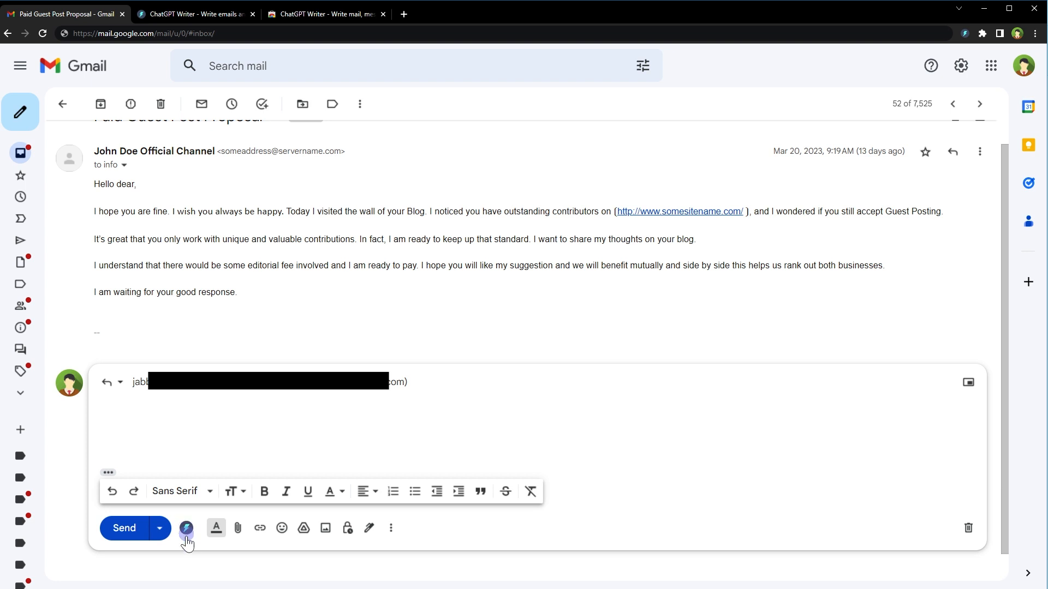
pyautogui.moveTo(187, 528)
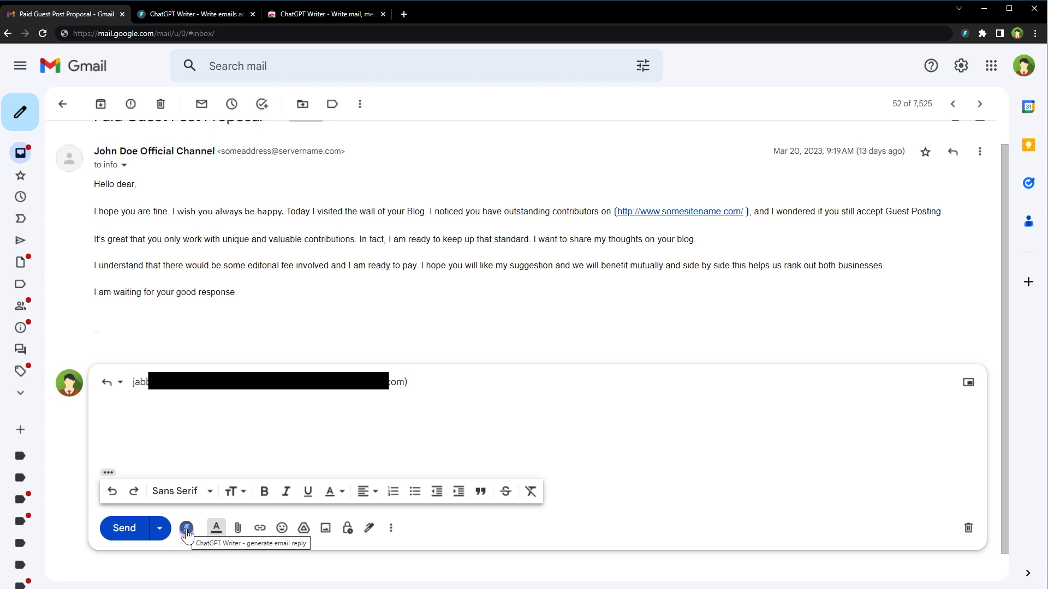
# Step: Ask ChatGPT Writer: 'This is an email from spammer. Give him a humorous reply', and generate it
pyautogui.click(187, 529)
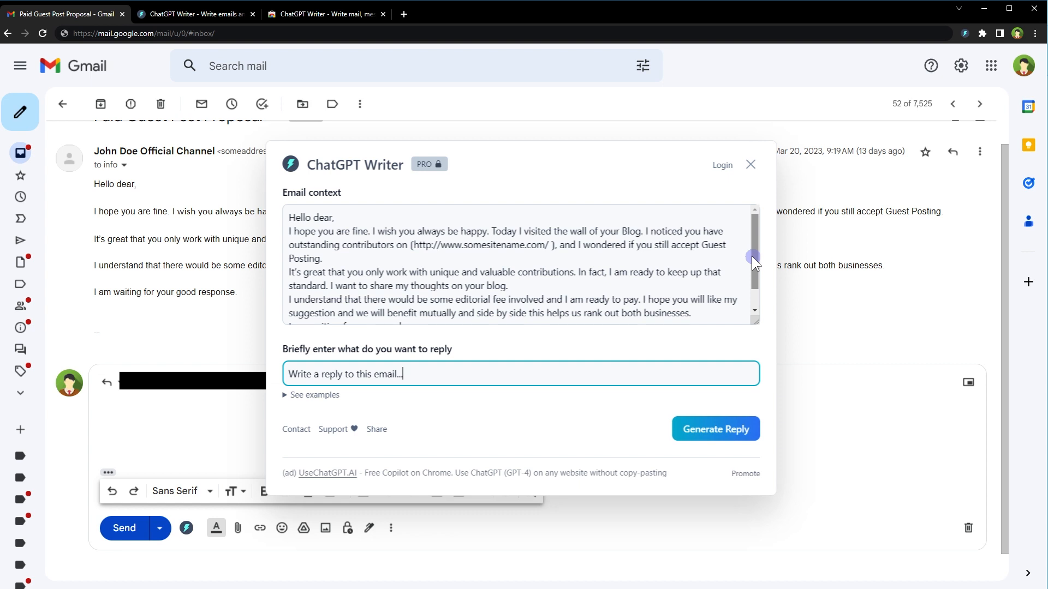
pyautogui.moveTo(316, 201)
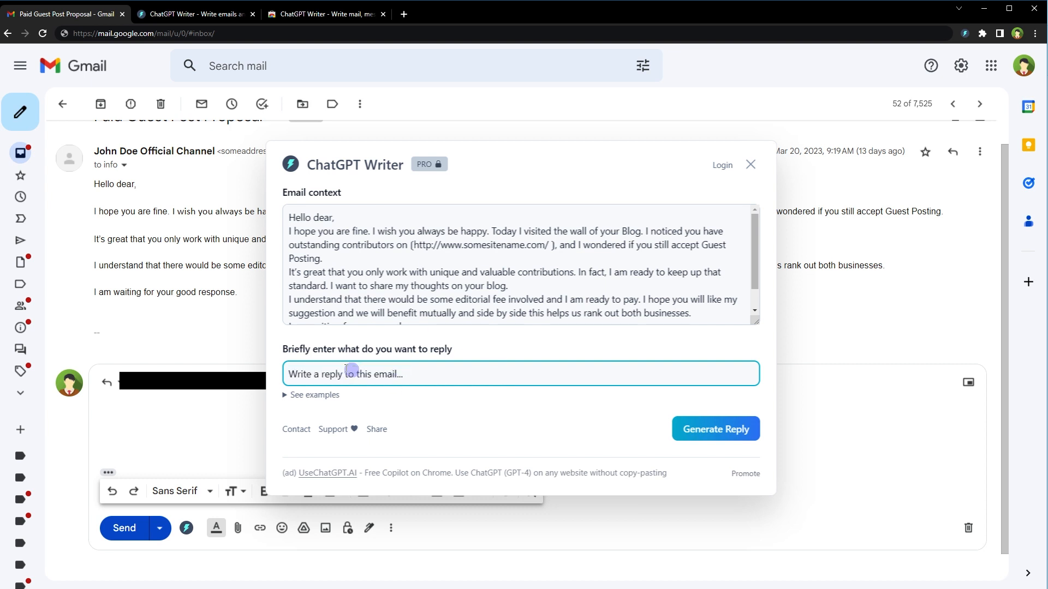
pyautogui.moveTo(398, 361)
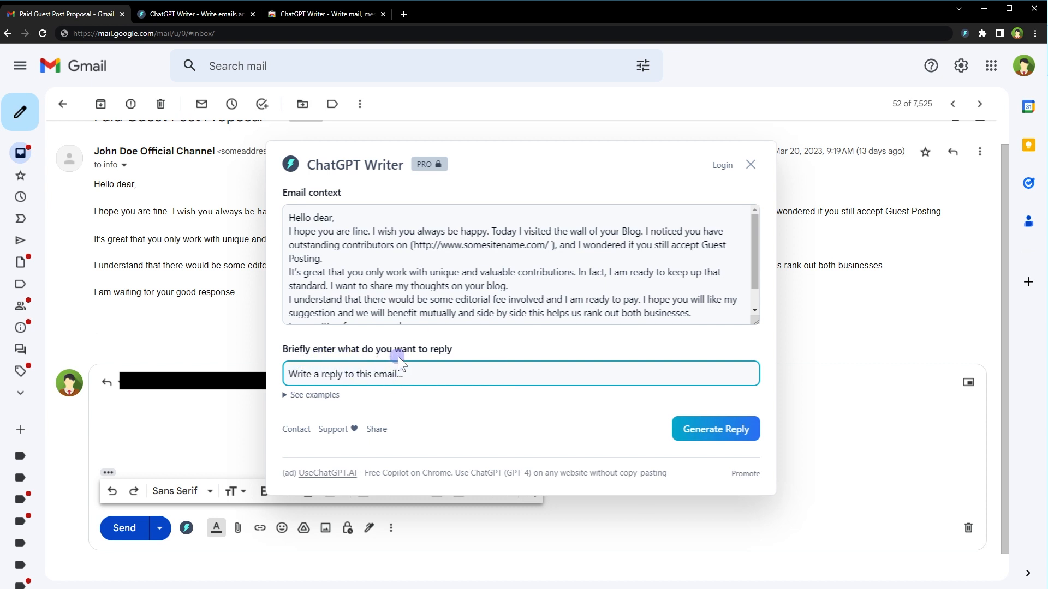
pyautogui.write('This is an email from spammer. Give him a humorous reply')
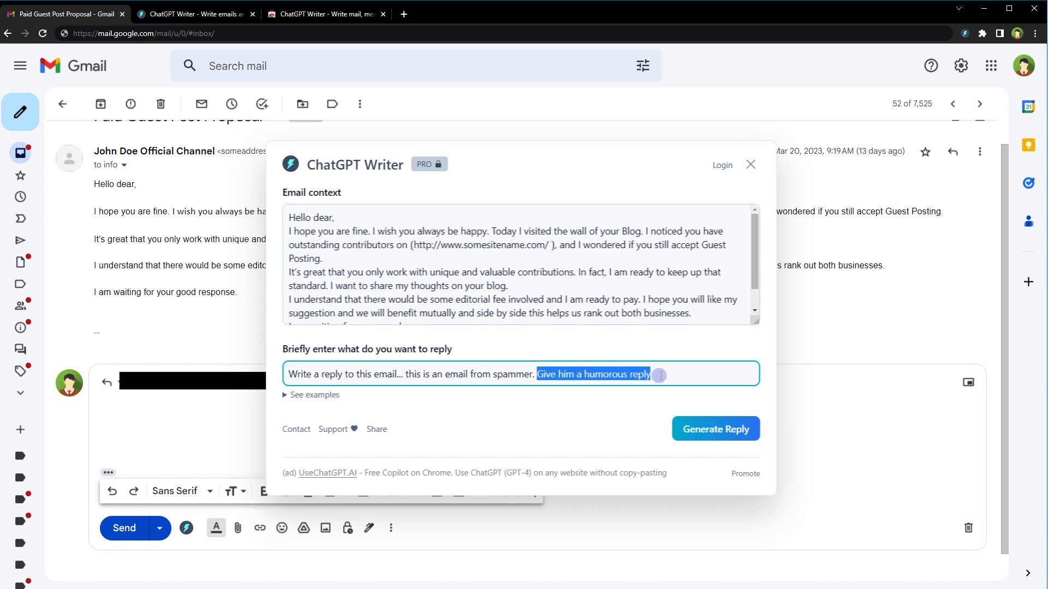
pyautogui.click(714, 429)
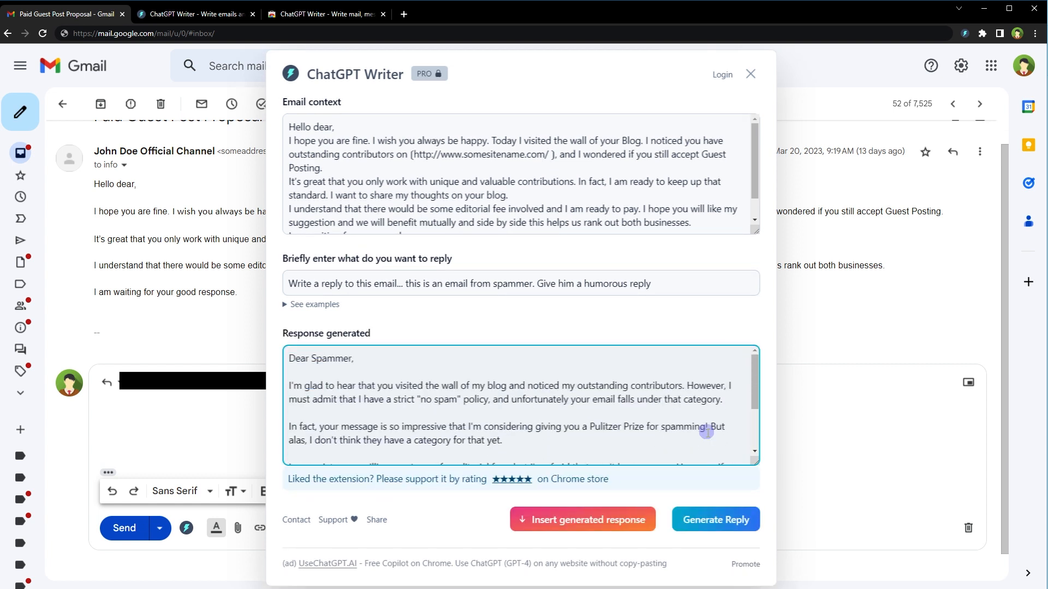
pyautogui.moveTo(304, 384)
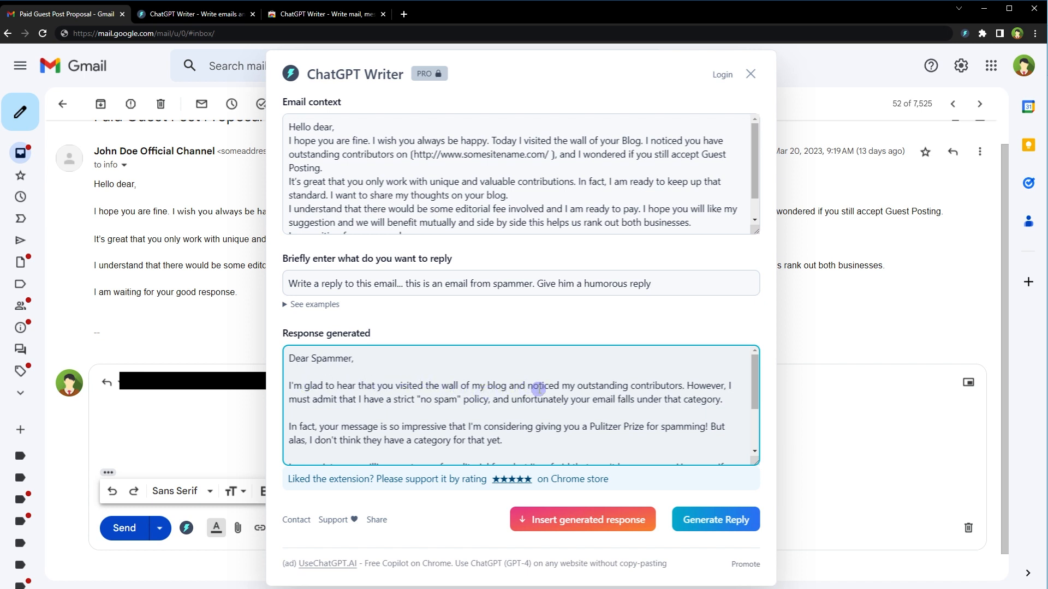
pyautogui.moveTo(626, 392)
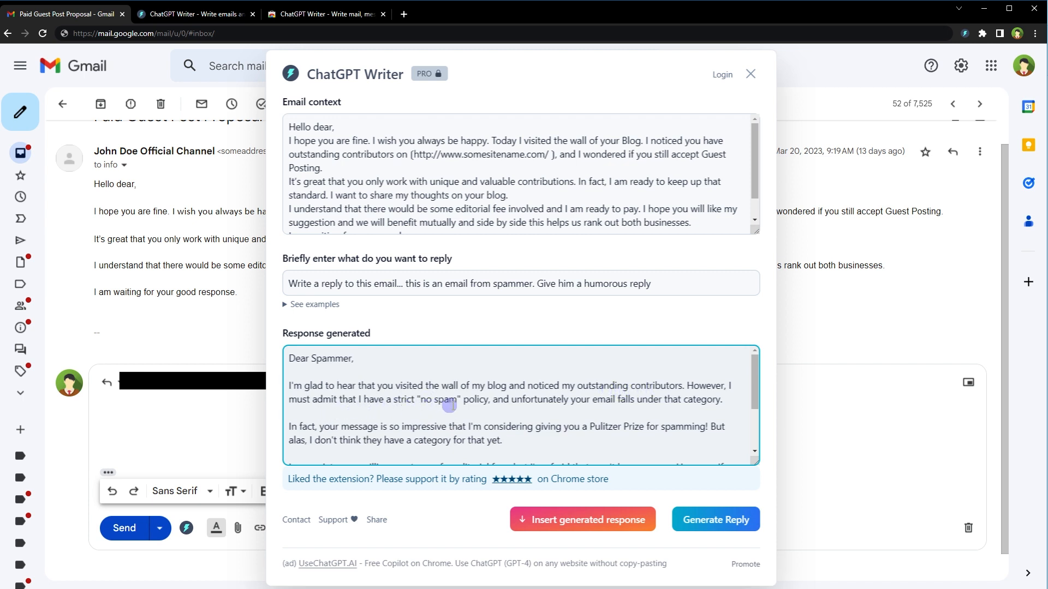
pyautogui.moveTo(584, 405)
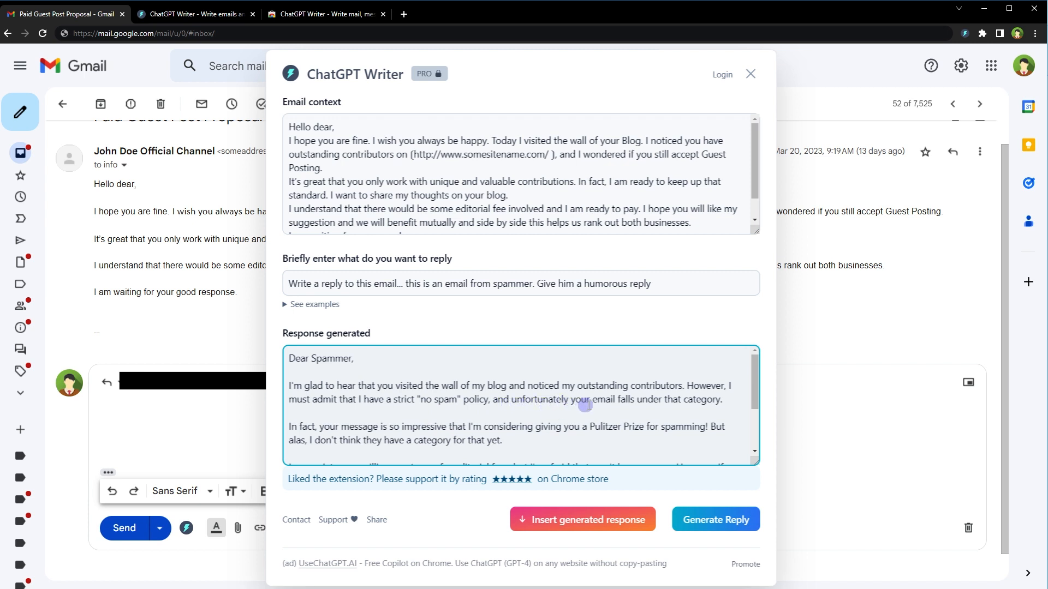
pyautogui.moveTo(675, 407)
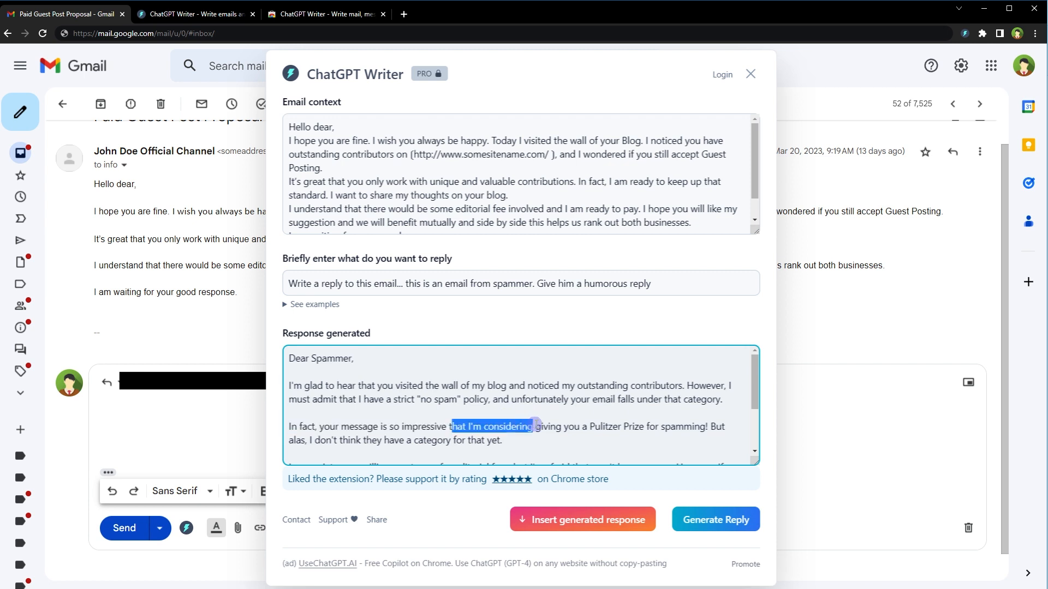
# Step: Sign the generated humorous reply with 'WSP' and insert it into the reply draft
pyautogui.click(591, 426)
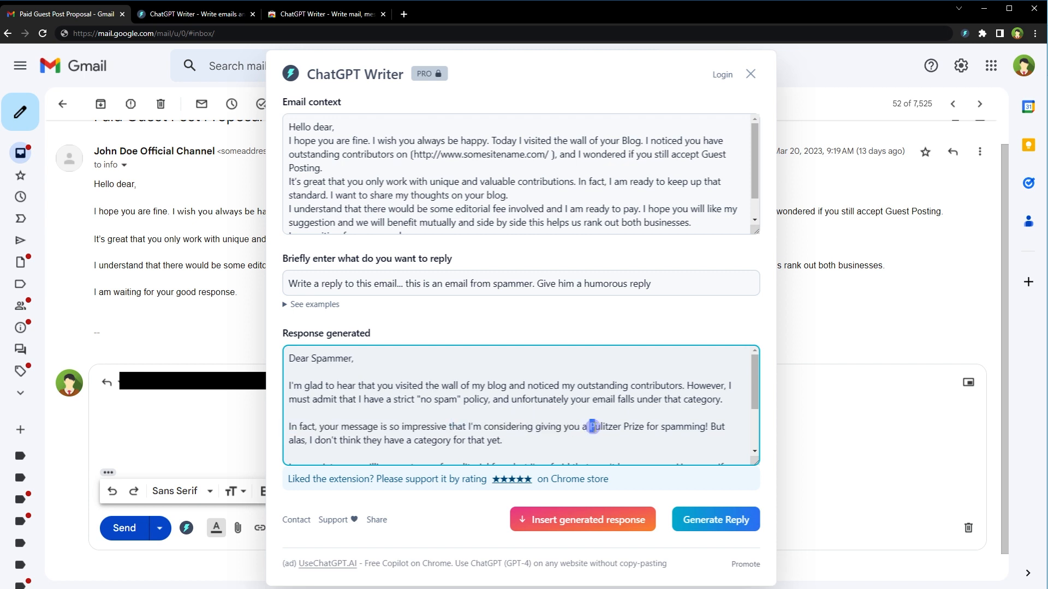
pyautogui.doubleClick(633, 426)
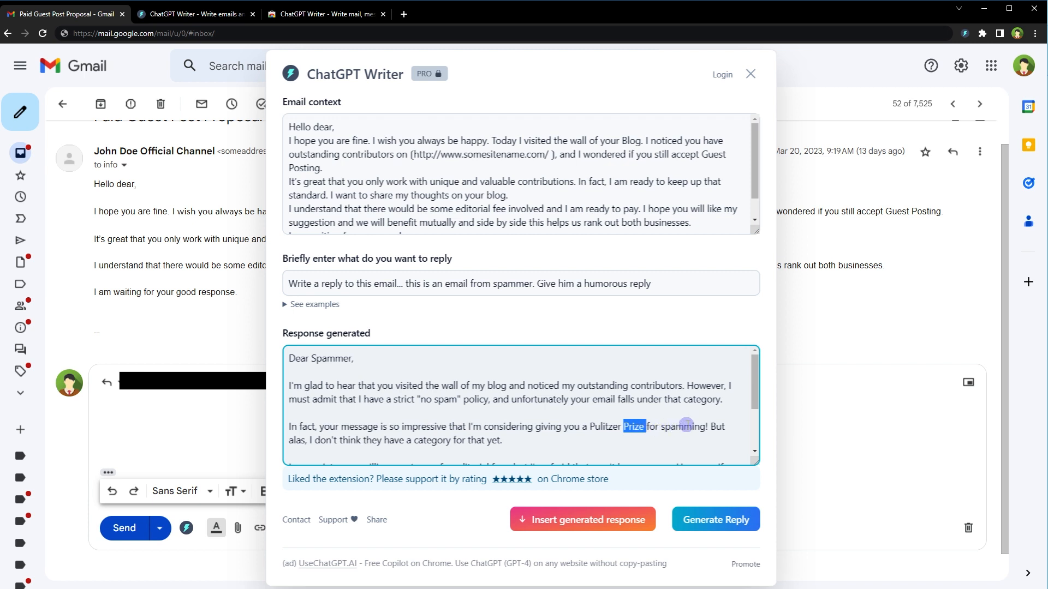
pyautogui.scroll(-3)
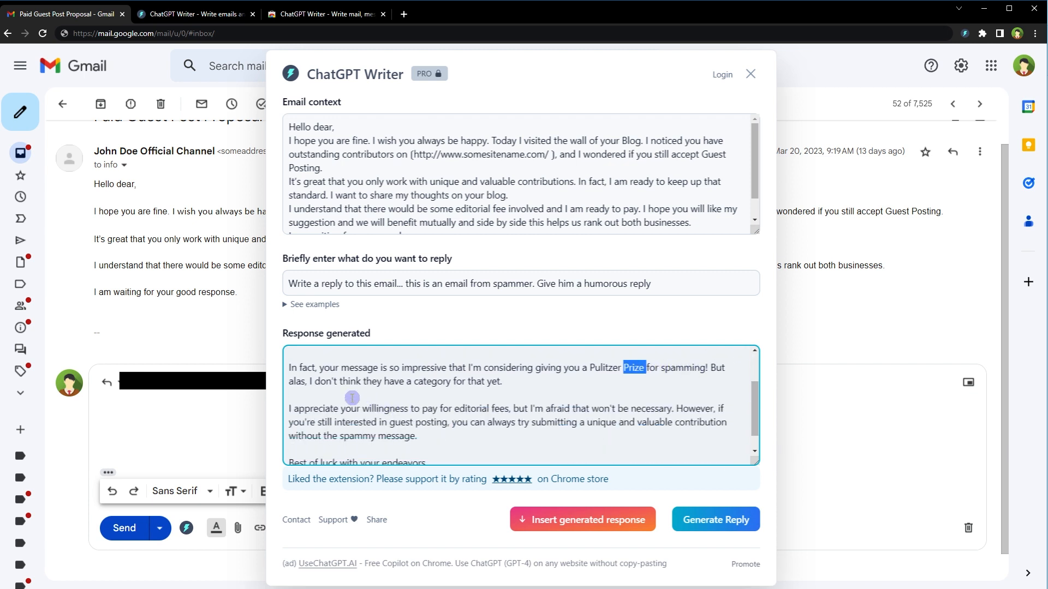
pyautogui.moveTo(393, 389)
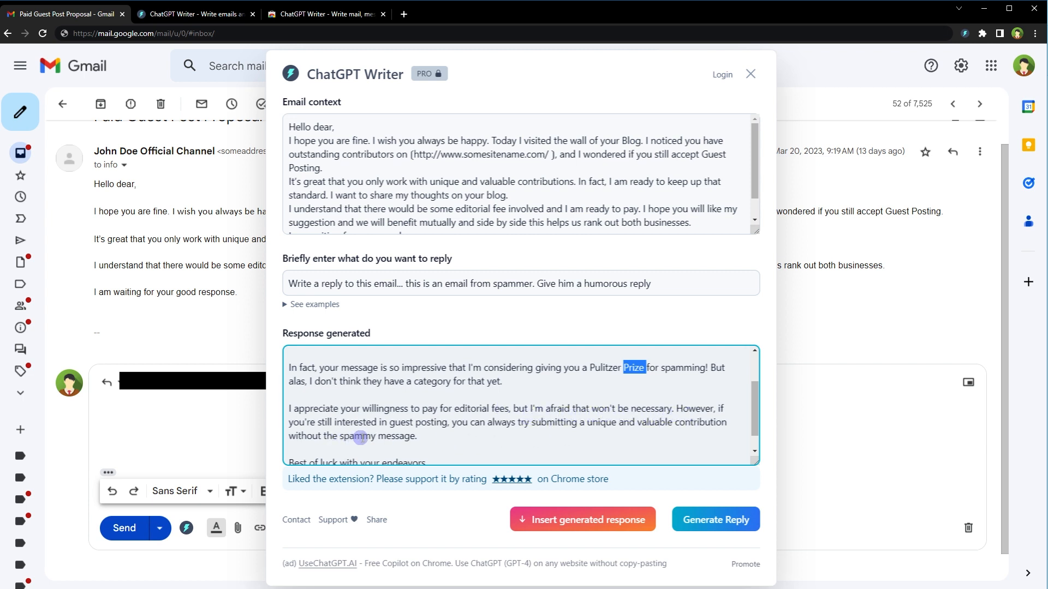
pyautogui.moveTo(510, 431)
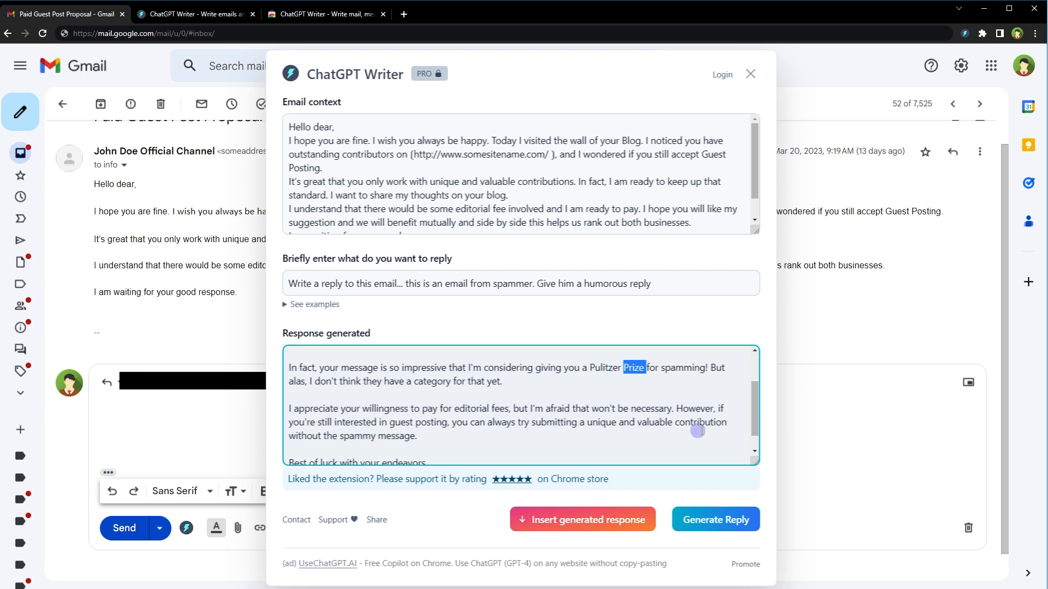
pyautogui.moveTo(313, 439)
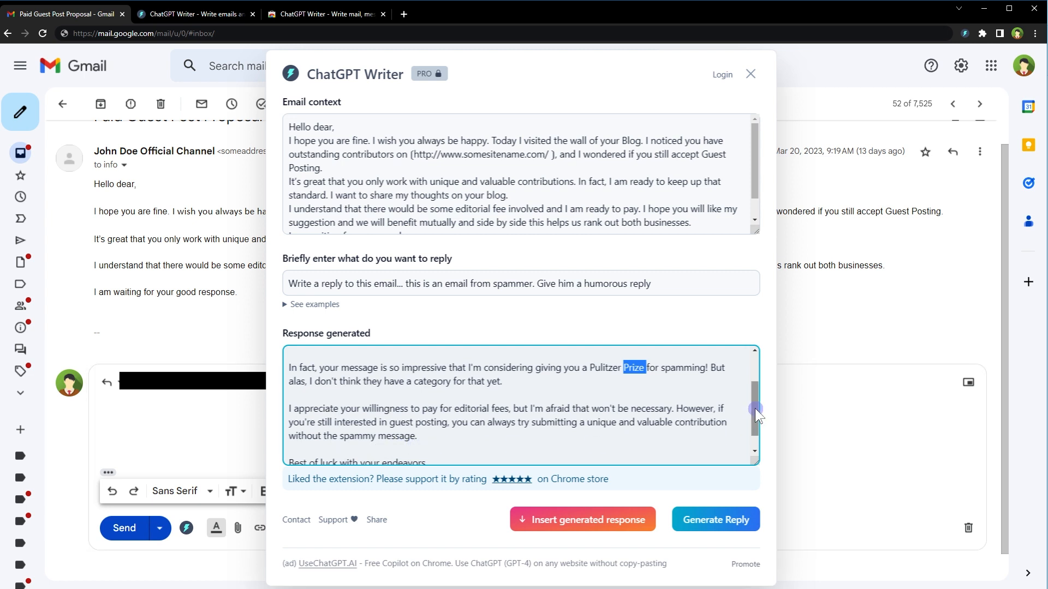
pyautogui.scroll(-3)
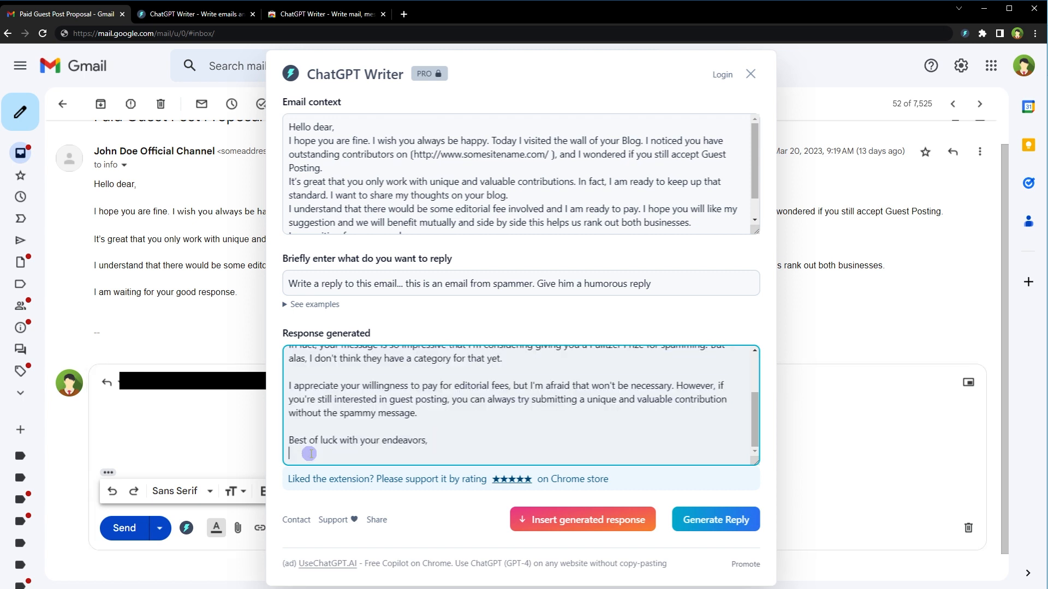
pyautogui.write('WSP')
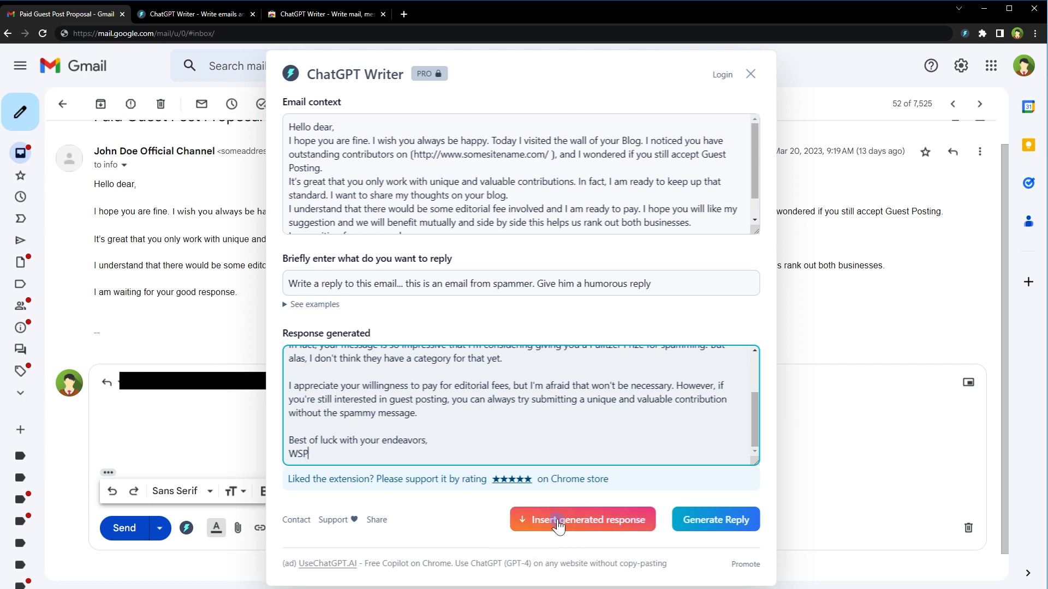
pyautogui.click(581, 519)
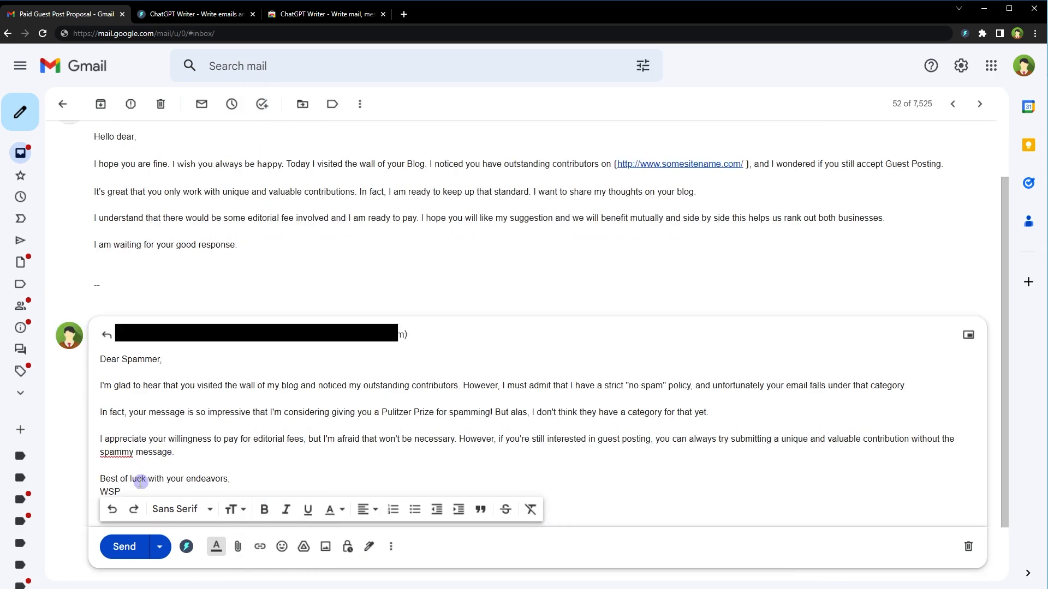
# Step: Select all text in the reply body and delete it
pyautogui.press('ctrl+a')
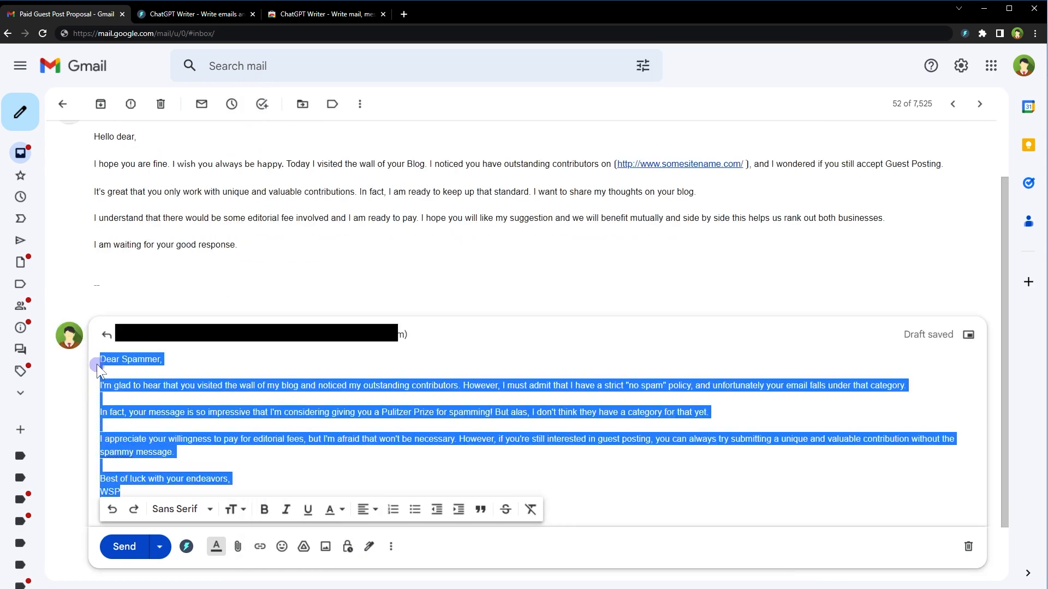
pyautogui.press('Delete')
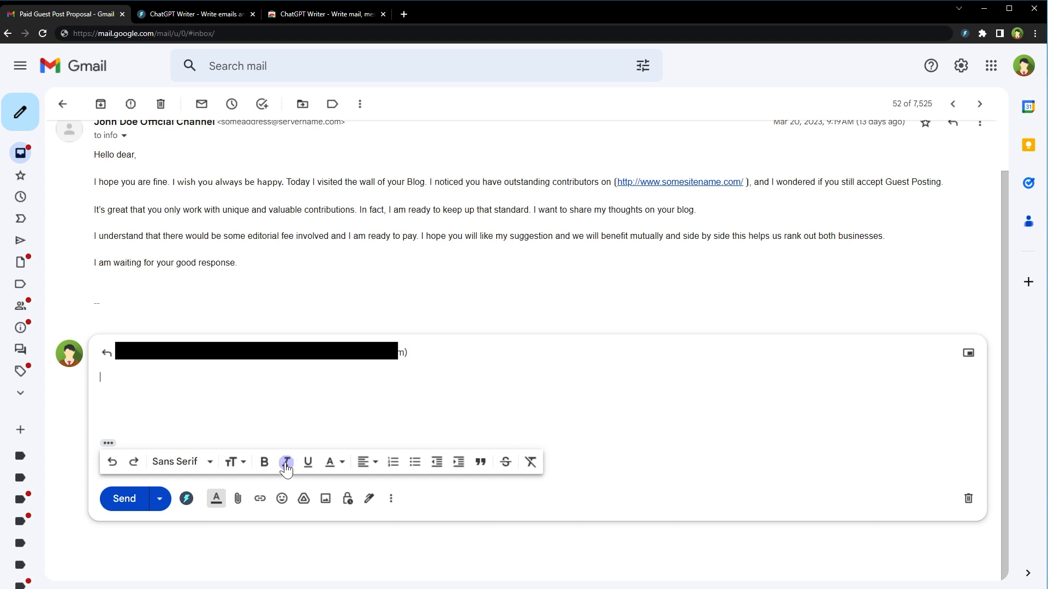
# Step: Reopen ChatGPT Writer and request a reply thanking him and promising an editor account
pyautogui.click(186, 499)
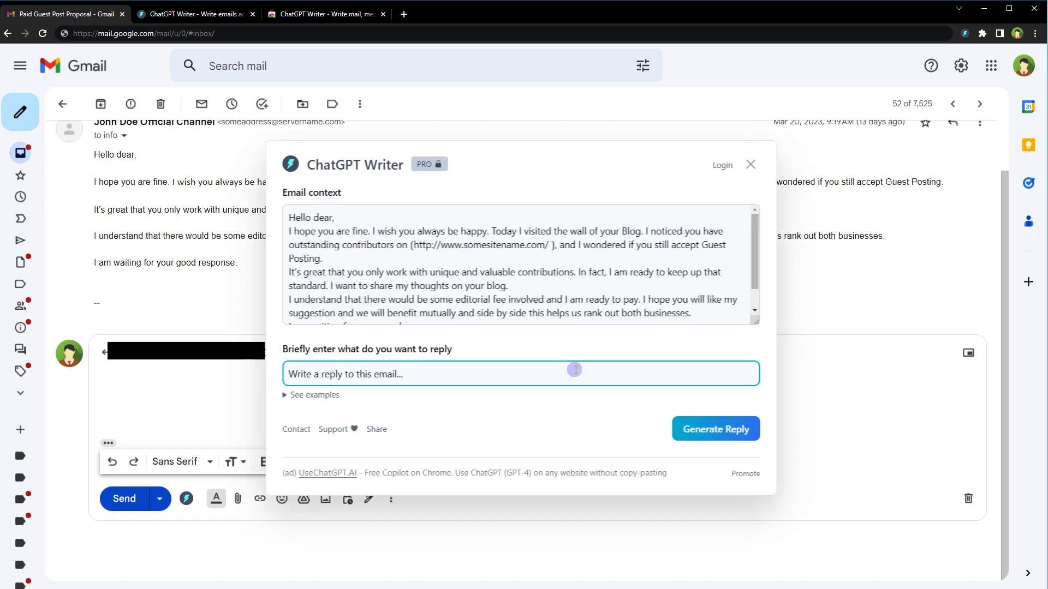
pyautogui.write('Thank him for reaching out. Let him know that an editor account will be created so')
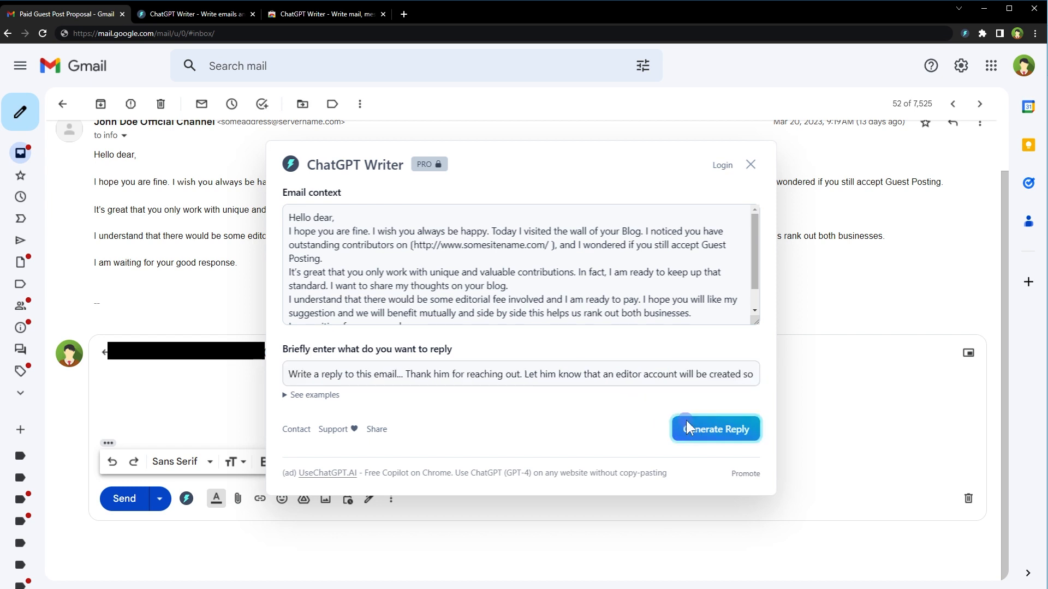
# Step: Generate the editor-account reply and read through the response, highlighting words along the way
pyautogui.click(715, 429)
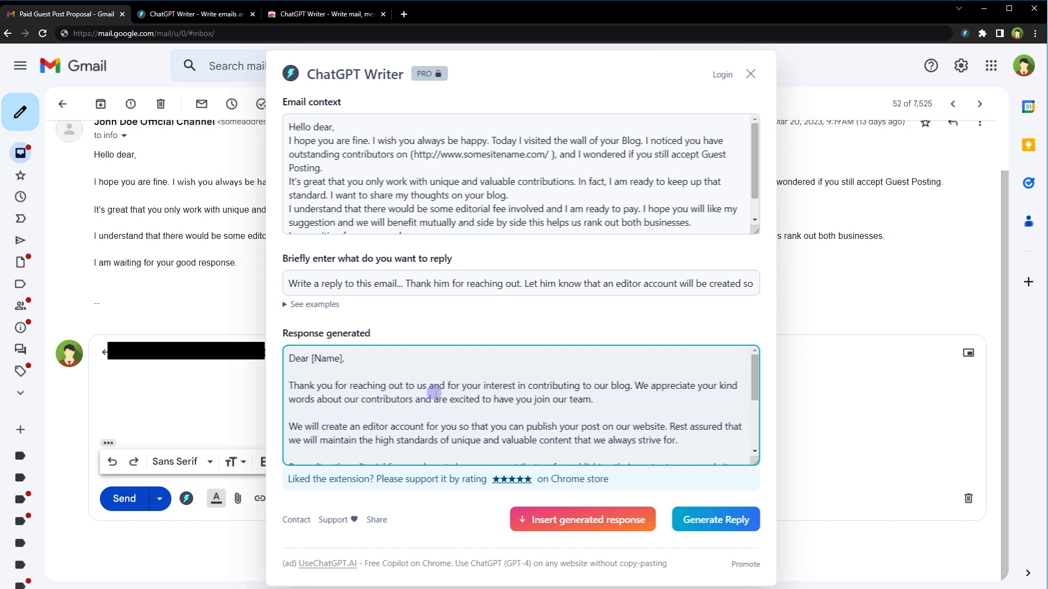
pyautogui.moveTo(614, 394)
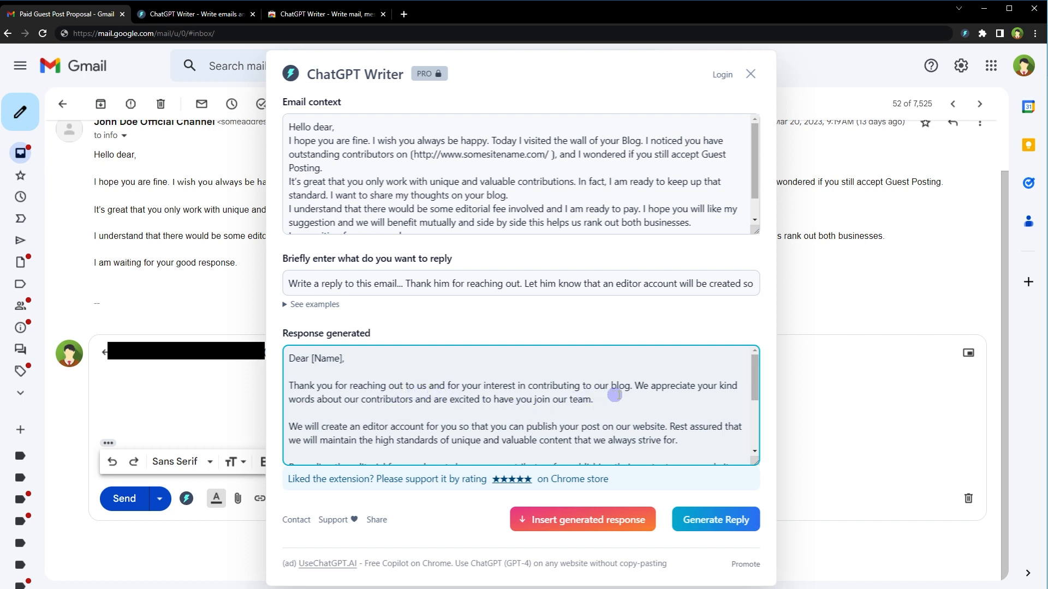
pyautogui.moveTo(341, 414)
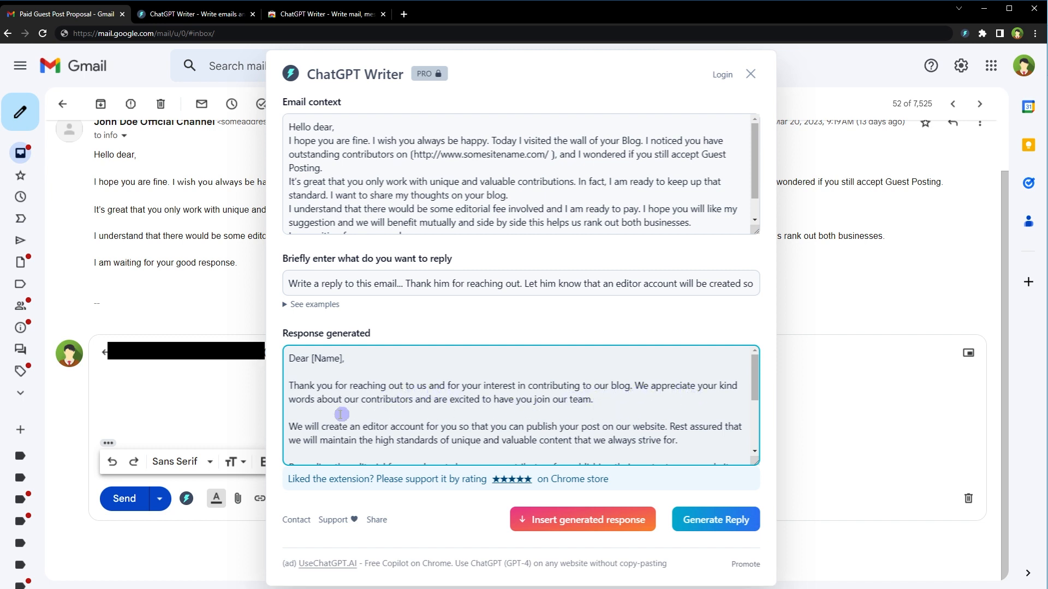
pyautogui.moveTo(446, 404)
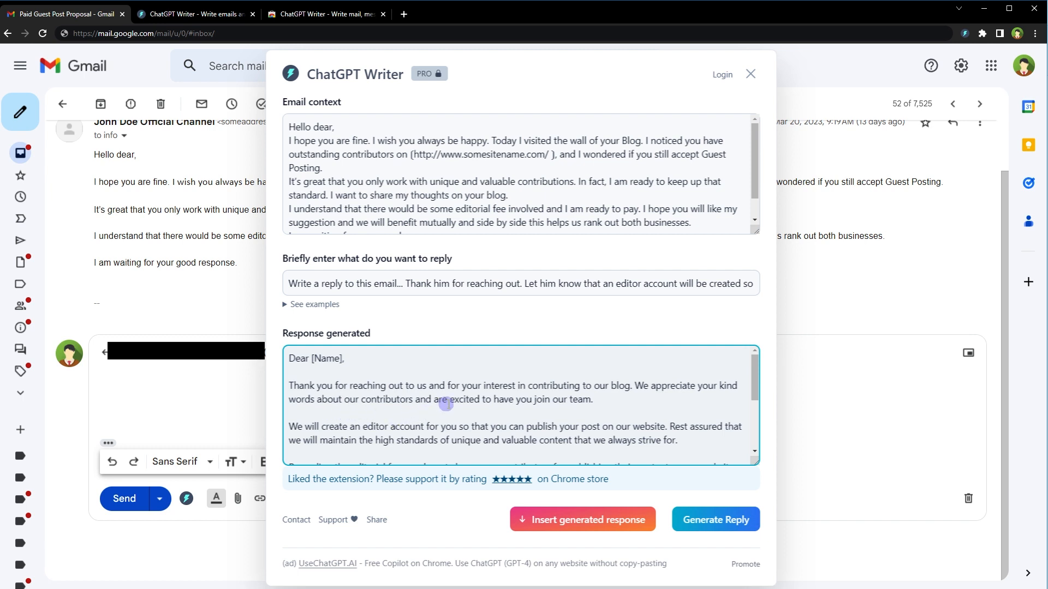
pyautogui.moveTo(536, 414)
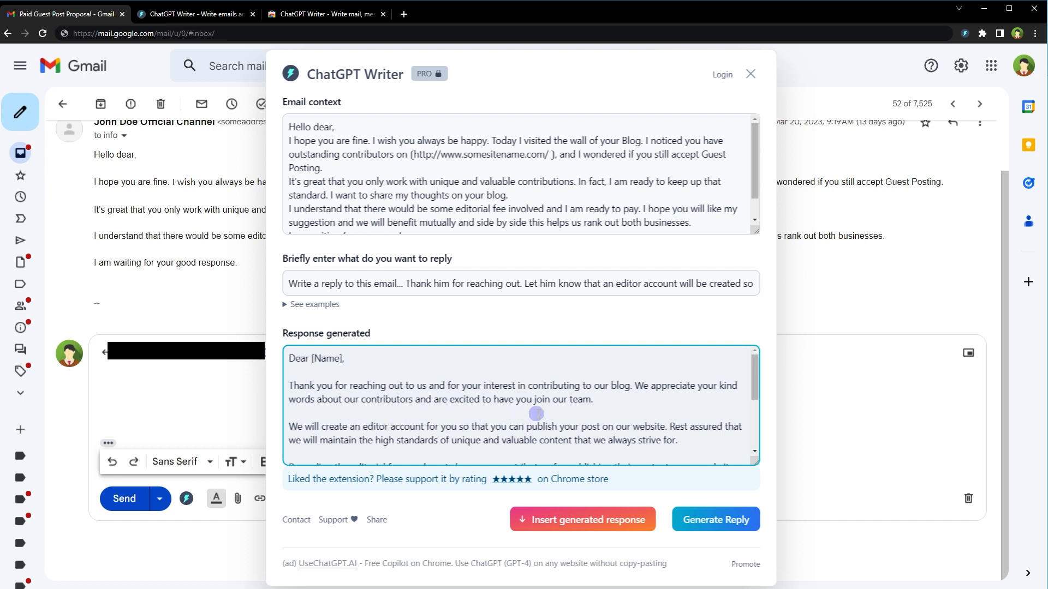
pyautogui.scroll(-3)
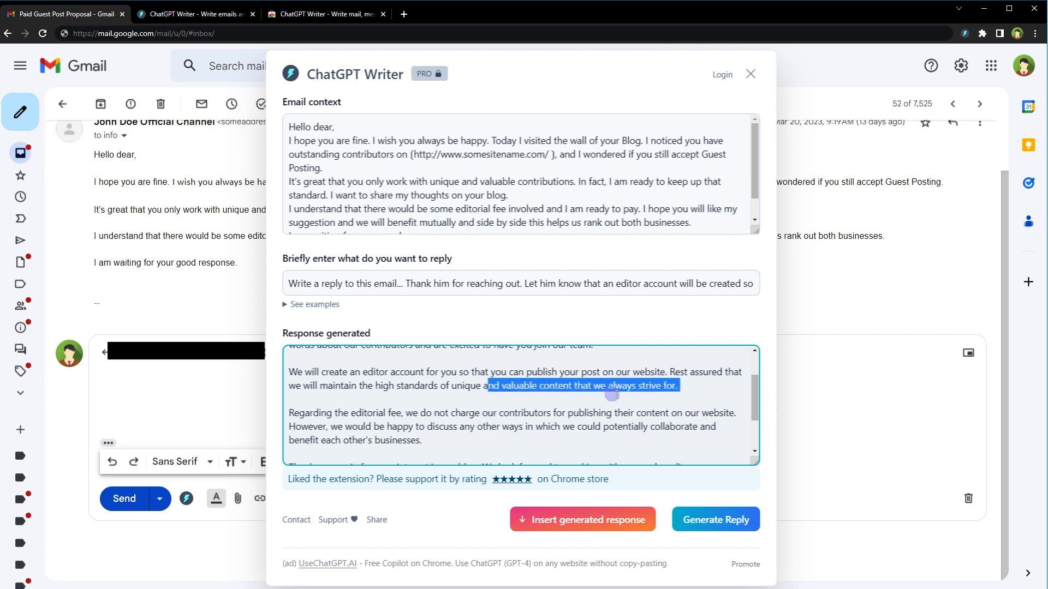
pyautogui.scroll(-3)
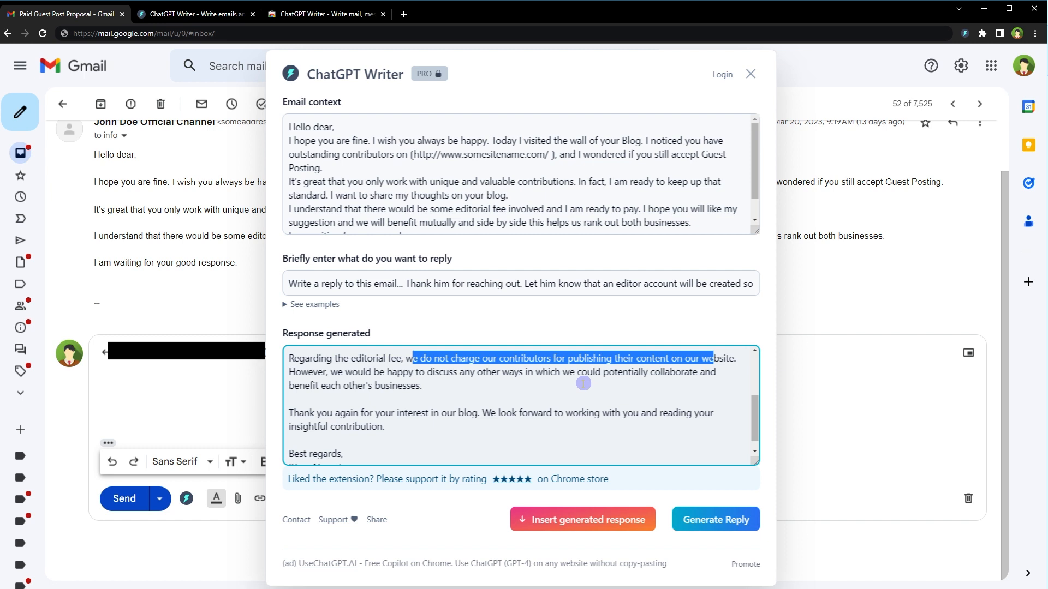
pyautogui.doubleClick(358, 371)
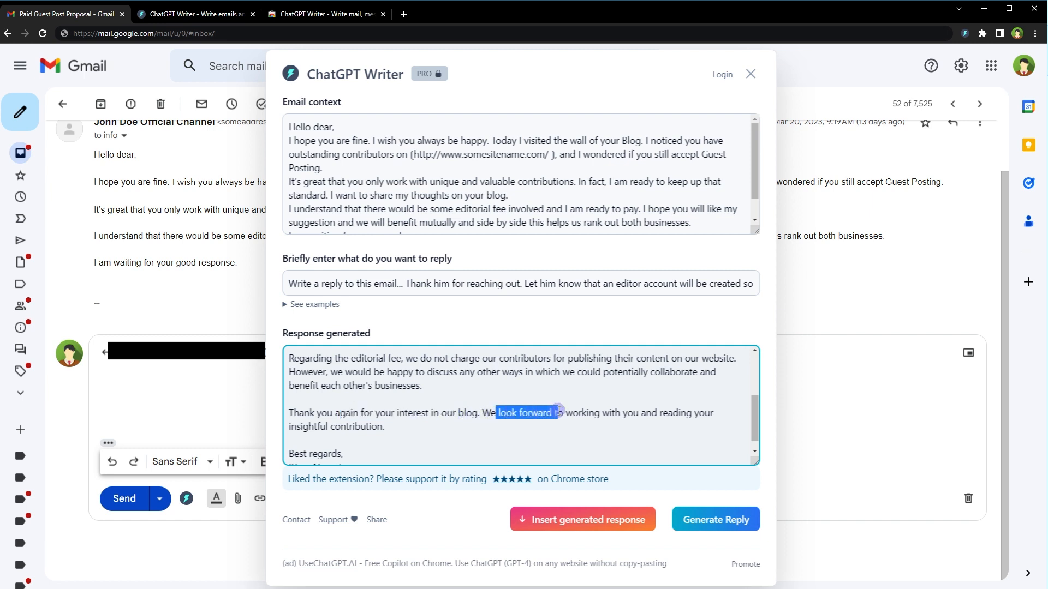
pyautogui.doubleClick(358, 426)
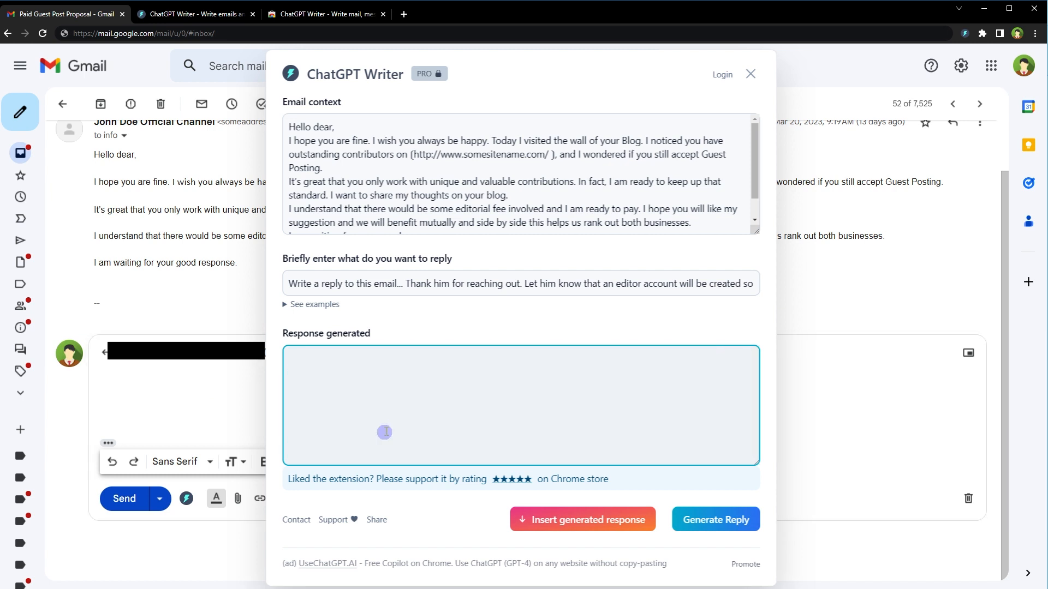
pyautogui.moveTo(480, 315)
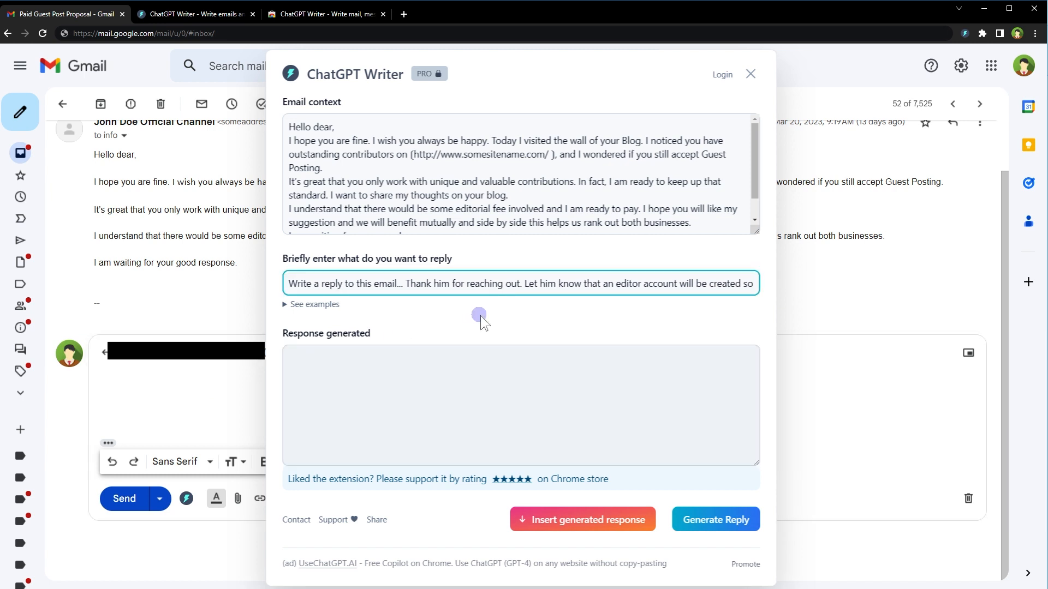
# Step: Clear the previous reply request and generate a new generic reply
pyautogui.press('ctrl+a')
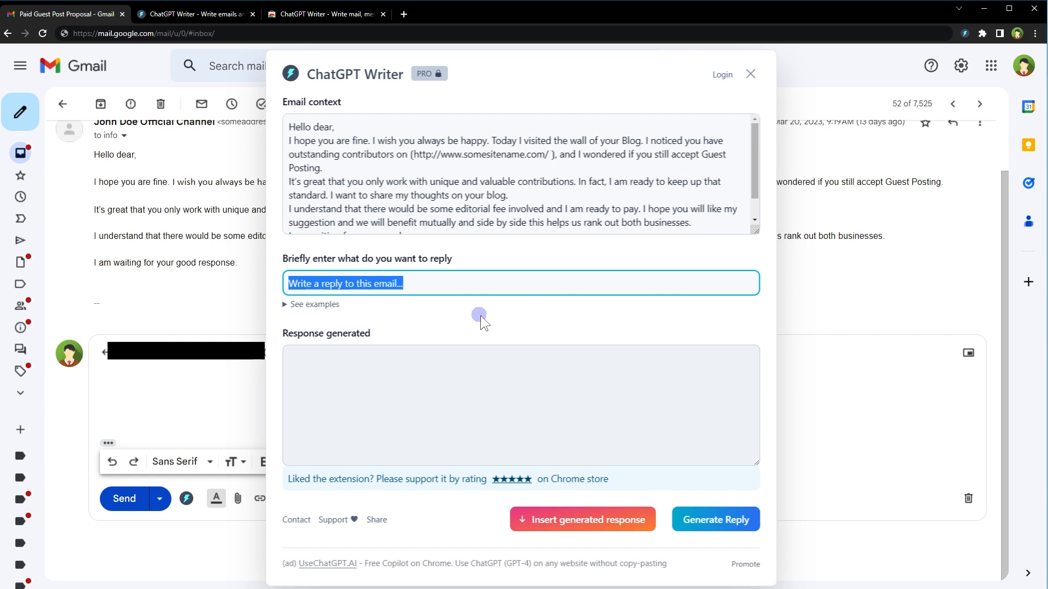
pyautogui.click(715, 519)
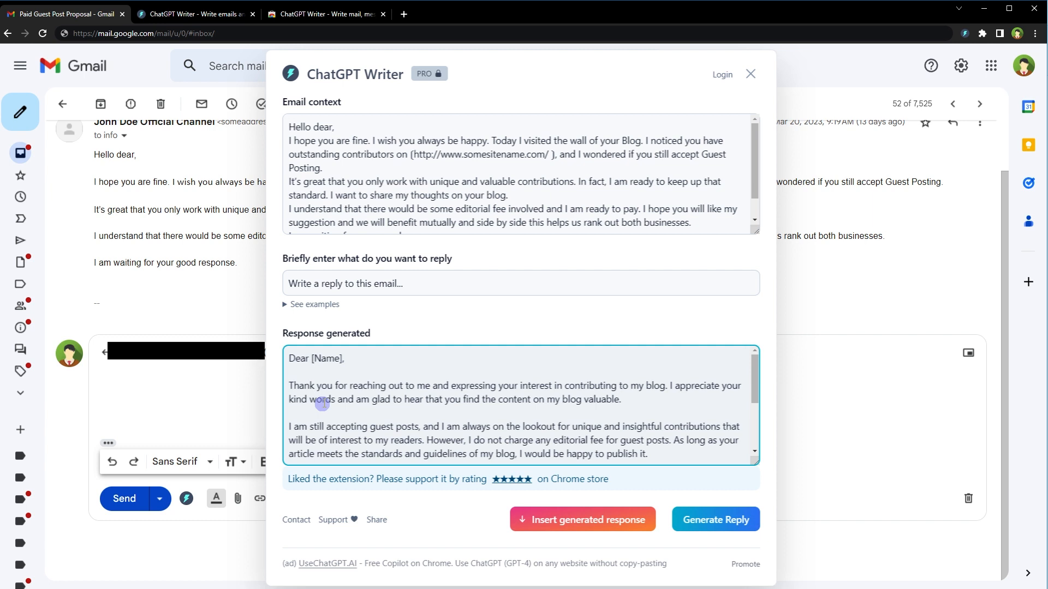
pyautogui.moveTo(413, 427)
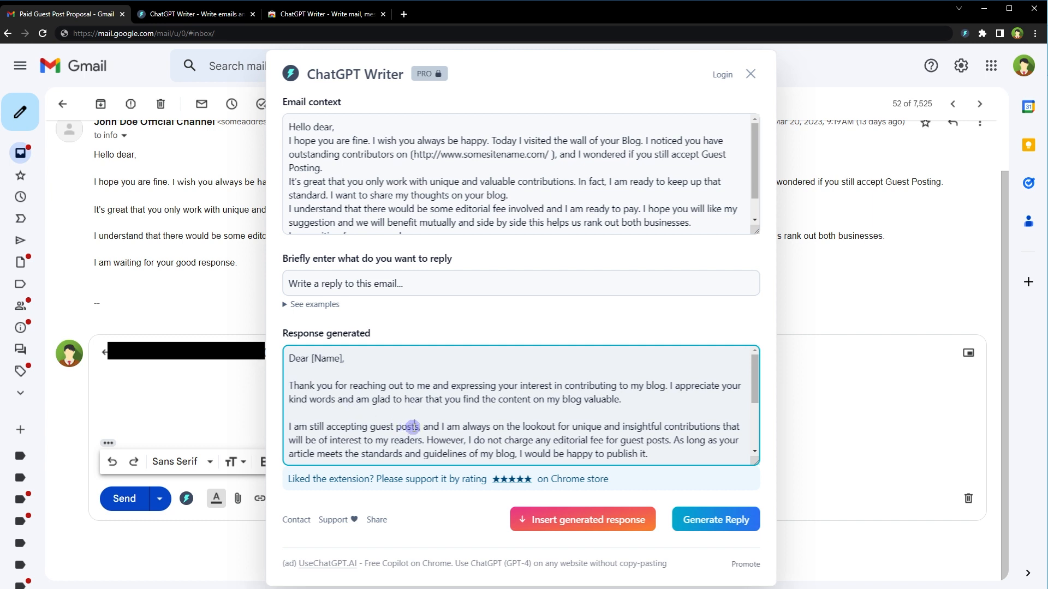
pyautogui.doubleClick(408, 426)
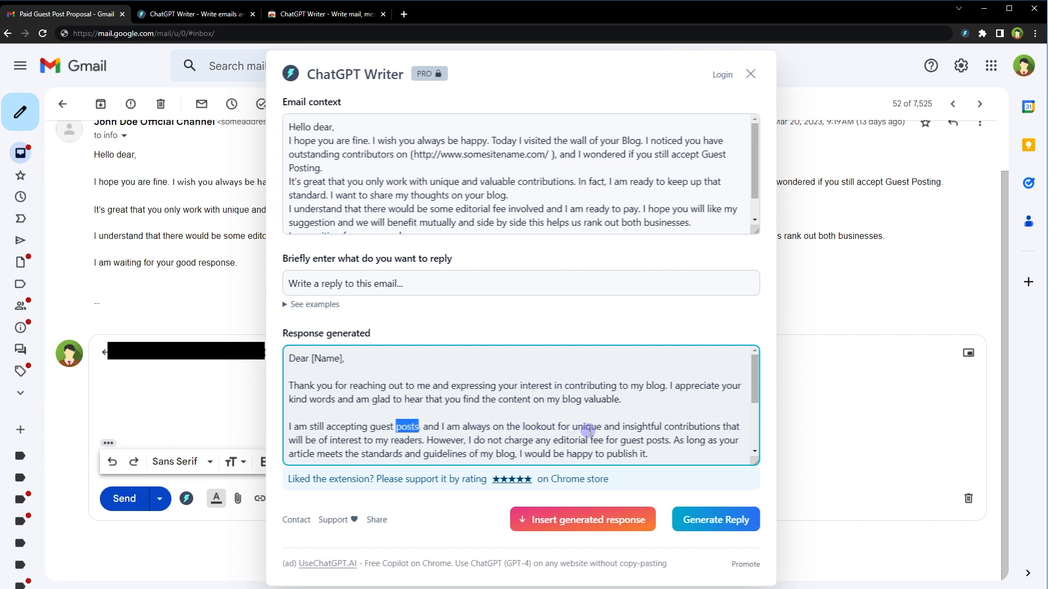
pyautogui.doubleClick(690, 426)
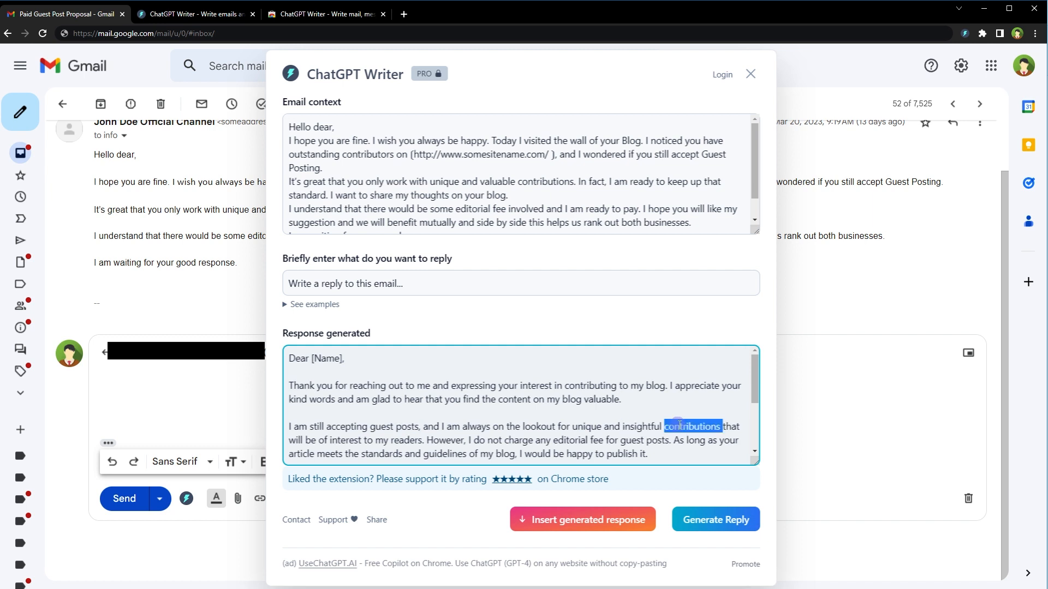
pyautogui.doubleClick(407, 441)
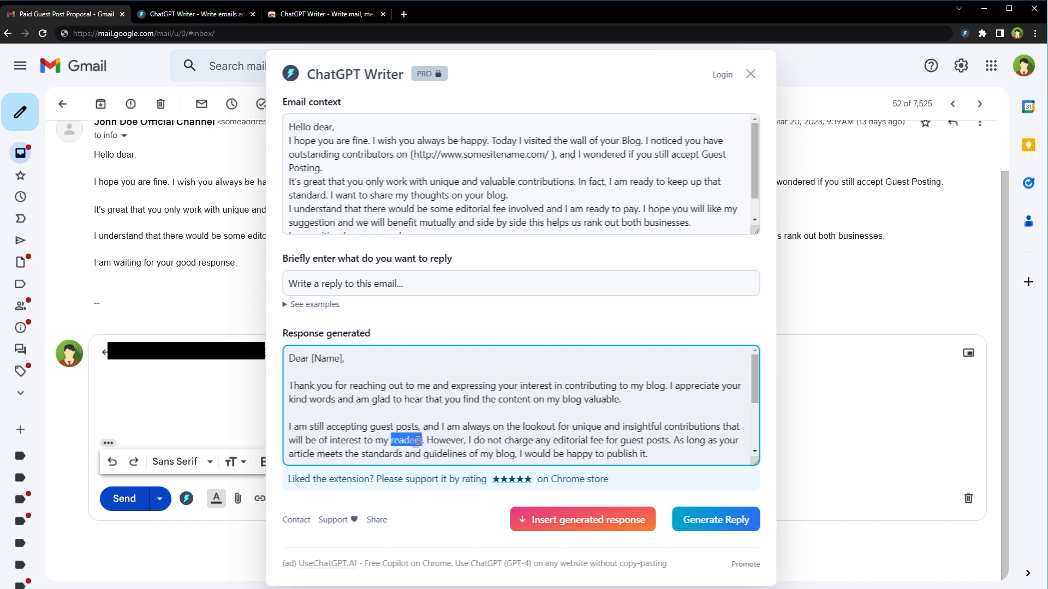
pyautogui.doubleClick(444, 441)
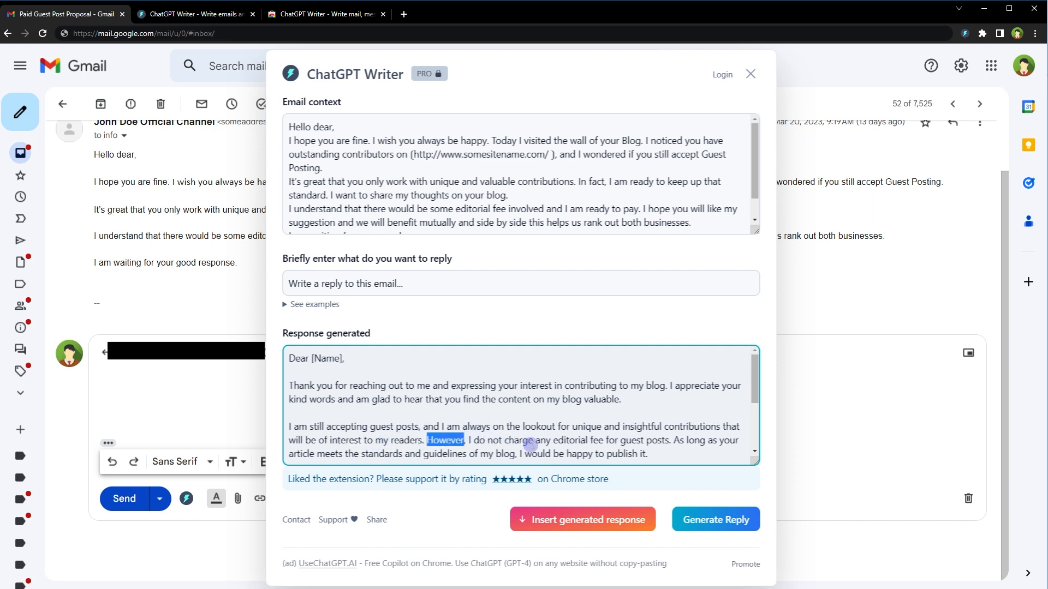
pyautogui.moveTo(649, 444)
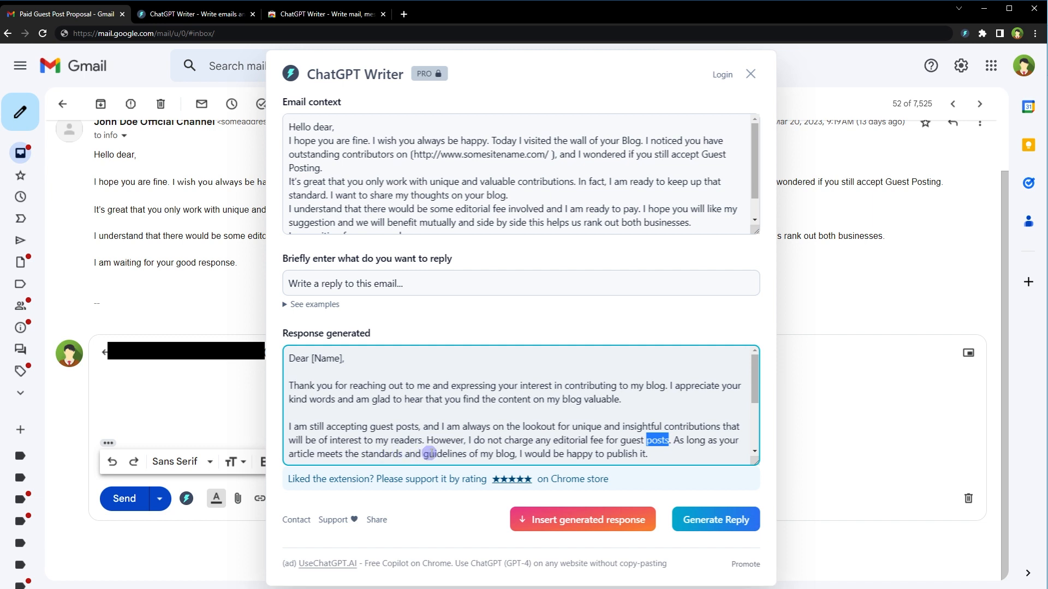
pyautogui.moveTo(499, 455)
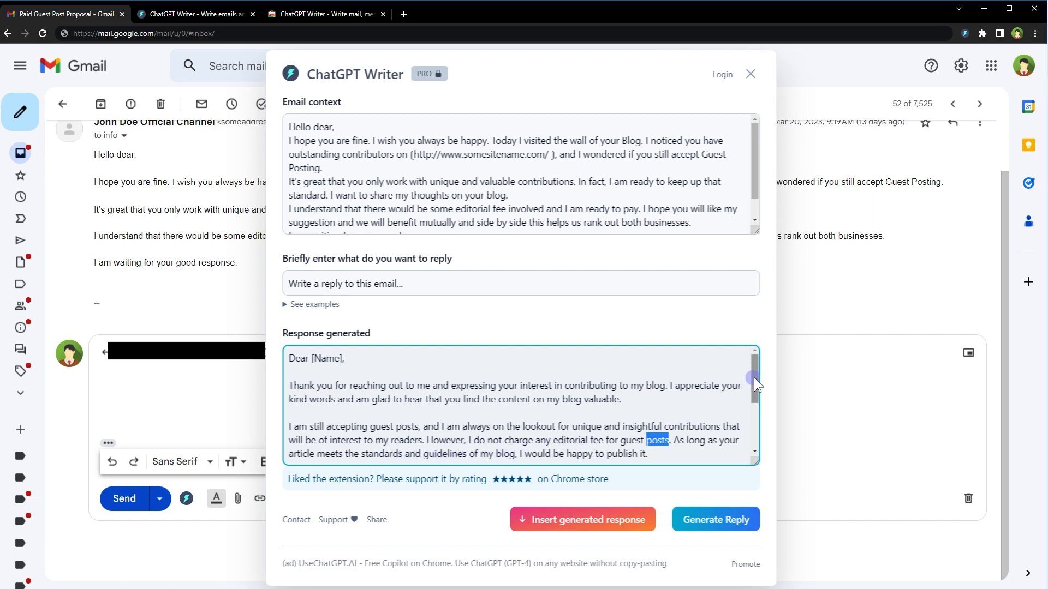
pyautogui.scroll(-3)
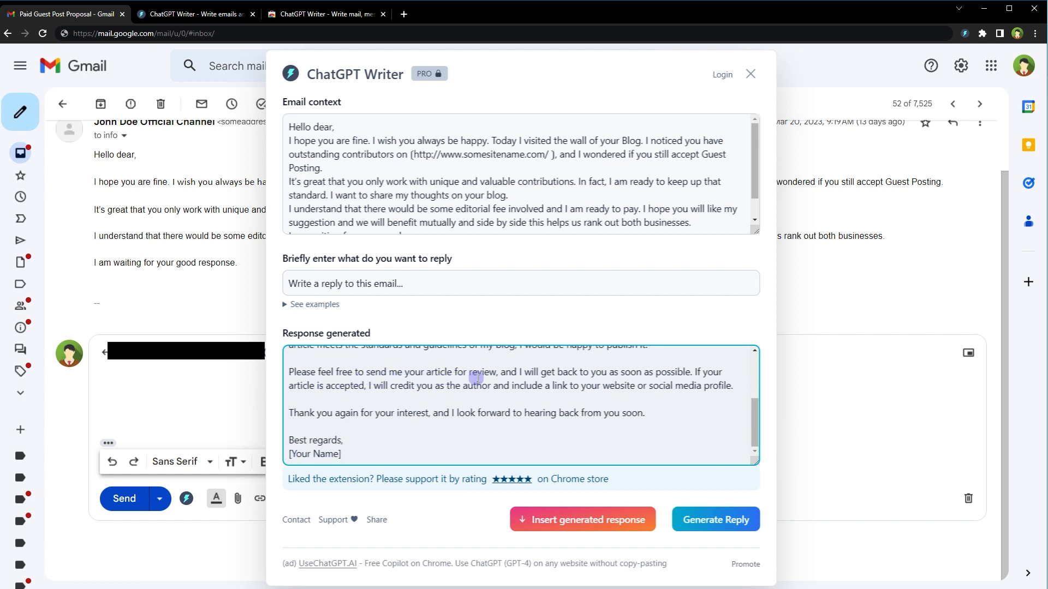
pyautogui.moveTo(667, 408)
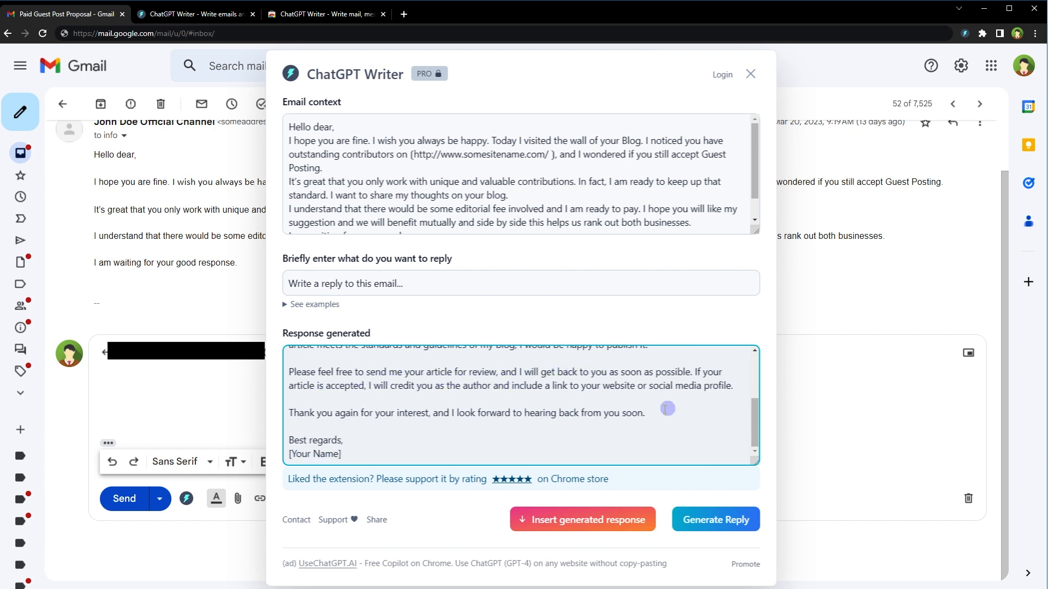
pyautogui.moveTo(354, 405)
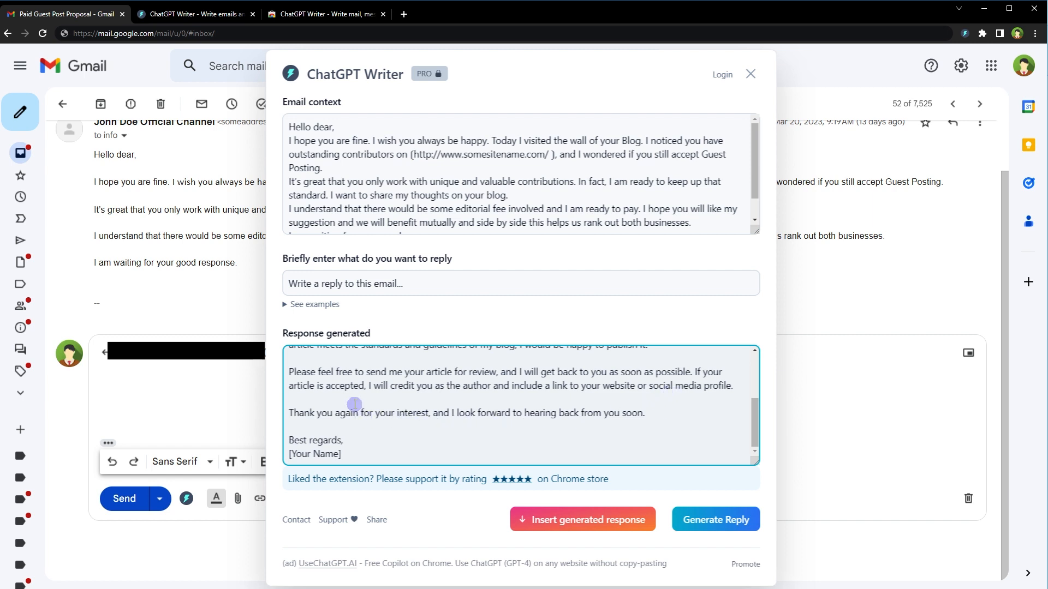
pyautogui.moveTo(429, 403)
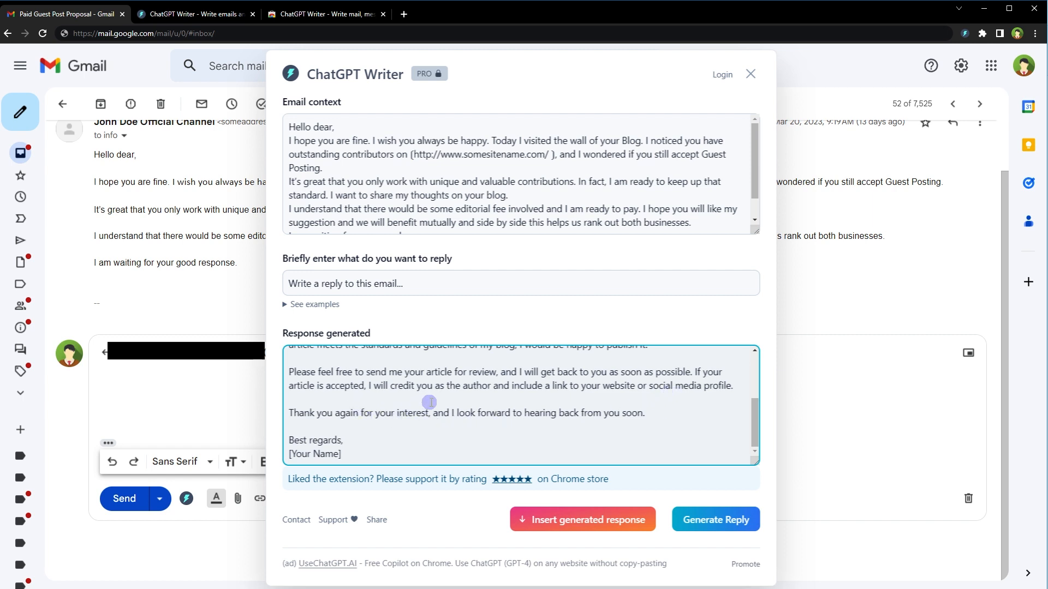
pyautogui.moveTo(570, 396)
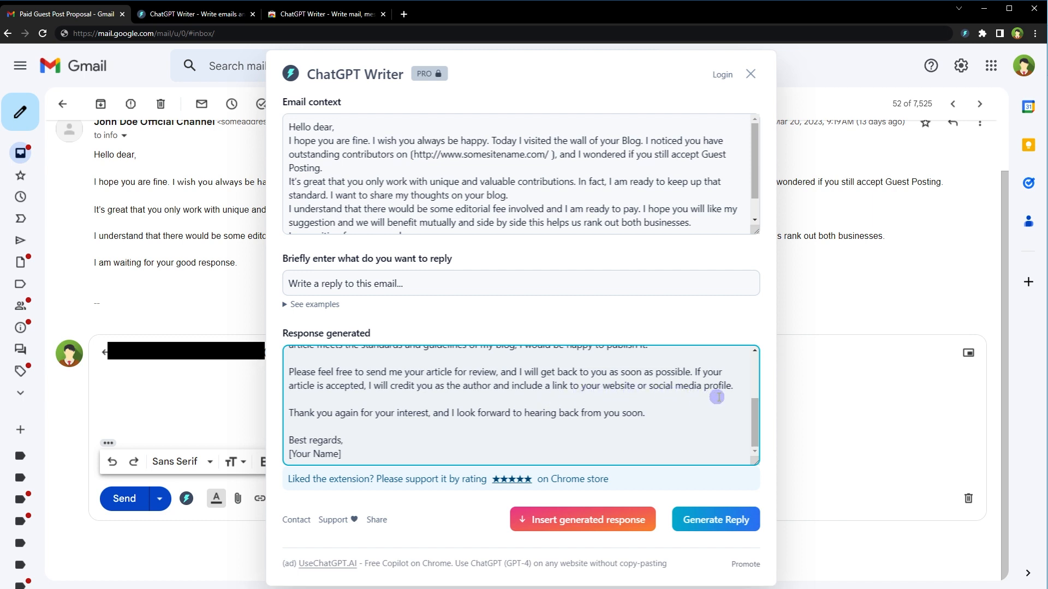
pyautogui.moveTo(354, 426)
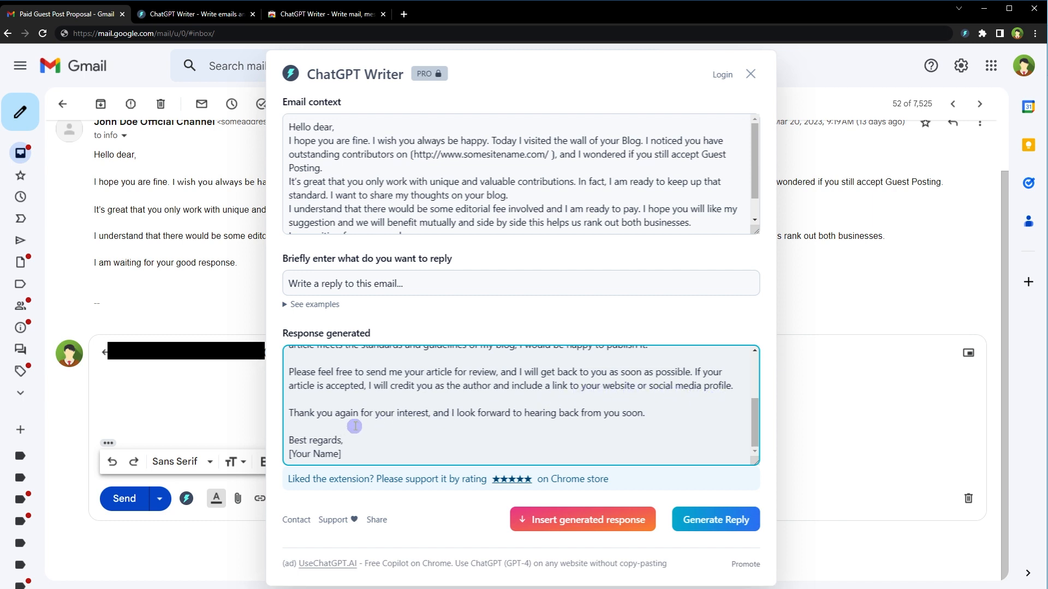
pyautogui.moveTo(521, 423)
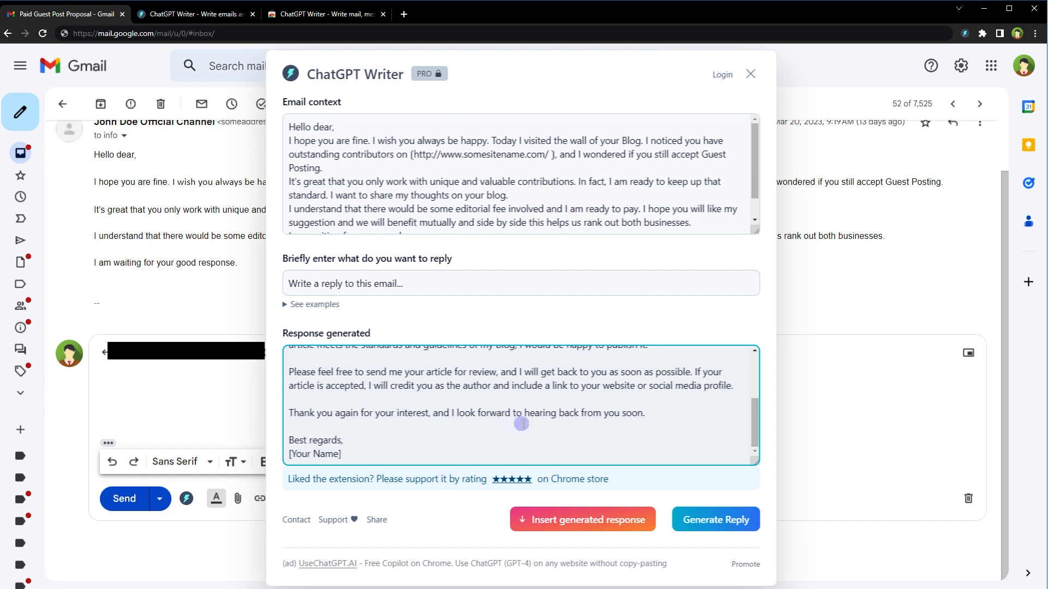
pyautogui.doubleClick(327, 440)
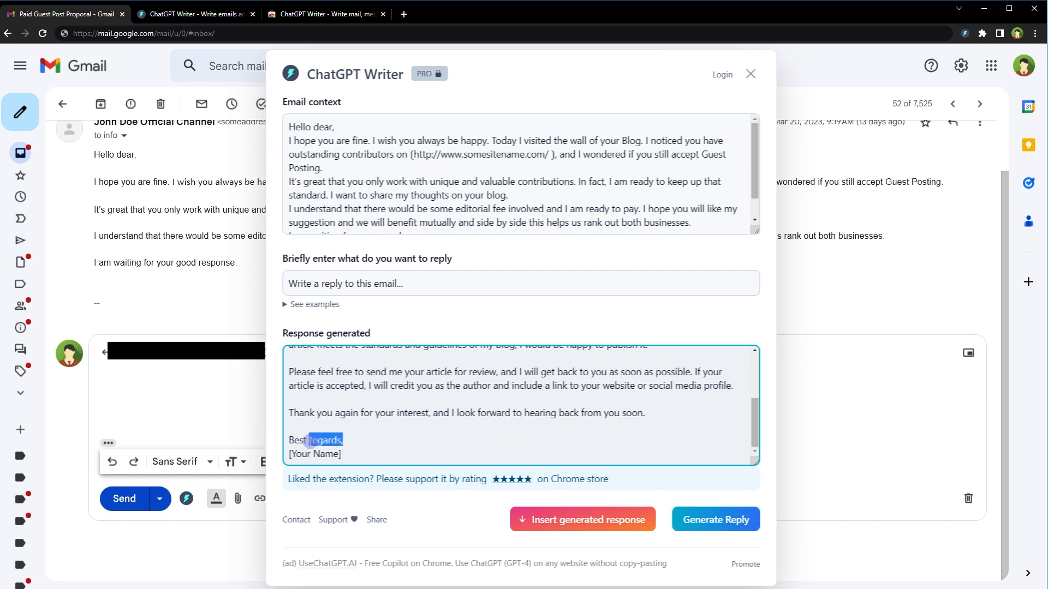
pyautogui.doubleClick(313, 454)
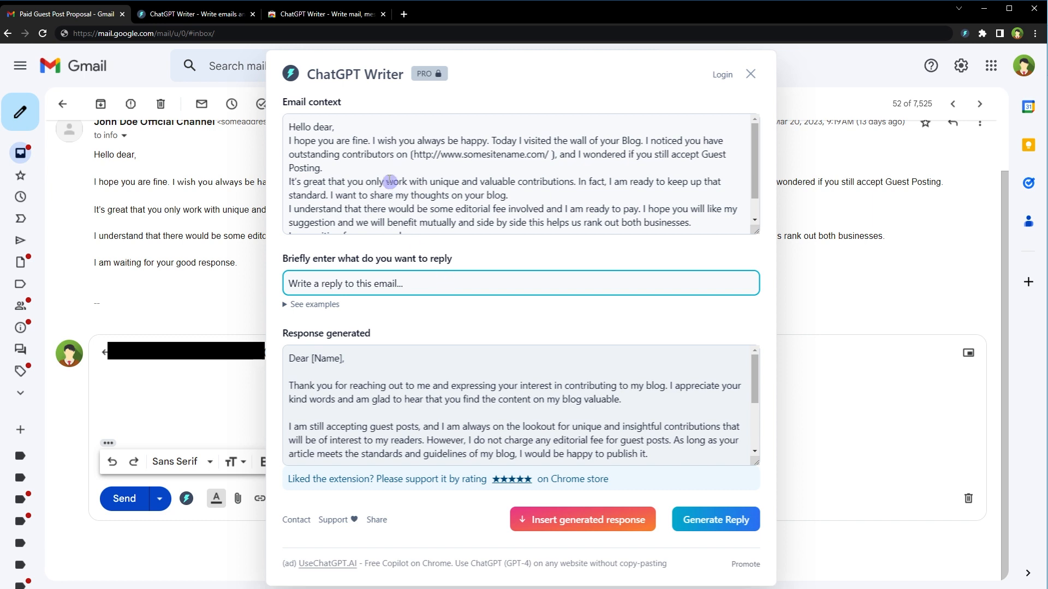
pyautogui.click(426, 368)
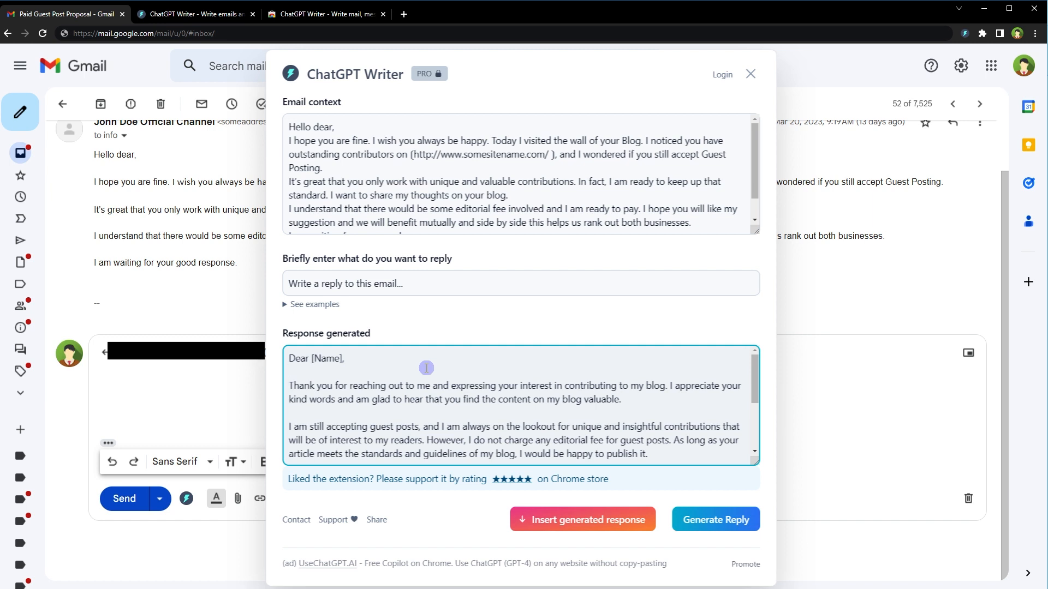
pyautogui.click(290, 372)
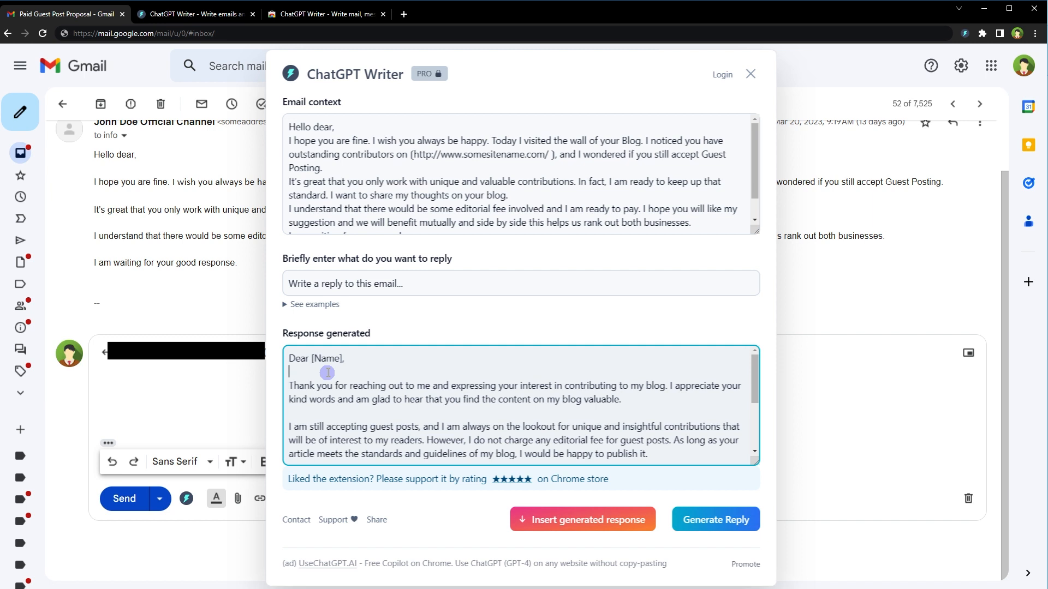
pyautogui.moveTo(667, 121)
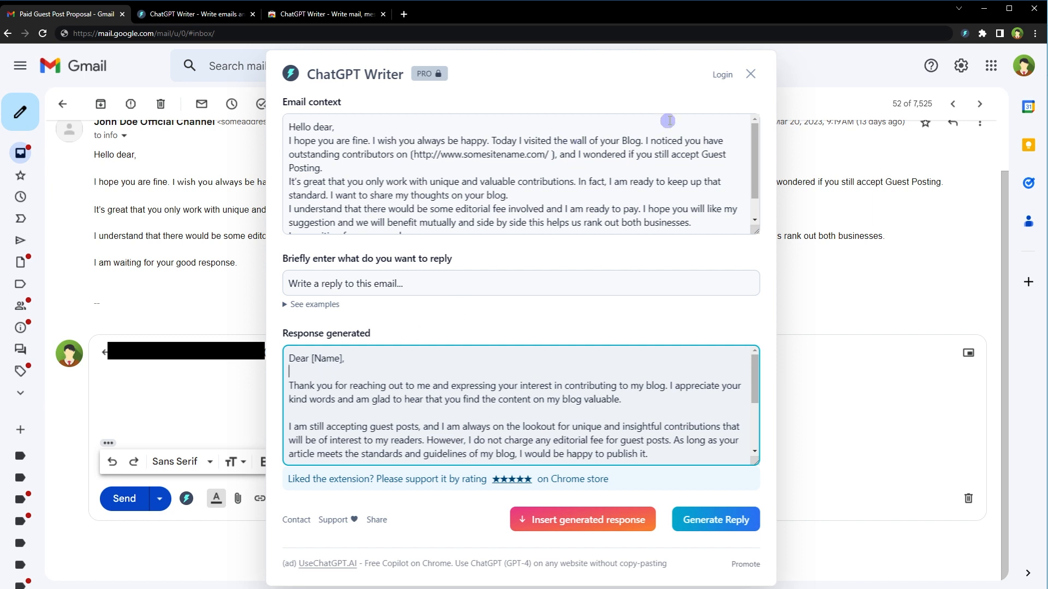
# Step: Close ChatGPT Writer, discard the reply draft, and open a full-size new message
pyautogui.click(749, 74)
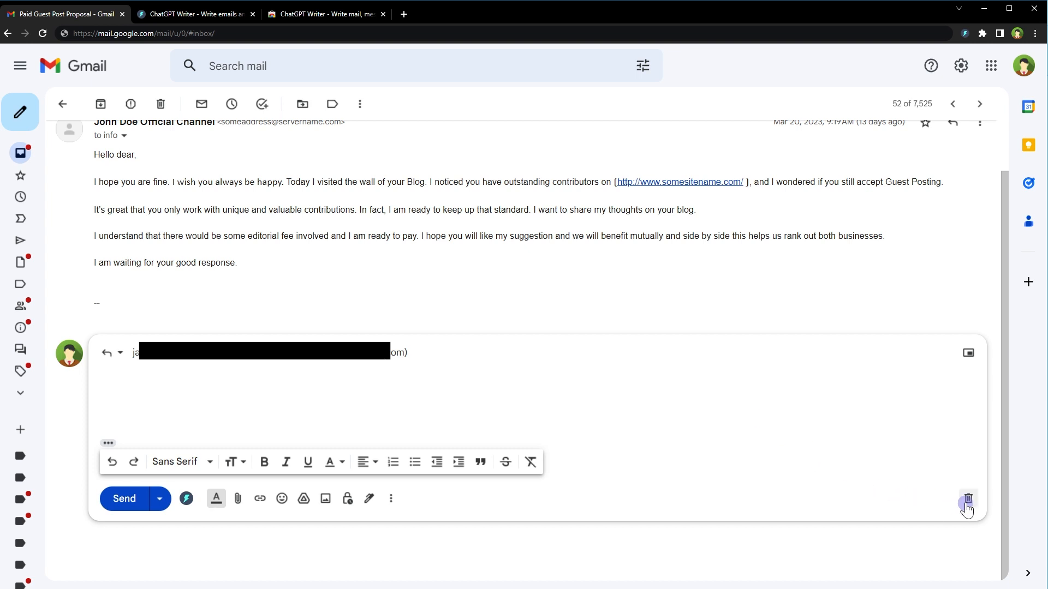
pyautogui.click(967, 499)
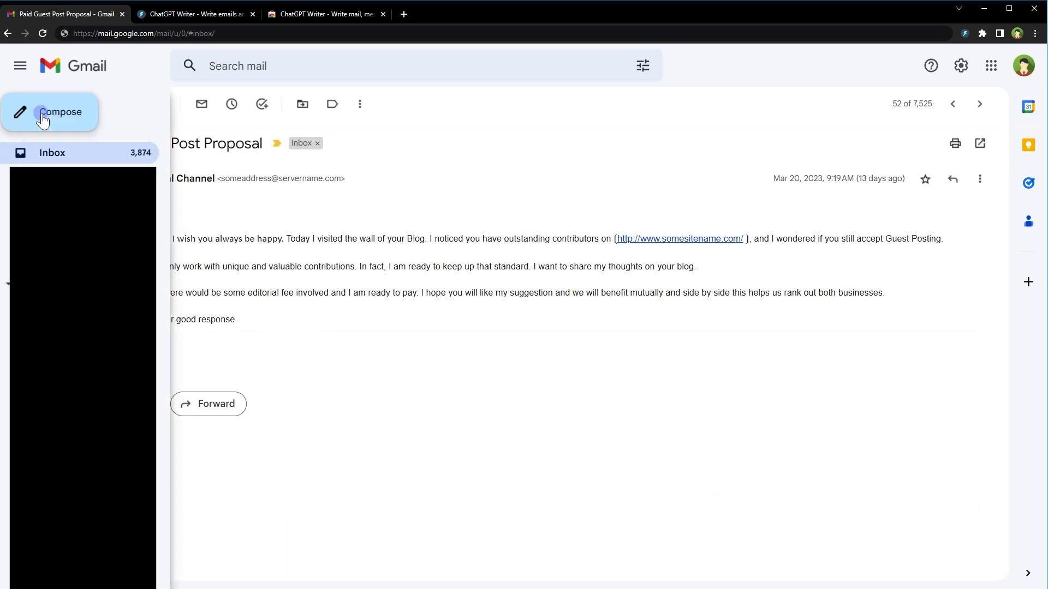
pyautogui.click(50, 112)
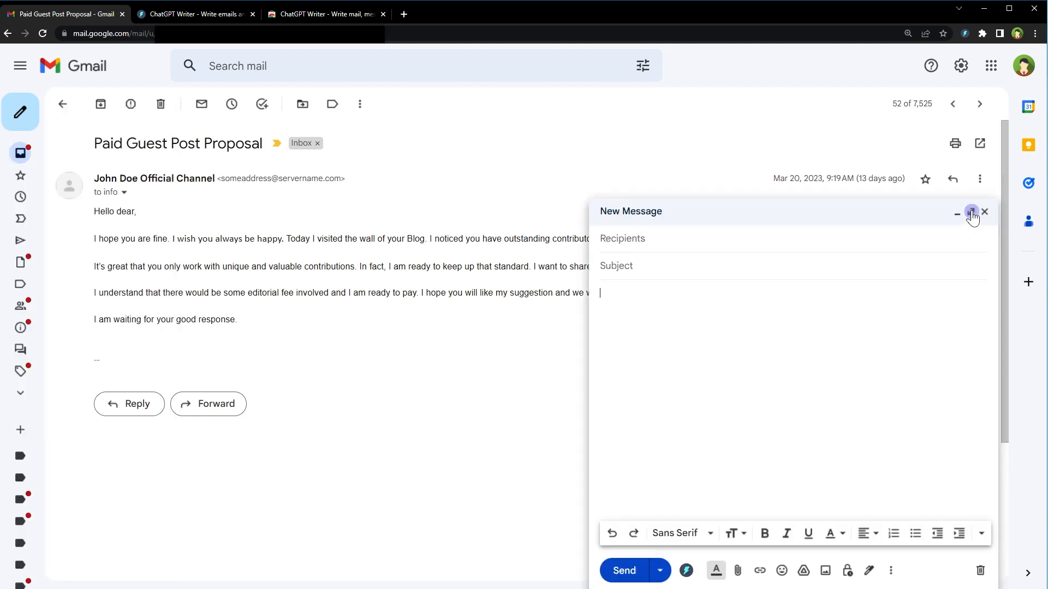
pyautogui.click(971, 215)
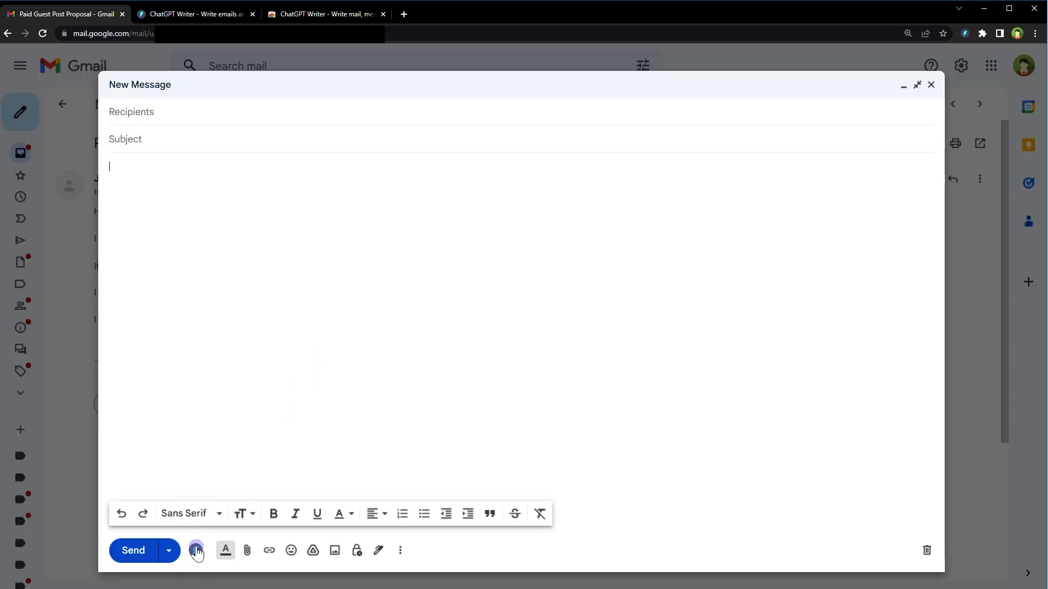
# Step: Open ChatGPT Writer and request an email congratulating colleague John on his promotion
pyautogui.click(196, 550)
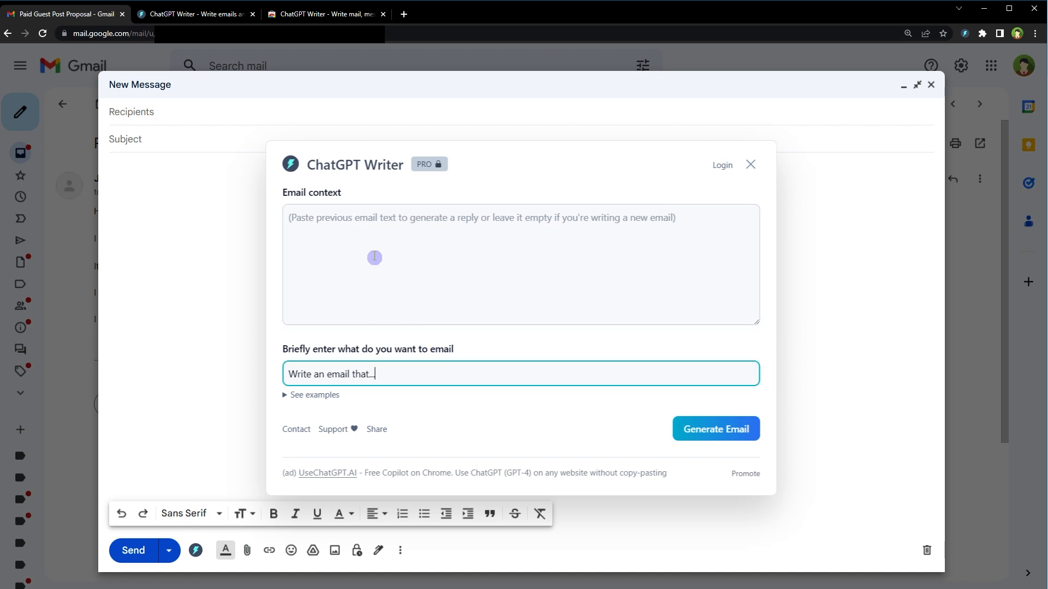
pyautogui.doubleClick(324, 193)
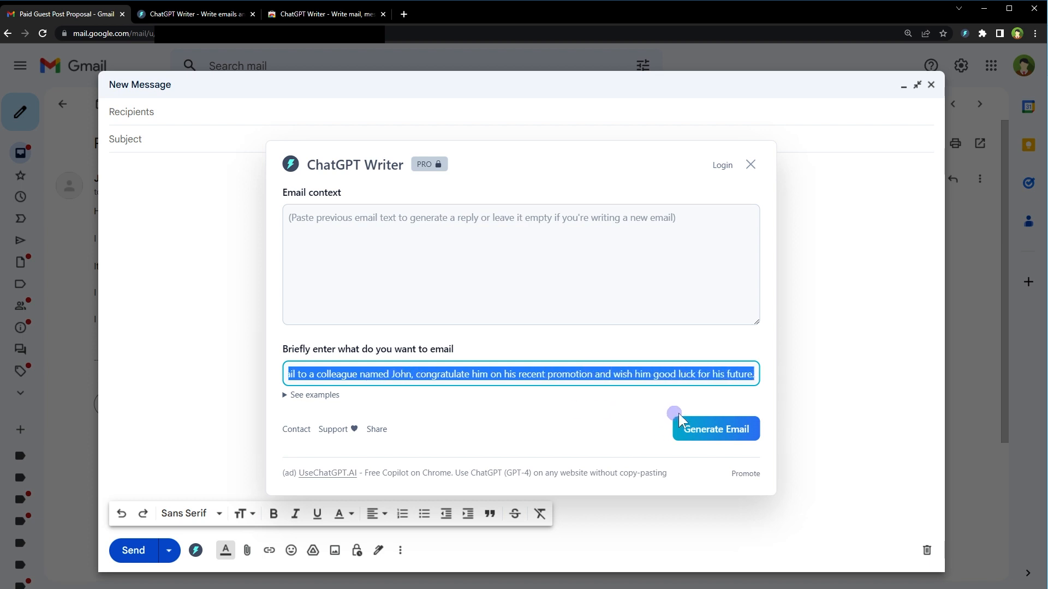
# Step: Generate the congratulations email and read it through to the '[Your Name]' sign-off
pyautogui.click(715, 429)
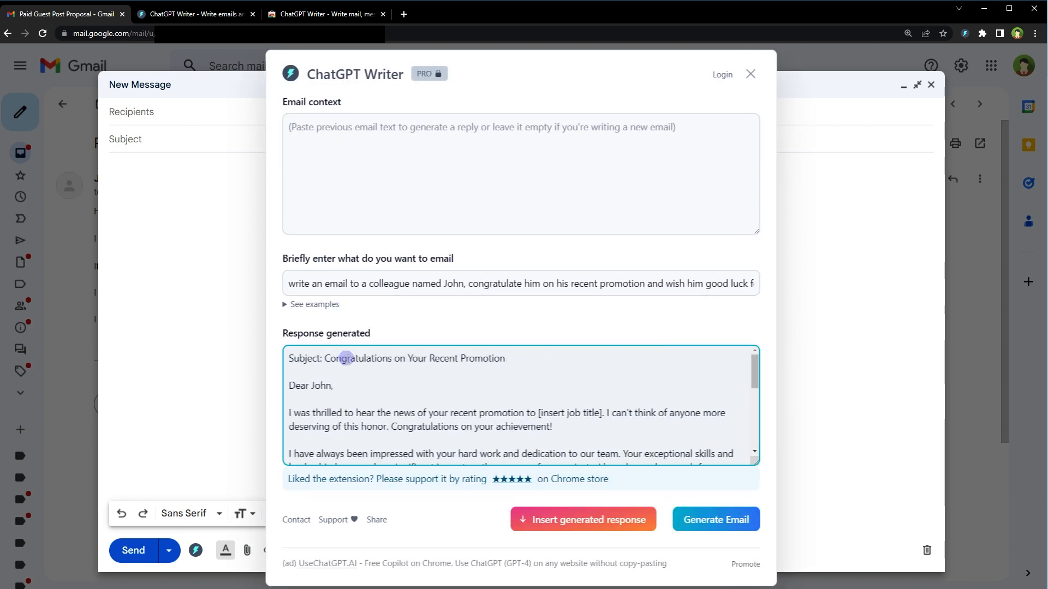
pyautogui.doubleClick(358, 358)
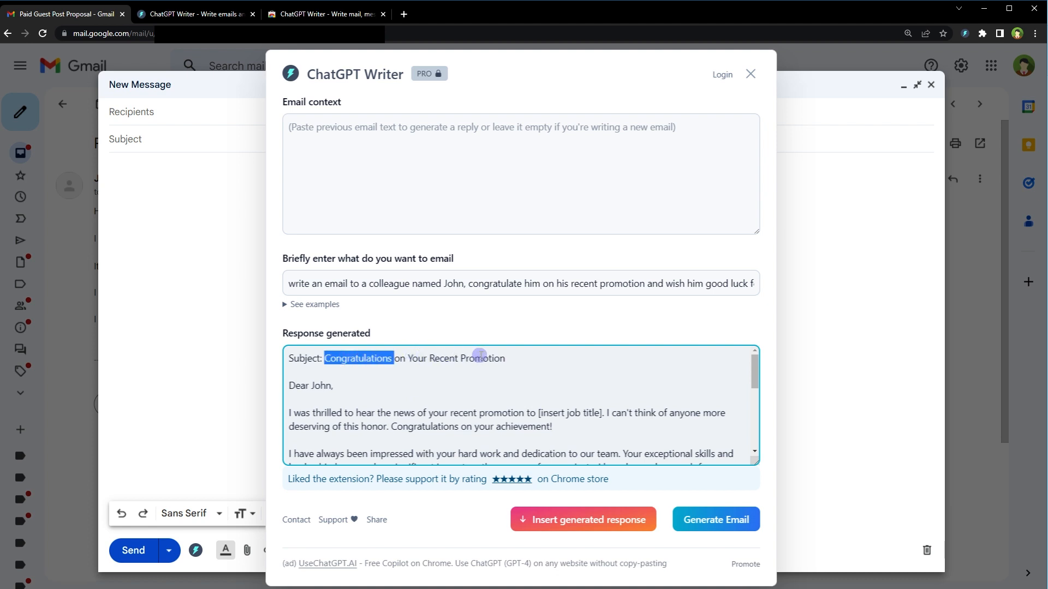
pyautogui.moveTo(351, 414)
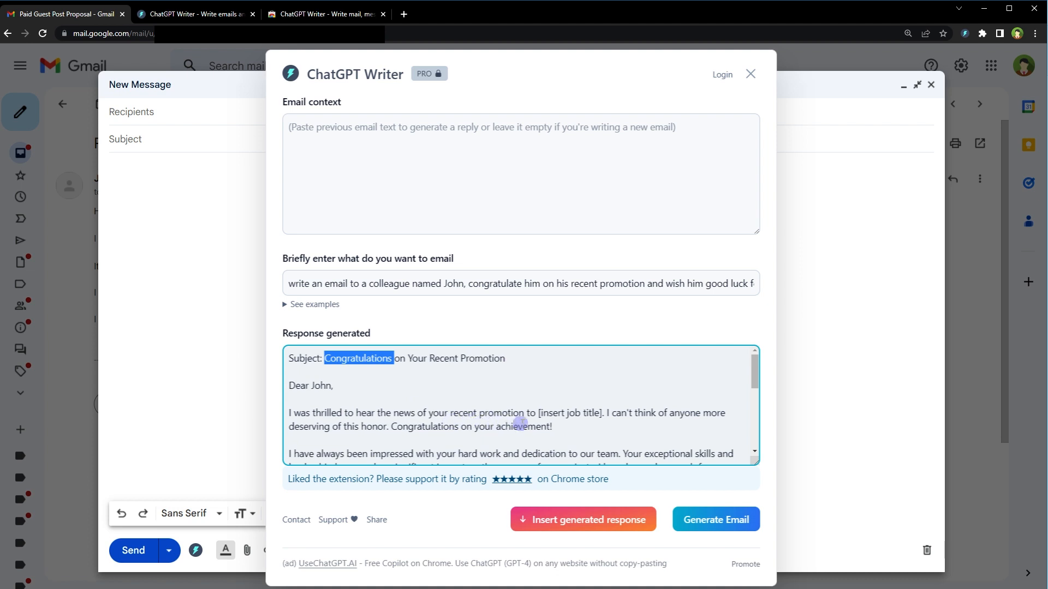
pyautogui.doubleClick(569, 413)
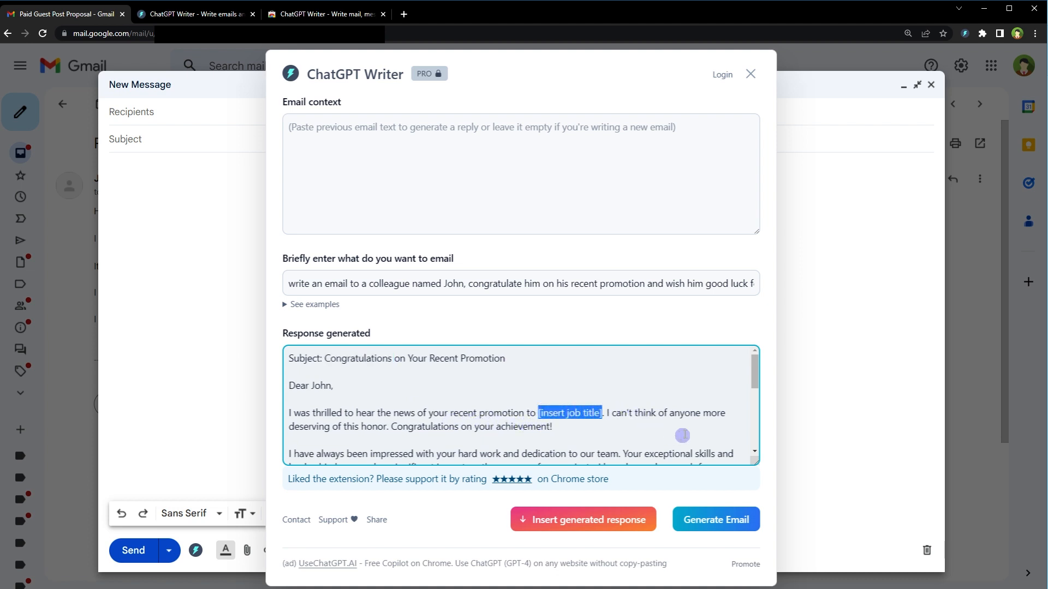
pyautogui.moveTo(339, 439)
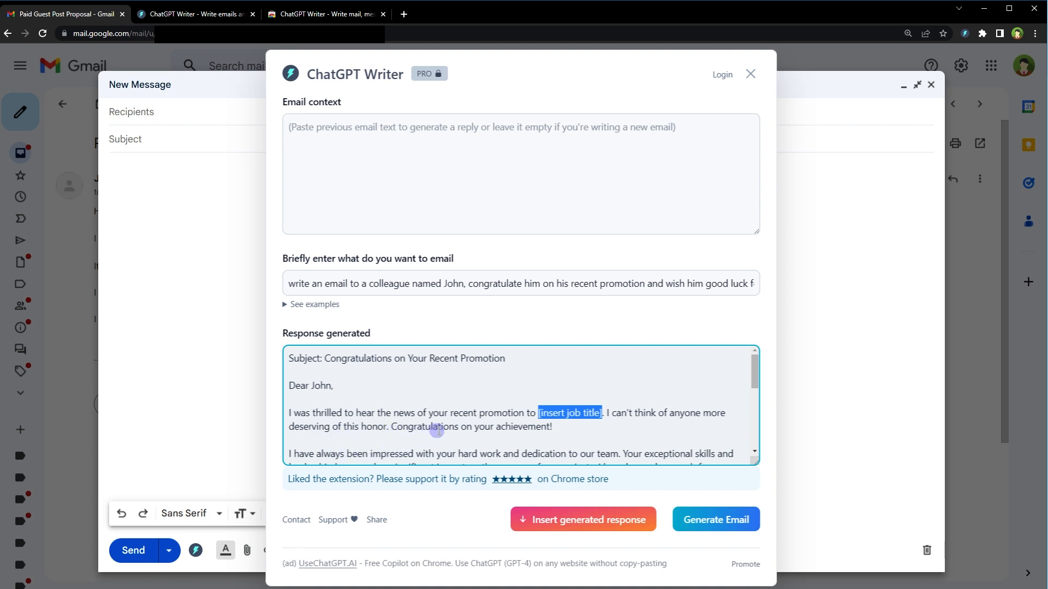
pyautogui.scroll(-3)
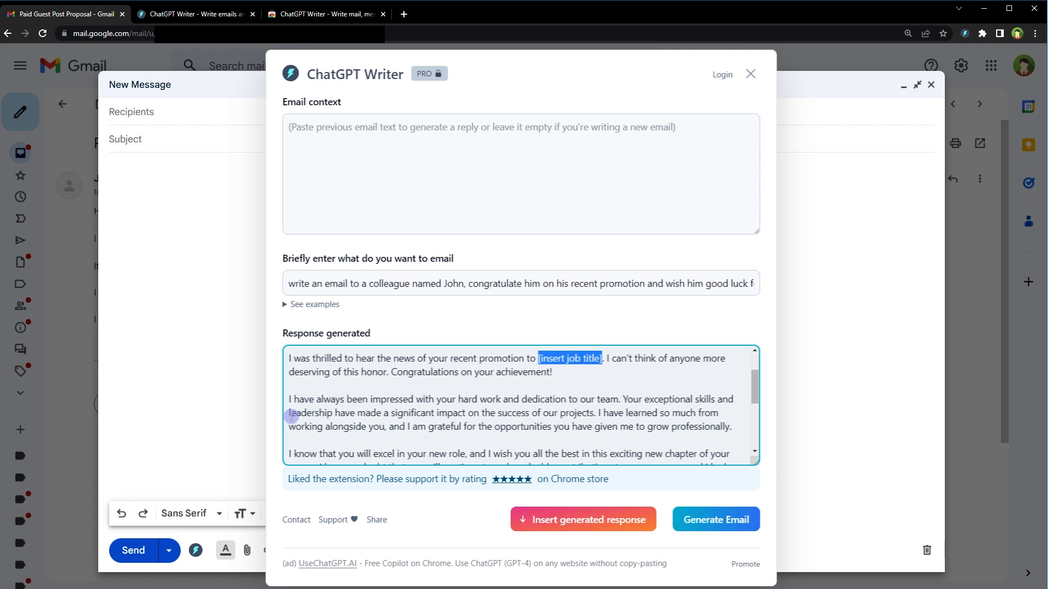
pyautogui.moveTo(597, 408)
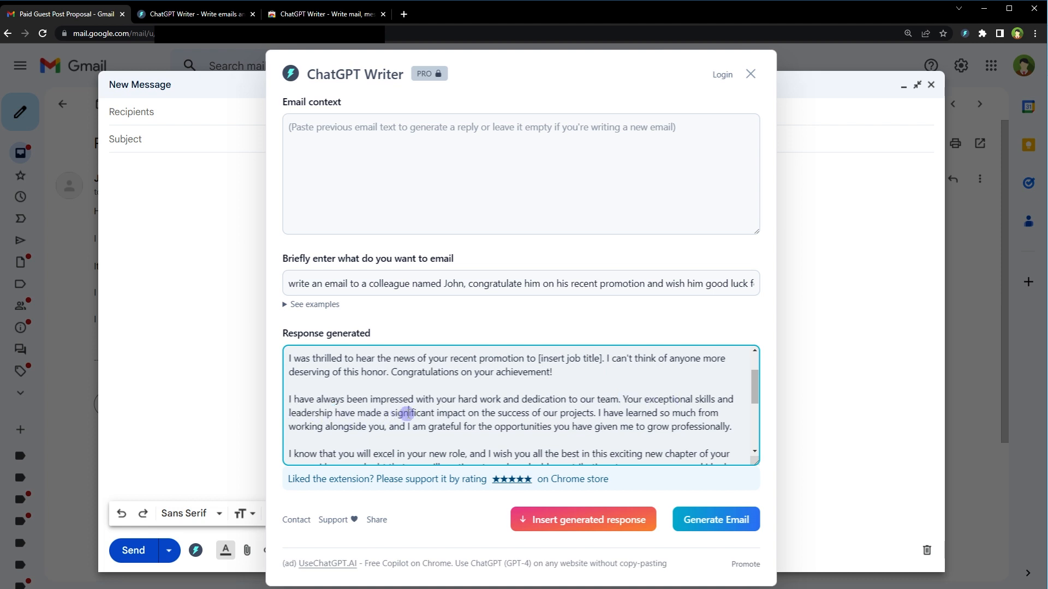
pyautogui.doubleClick(512, 413)
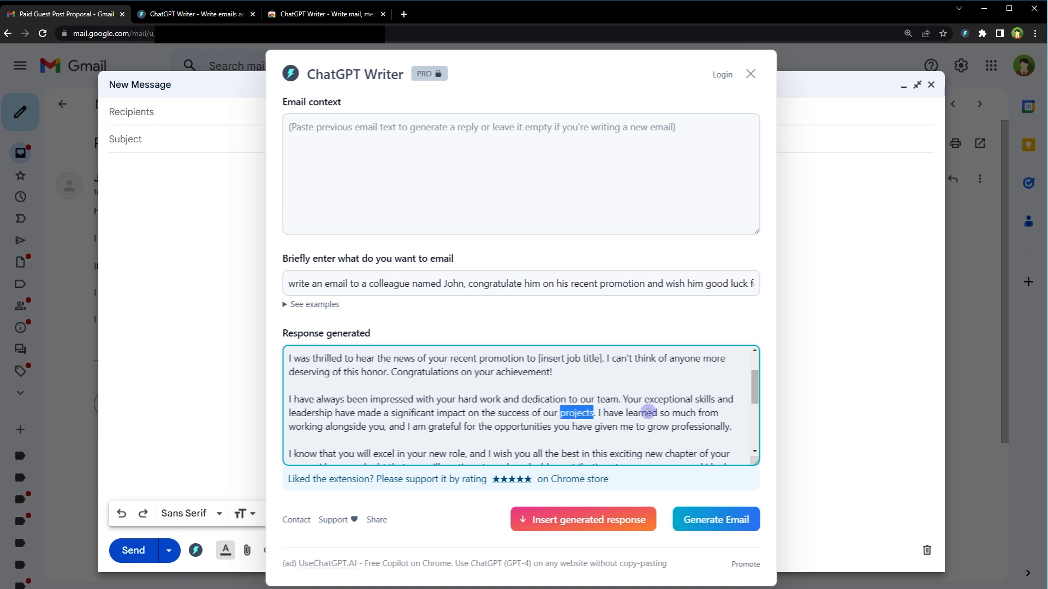
pyautogui.moveTo(355, 435)
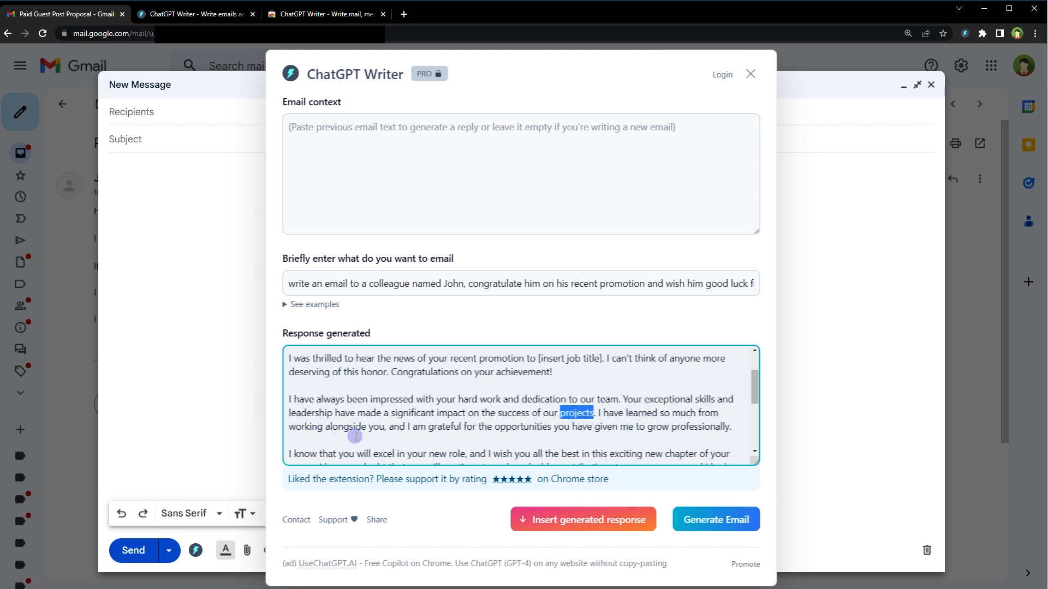
pyautogui.moveTo(401, 437)
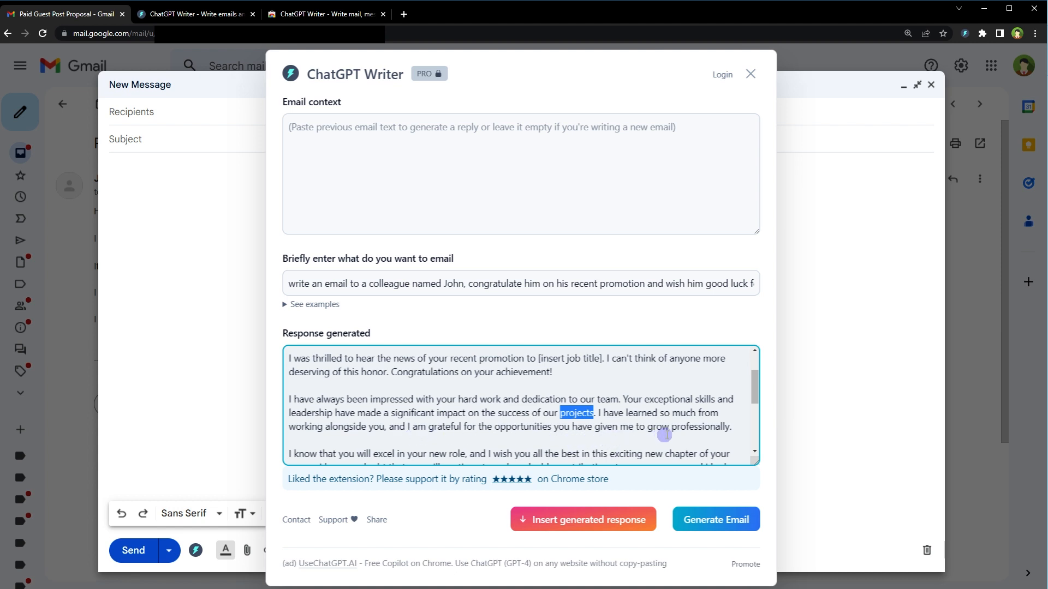
pyautogui.scroll(-3)
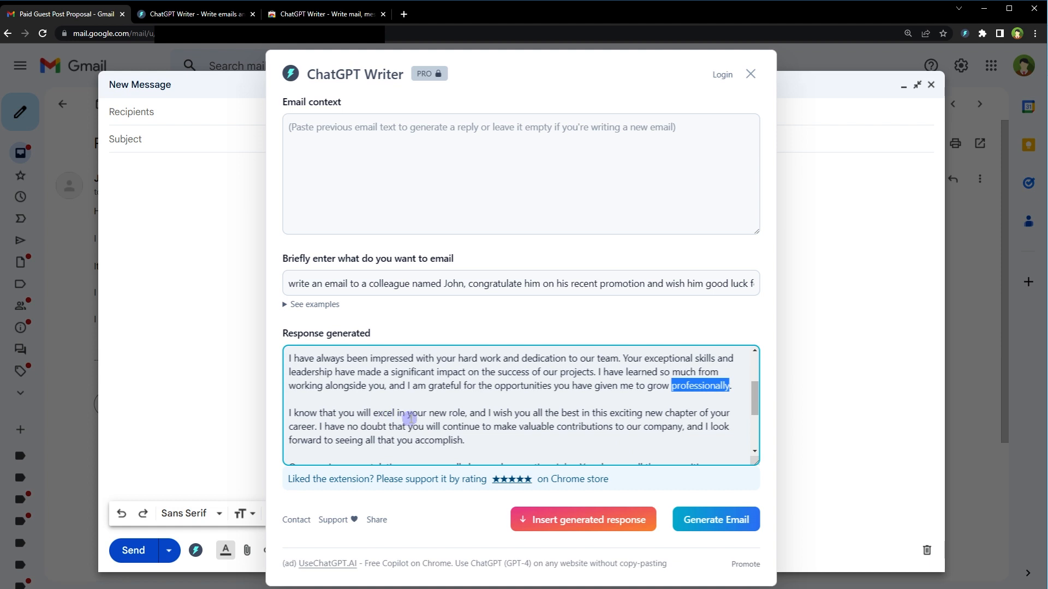
pyautogui.moveTo(488, 429)
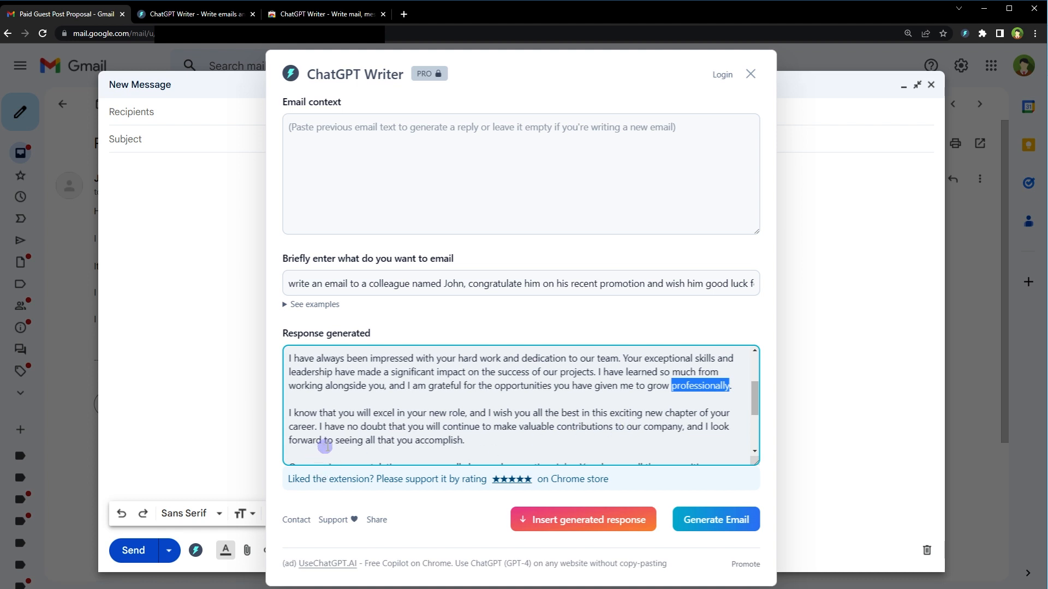
pyautogui.moveTo(531, 439)
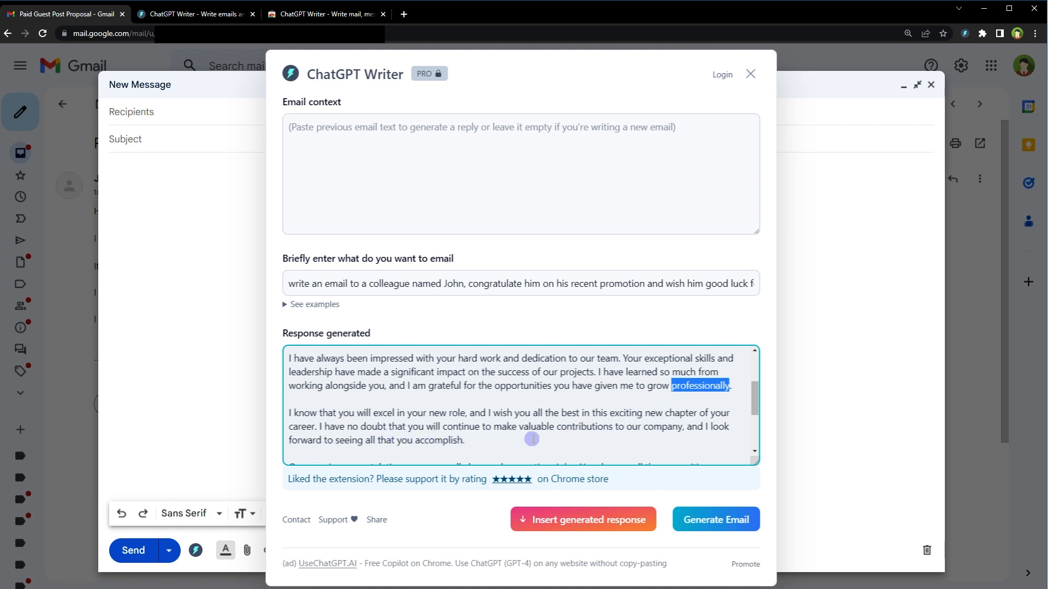
pyautogui.moveTo(610, 435)
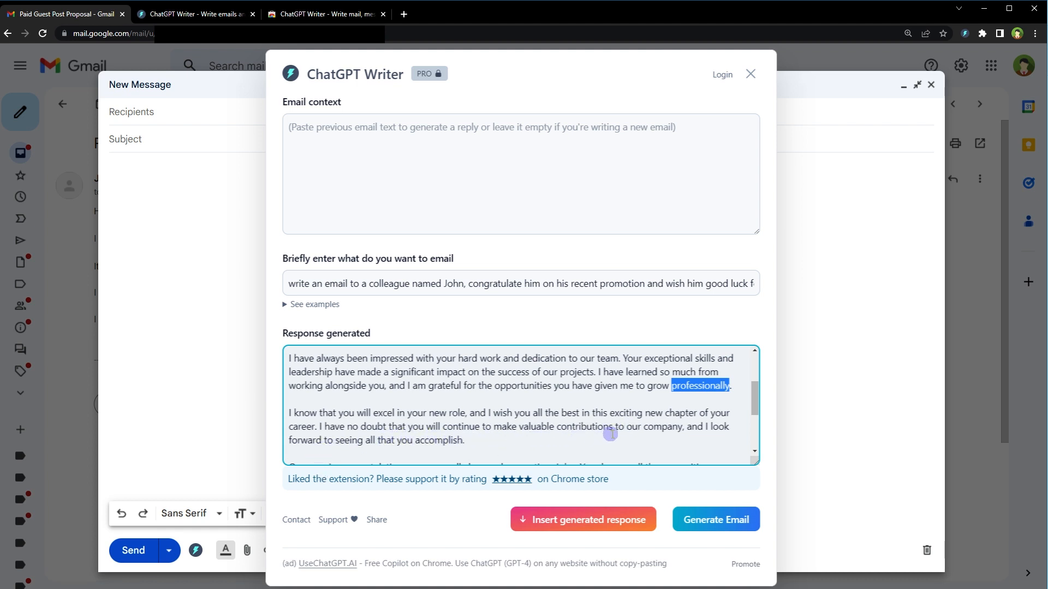
pyautogui.moveTo(578, 437)
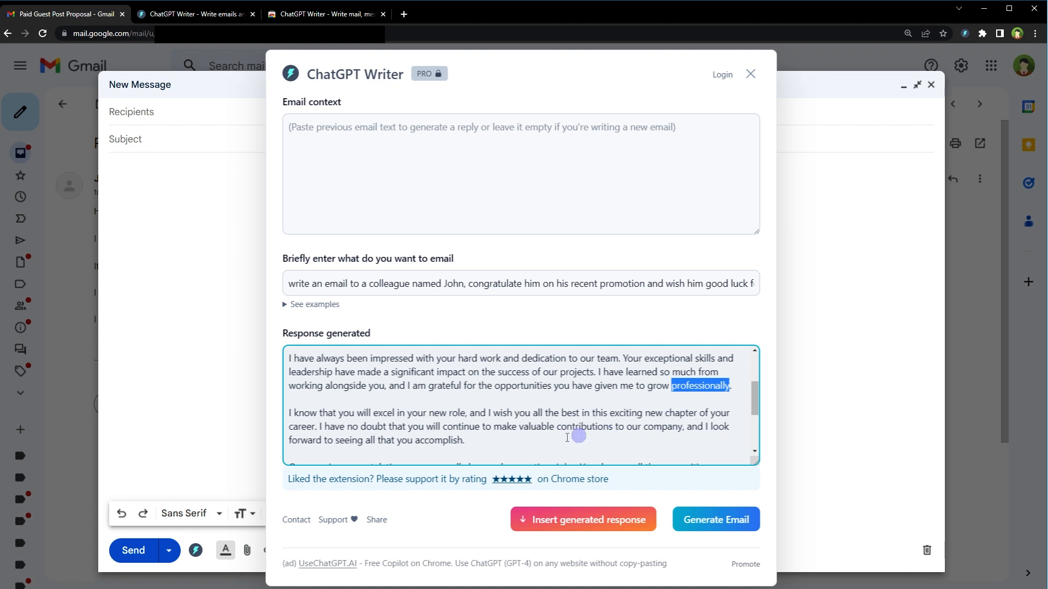
pyautogui.doubleClick(444, 440)
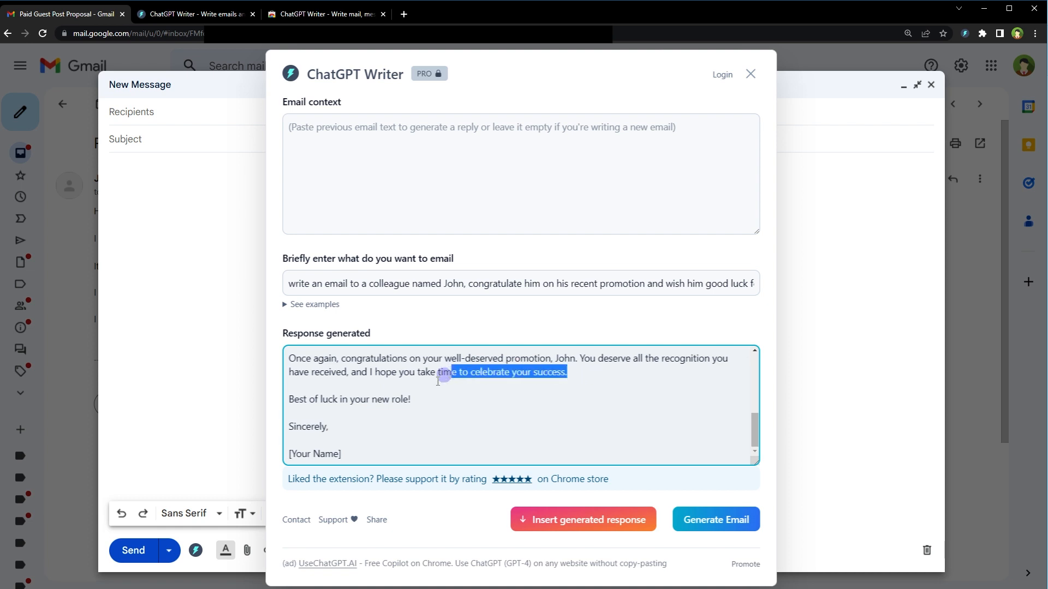
pyautogui.doubleClick(349, 399)
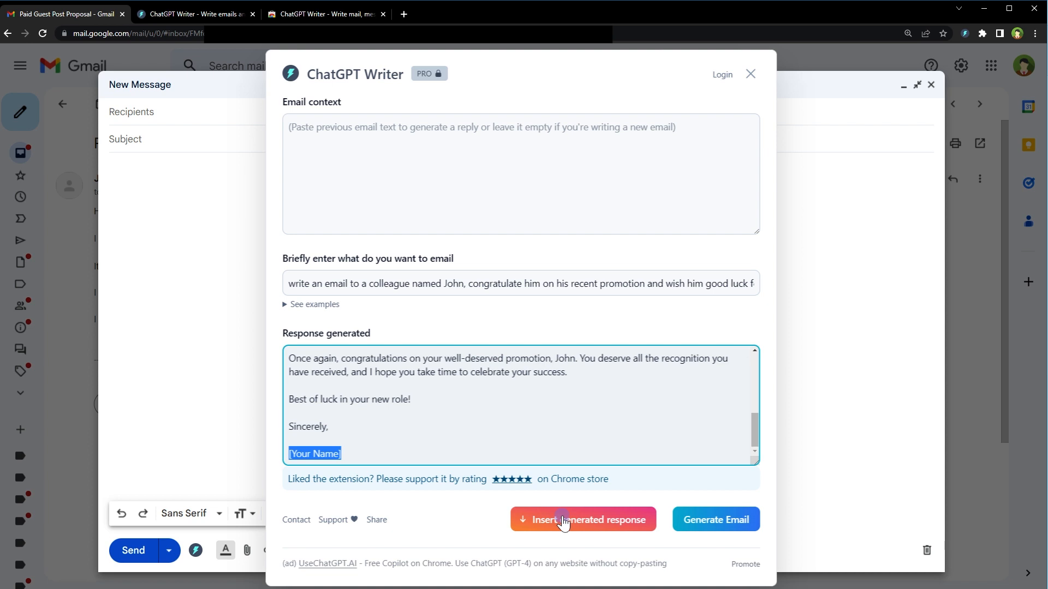
# Step: Insert the generated email into the message and move its subject line into the Subject field
pyautogui.click(583, 519)
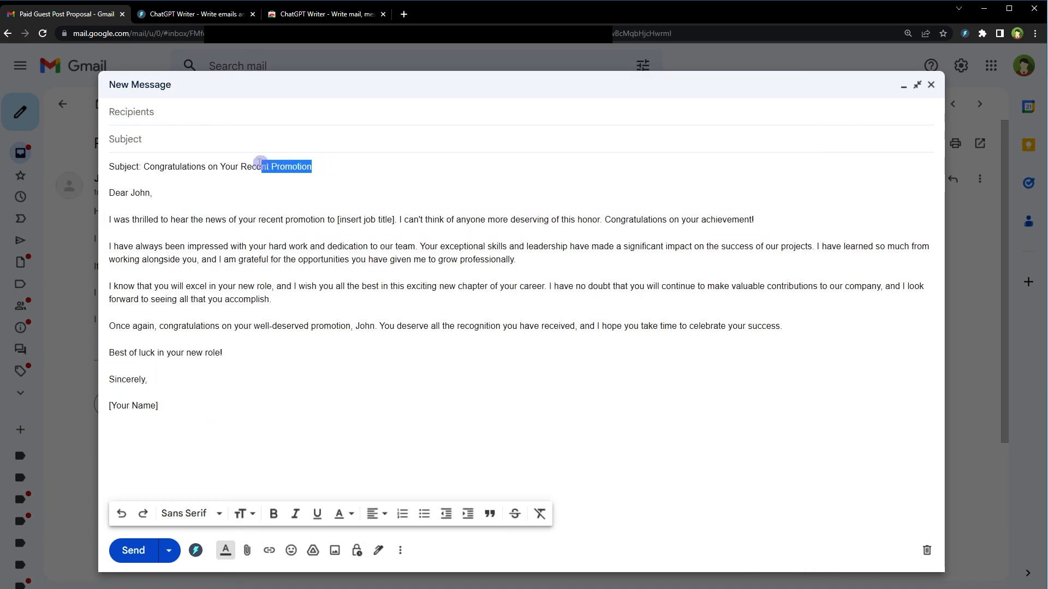
pyautogui.doubleClick(124, 167)
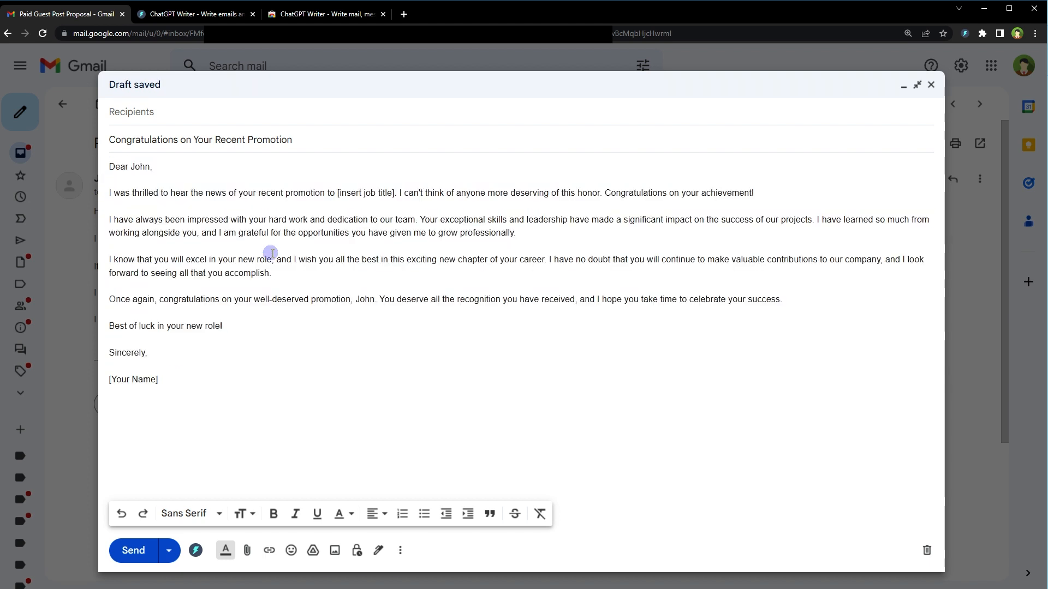
pyautogui.moveTo(134, 551)
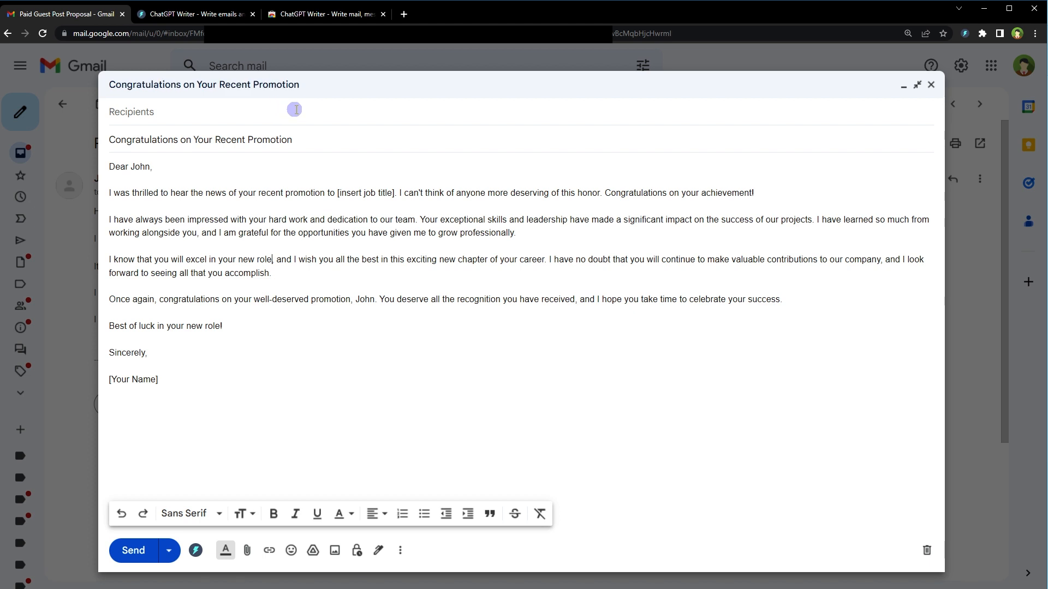
pyautogui.moveTo(384, 231)
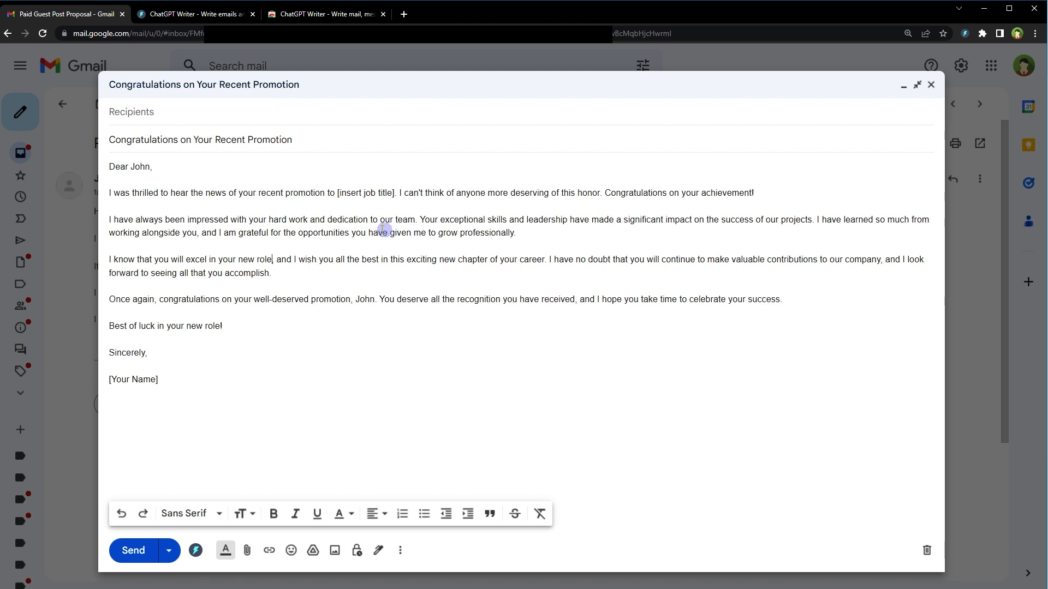
pyautogui.doubleClick(365, 192)
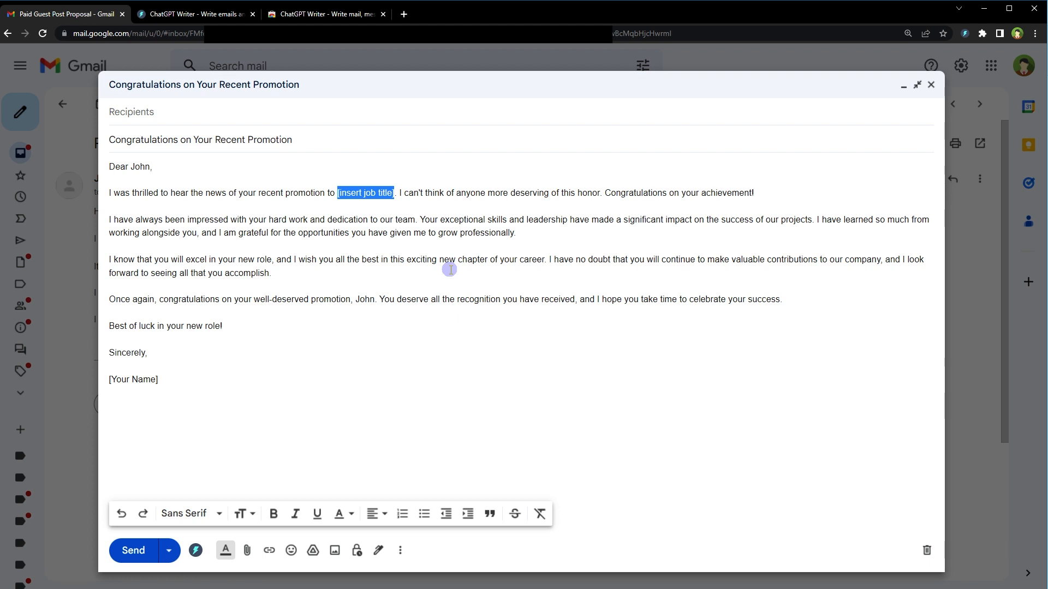
pyautogui.click(492, 353)
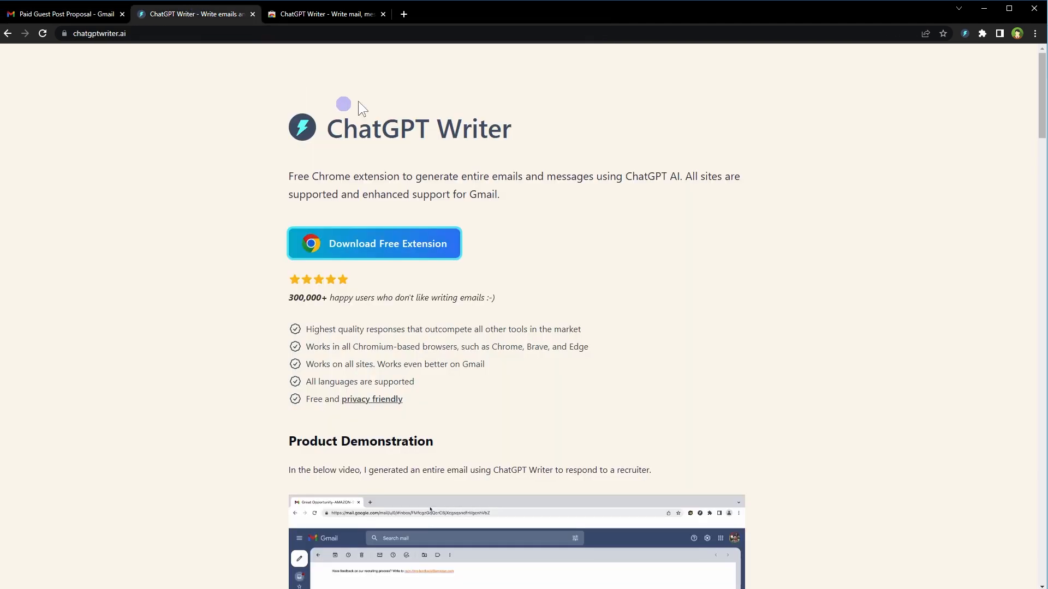
# Step: Open the Merlin, Ghostwrite and Open AI ChatGPT for Gmail store listings
pyautogui.click(374, 243)
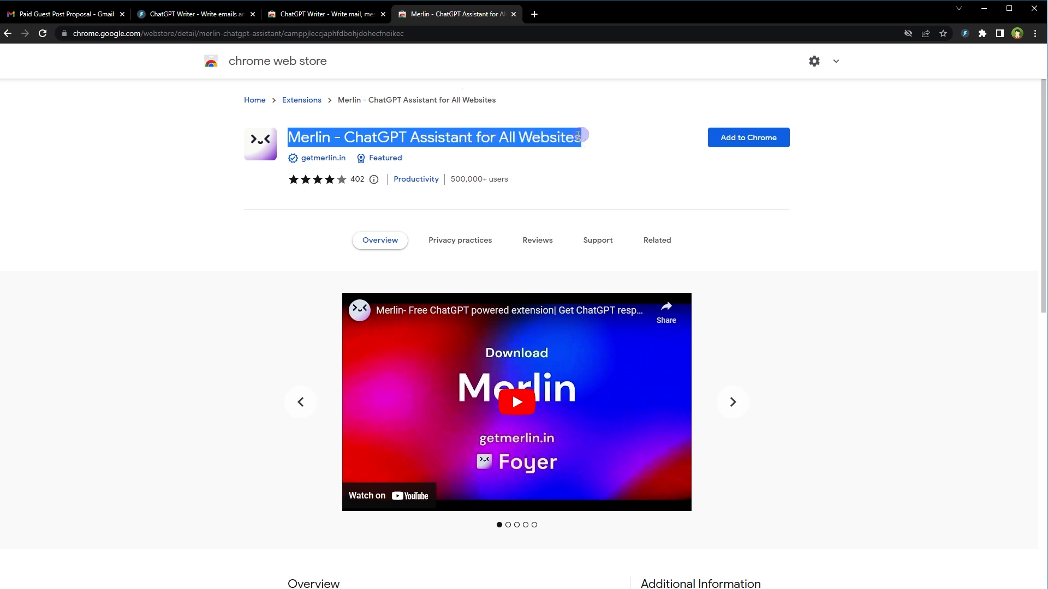
pyautogui.click(212, 382)
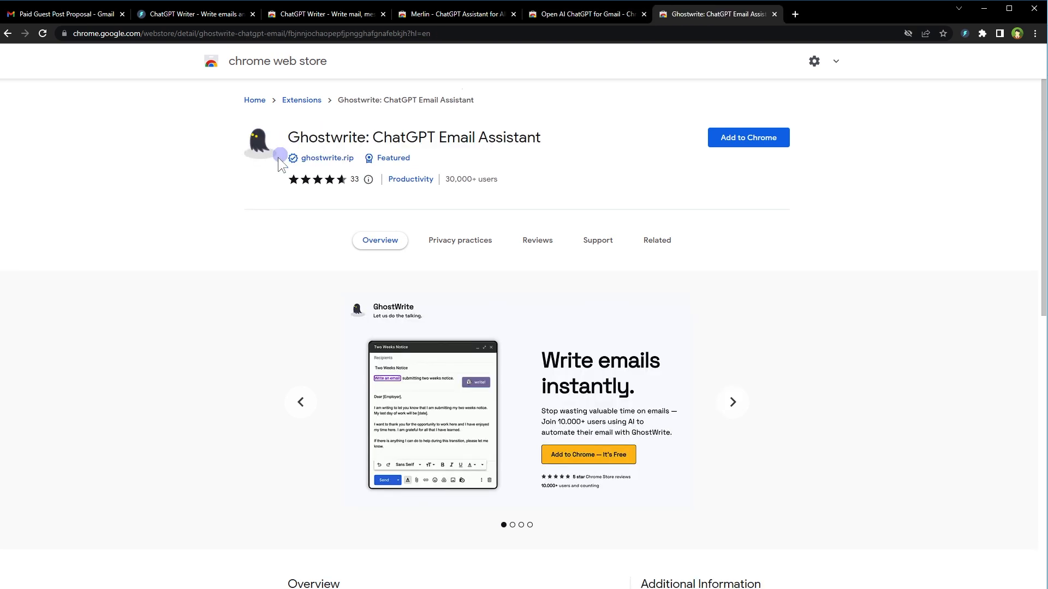
pyautogui.doubleClick(326, 137)
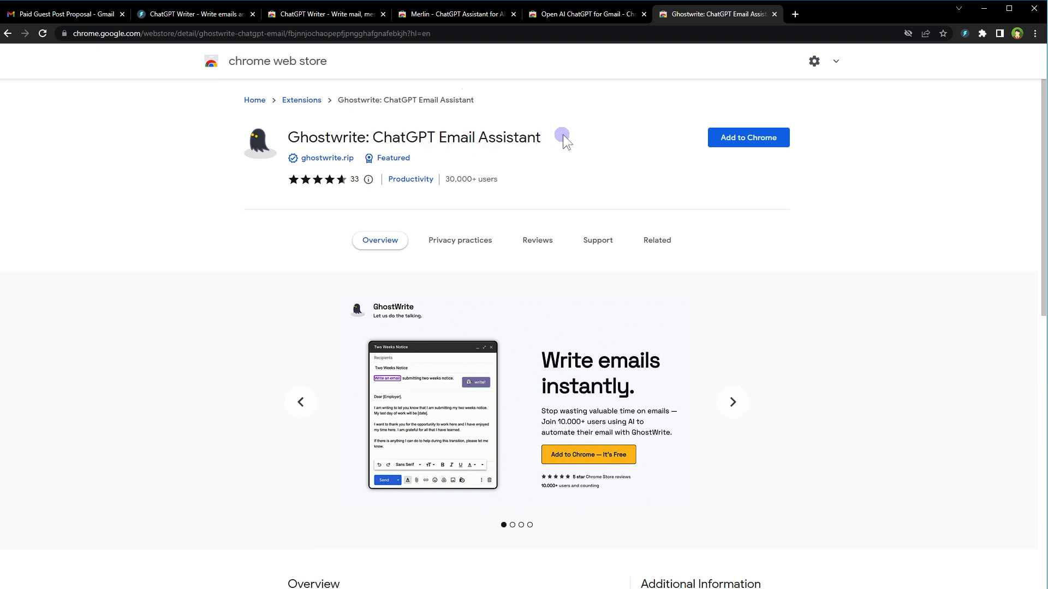
pyautogui.moveTo(774, 425)
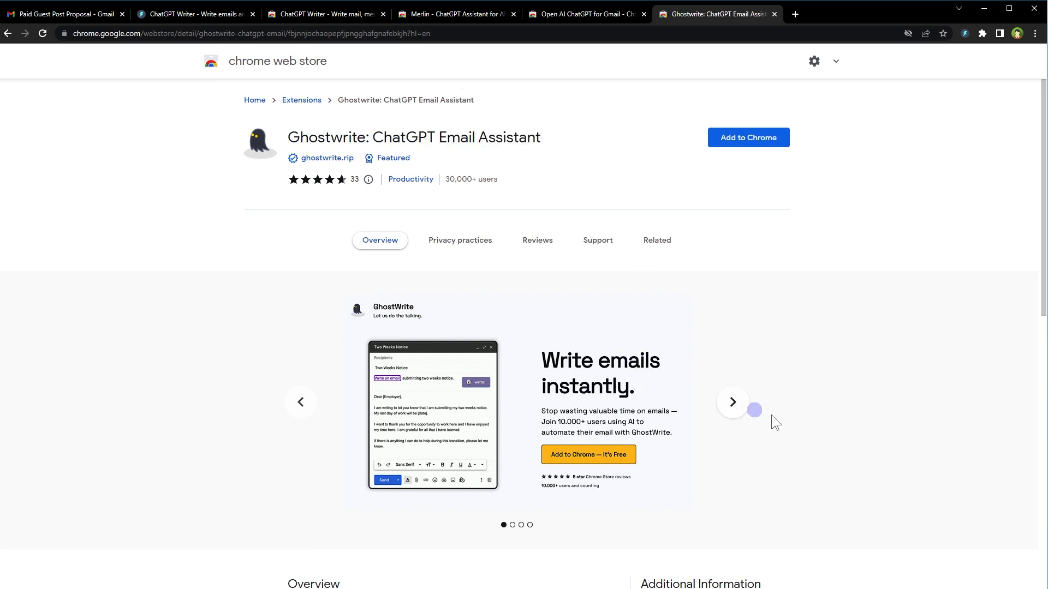
pyautogui.moveTo(249, 351)
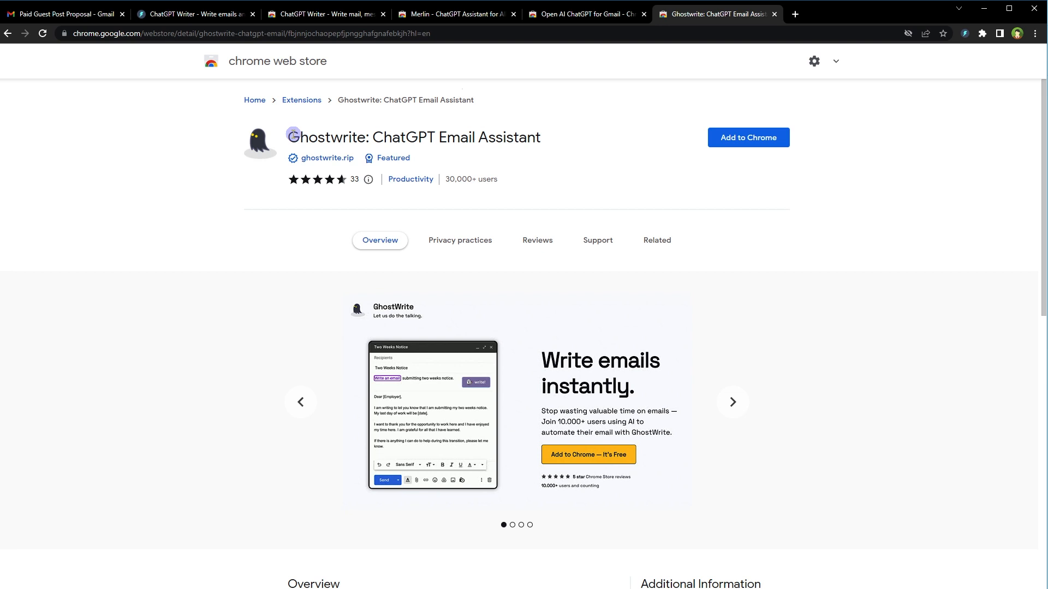
# Step: Compare the listings across tabs, finishing on ChatGPT Writer's listing
pyautogui.tripleClick(413, 137)
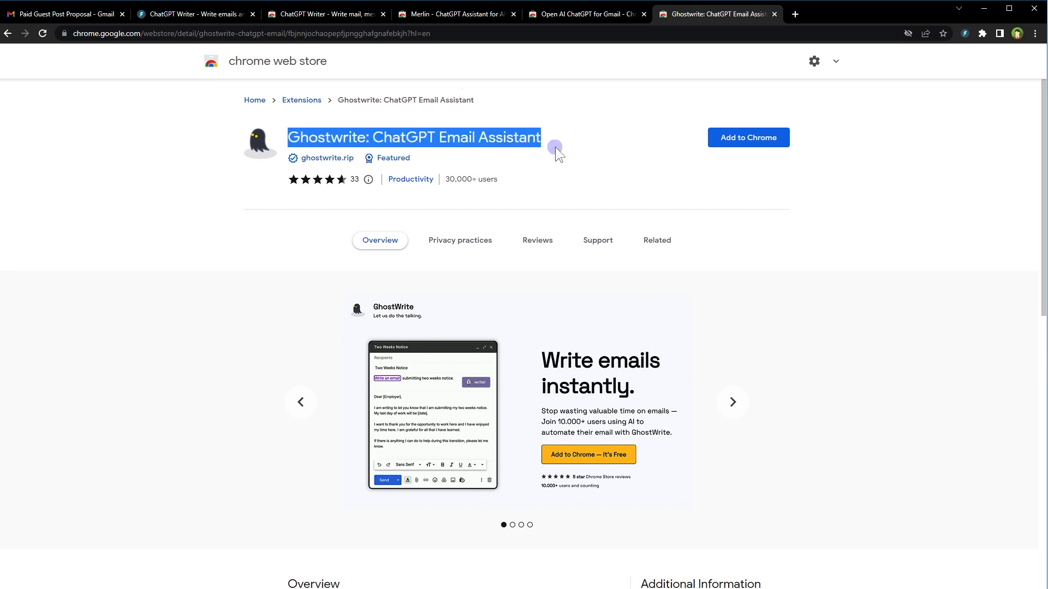
pyautogui.moveTo(558, 17)
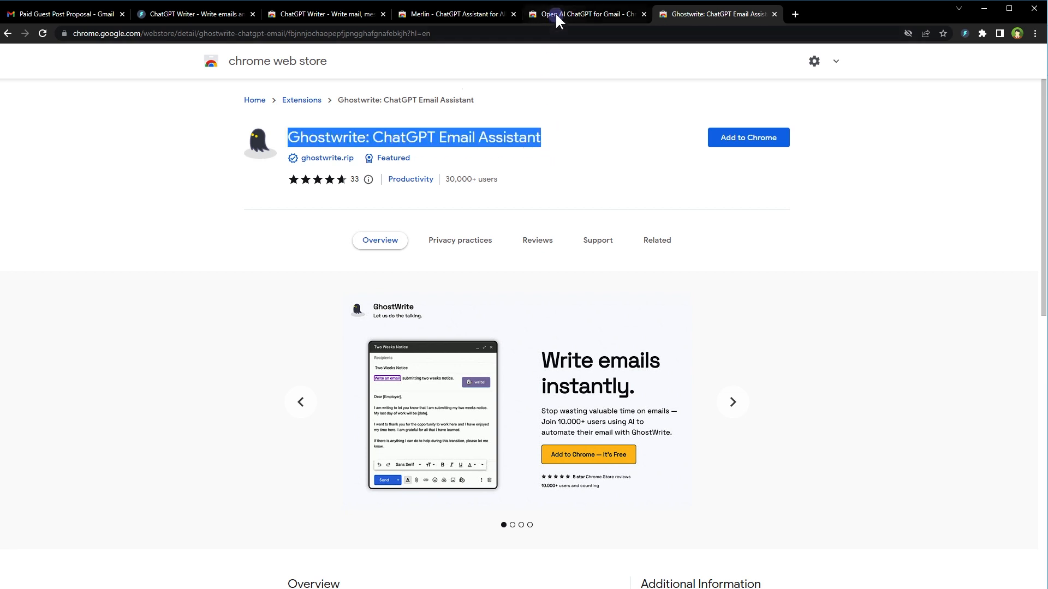
pyautogui.click(585, 13)
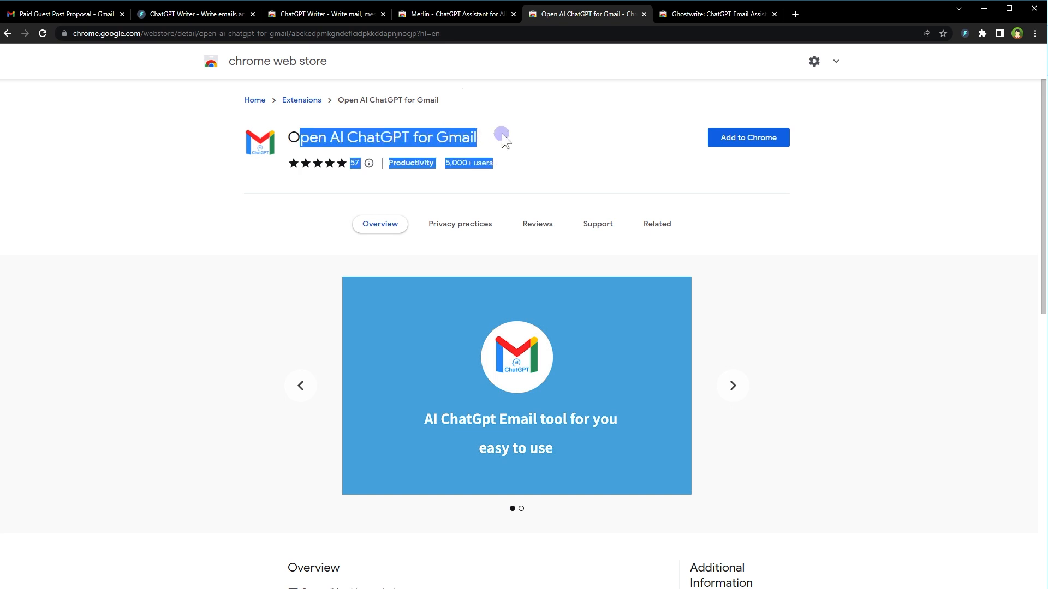
pyautogui.click(457, 13)
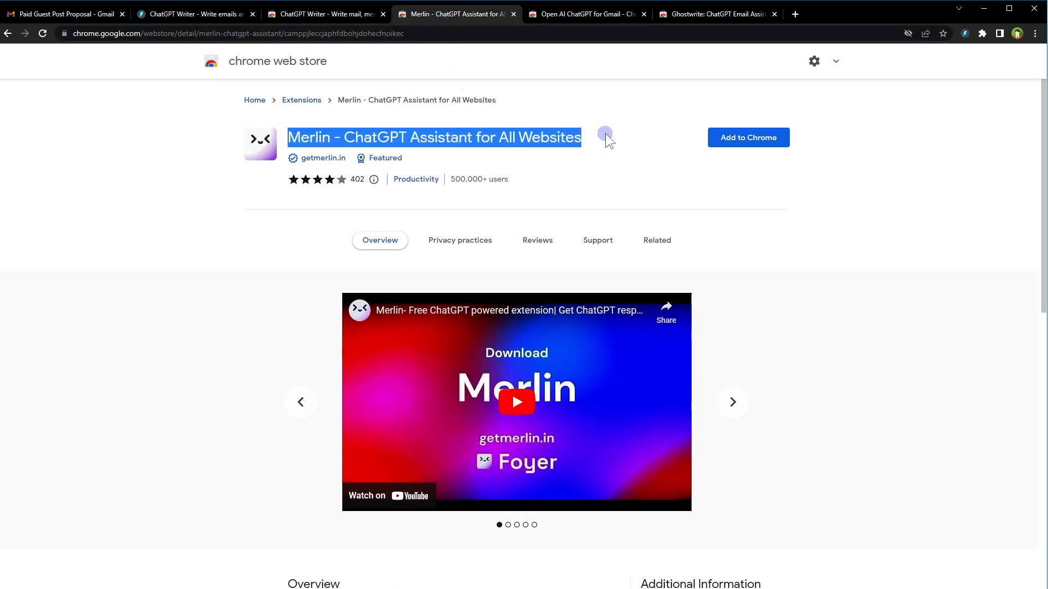
pyautogui.click(325, 13)
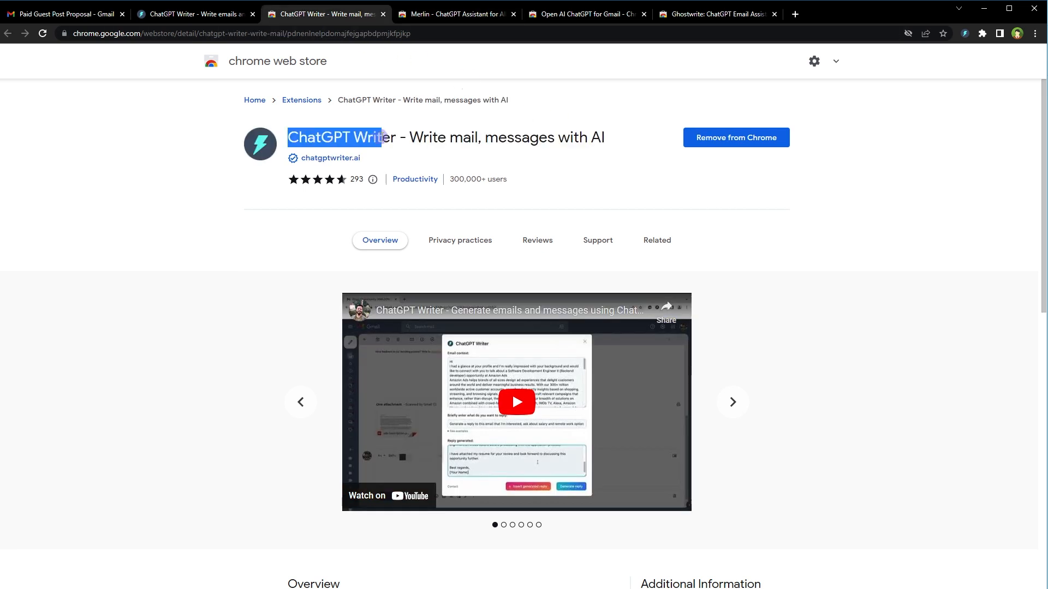